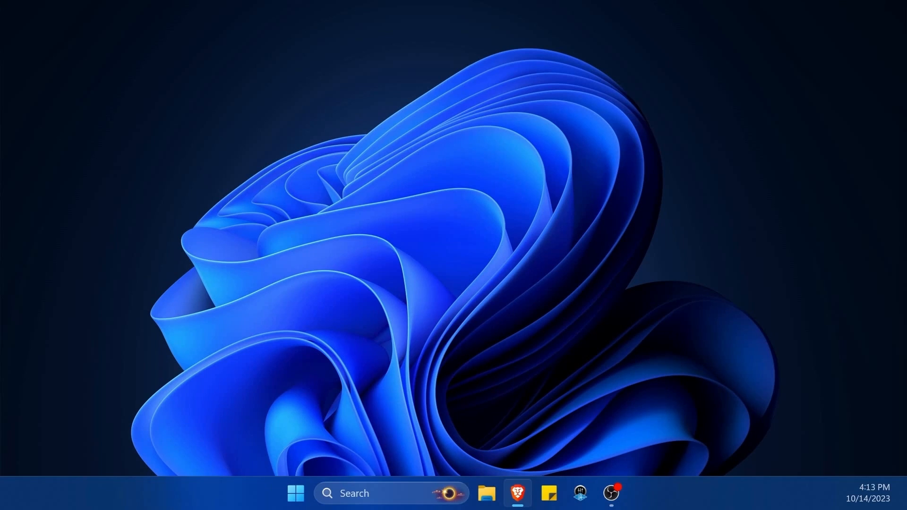
Reach the VirtualBox Downloads page listing the 7.0.10 platform packages from virtualbox.org.
{"action": "left_click", "coordinate": [517, 493]}
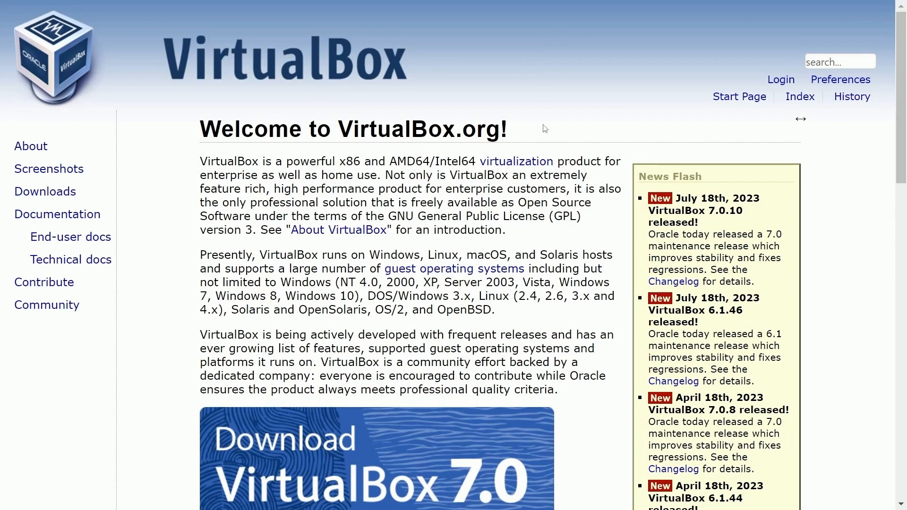
{"action": "double_click", "coordinate": [421, 129]}
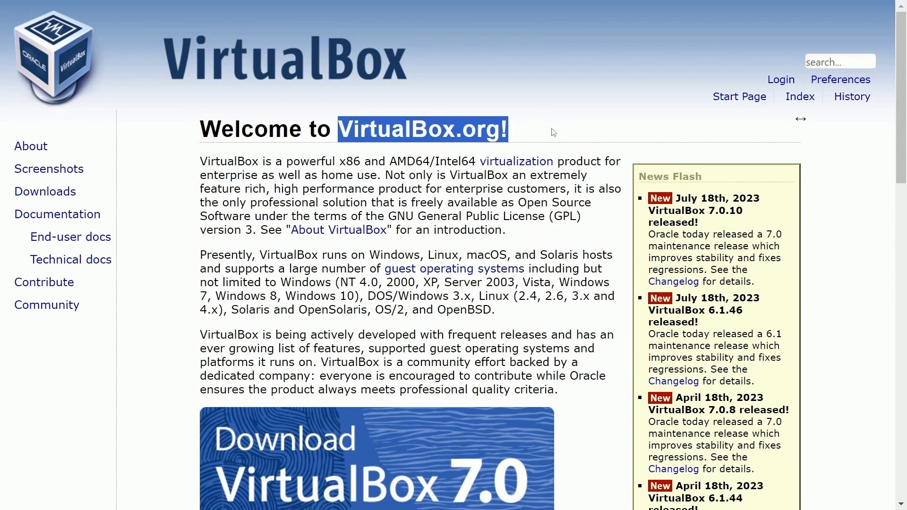
{"action": "scroll", "scroll_direction": "down", "scroll_amount": 3}
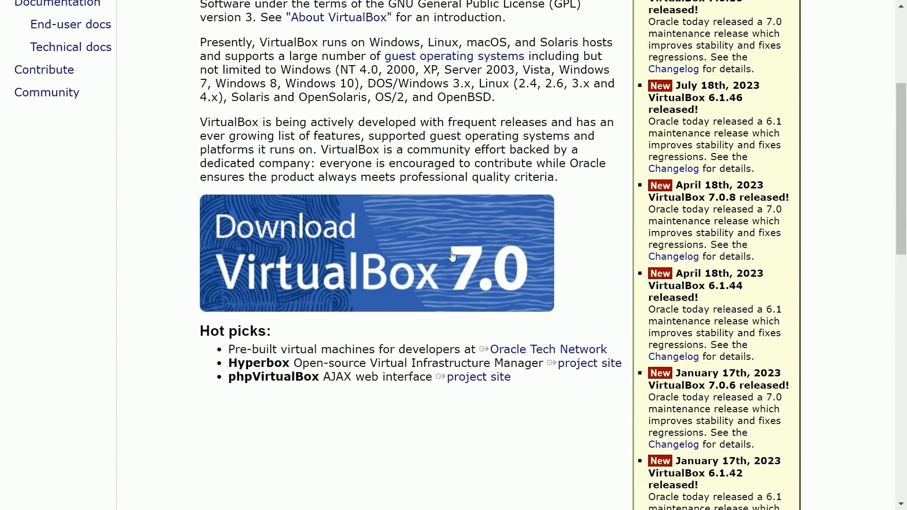
{"action": "mouse_move", "coordinate": [526, 305]}
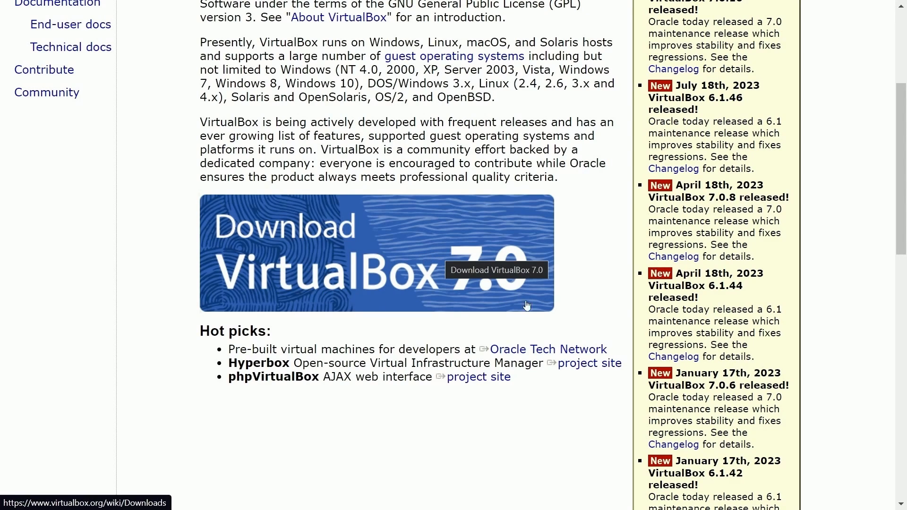
{"action": "mouse_move", "coordinate": [374, 290]}
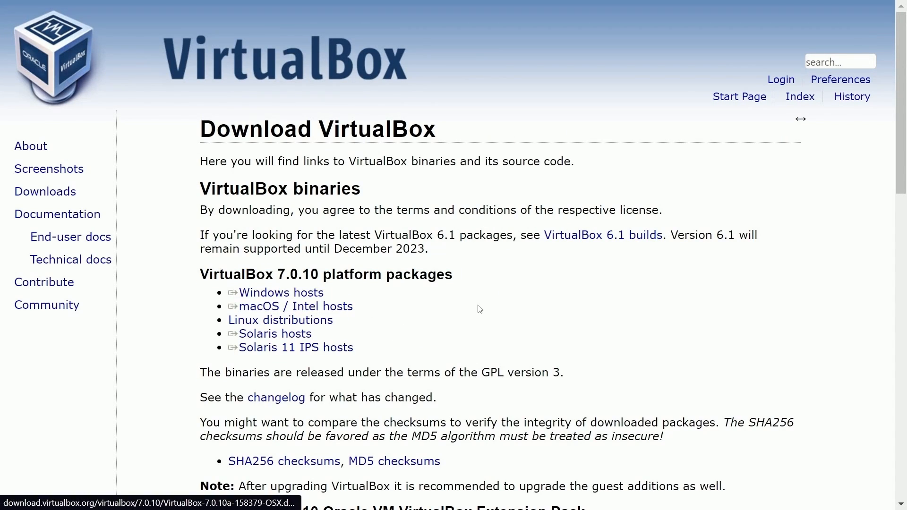
{"action": "mouse_move", "coordinate": [457, 300]}
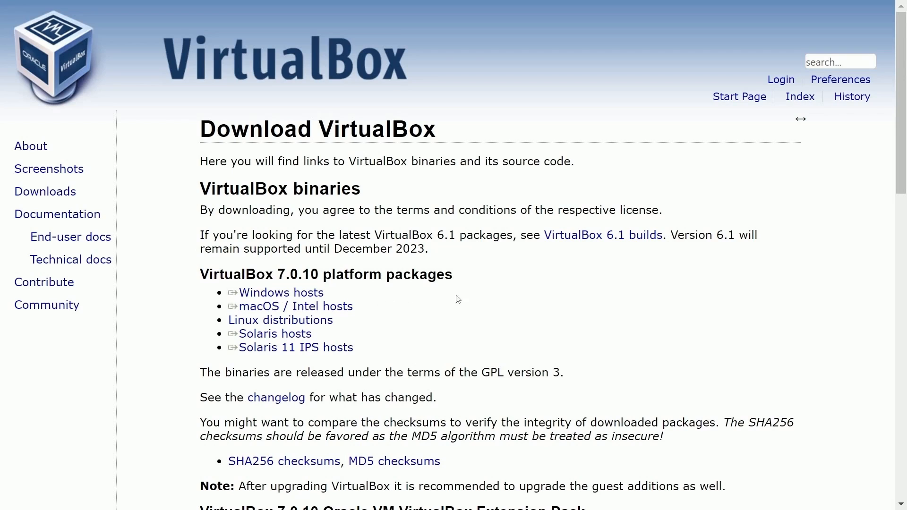
{"action": "double_click", "coordinate": [289, 306]}
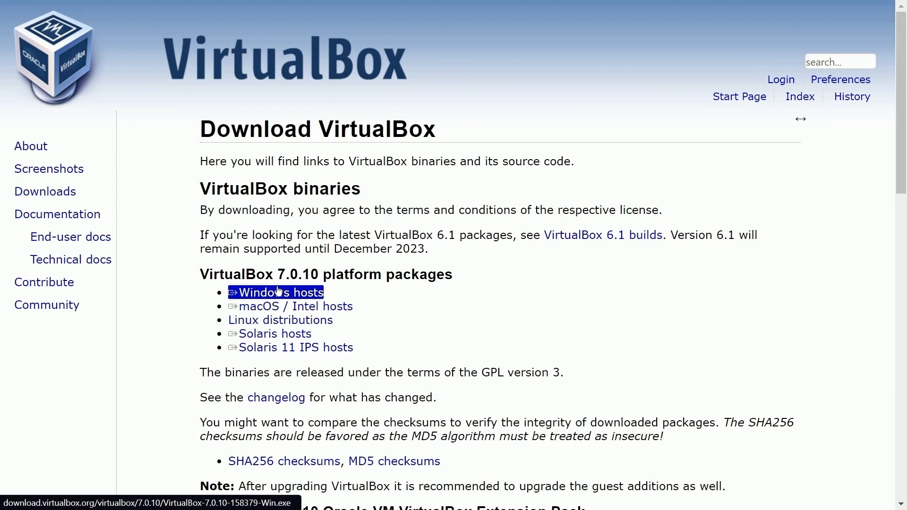
Download the VirtualBox 7.0.10 Windows hosts installer into the Downloads folder.
{"action": "left_click", "coordinate": [280, 292]}
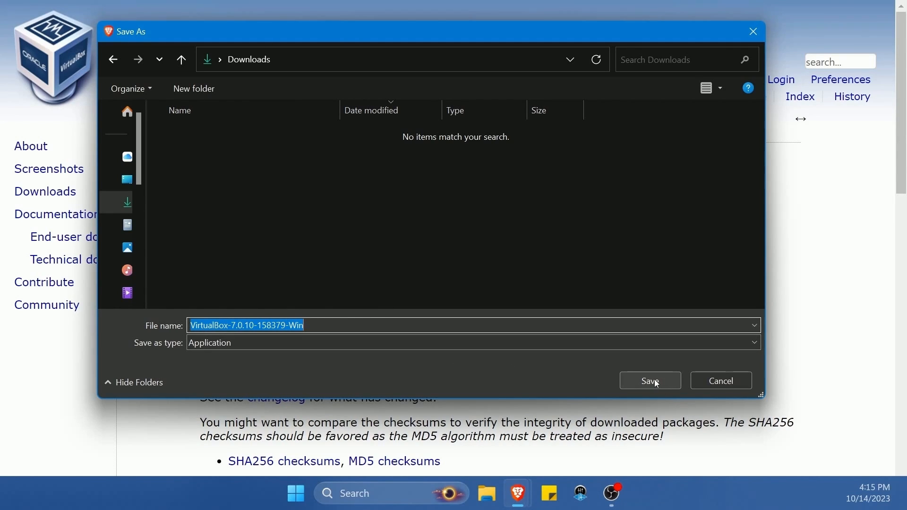
{"action": "left_click", "coordinate": [649, 381]}
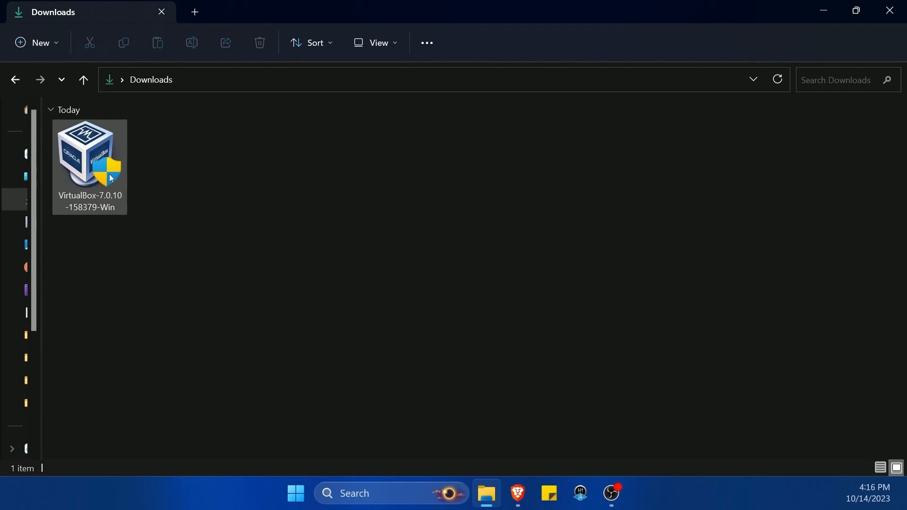
Run VirtualBox-7.0.10-158379-Win from Downloads to bring up the Setup Wizard.
{"action": "double_click", "coordinate": [90, 153]}
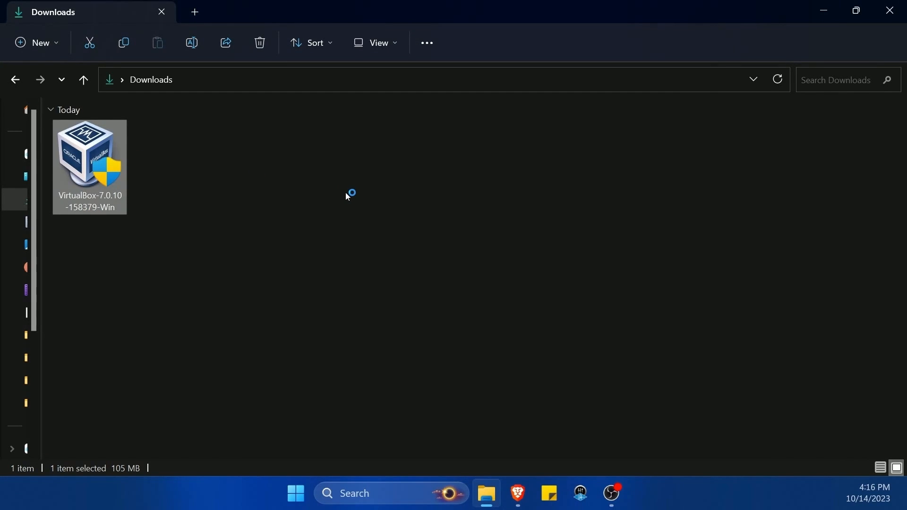
{"action": "double_click", "coordinate": [89, 156]}
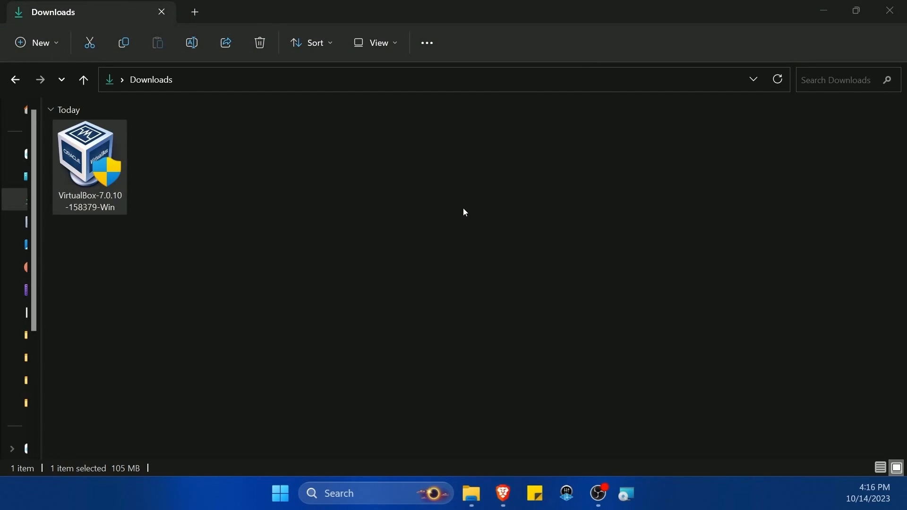
{"action": "double_click", "coordinate": [89, 154]}
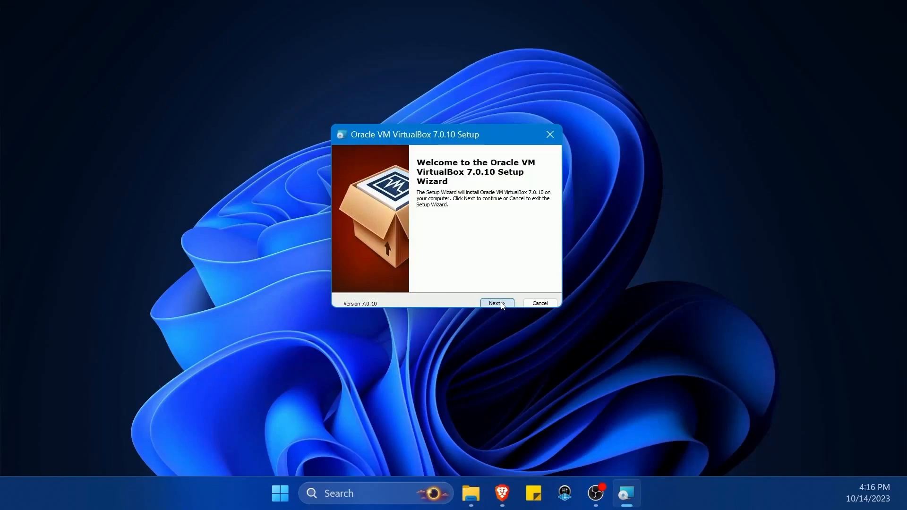
Install VirtualBox 7.0.10 with default features and location, accepting the network and Python dependency warnings.
{"action": "left_click", "coordinate": [496, 303]}
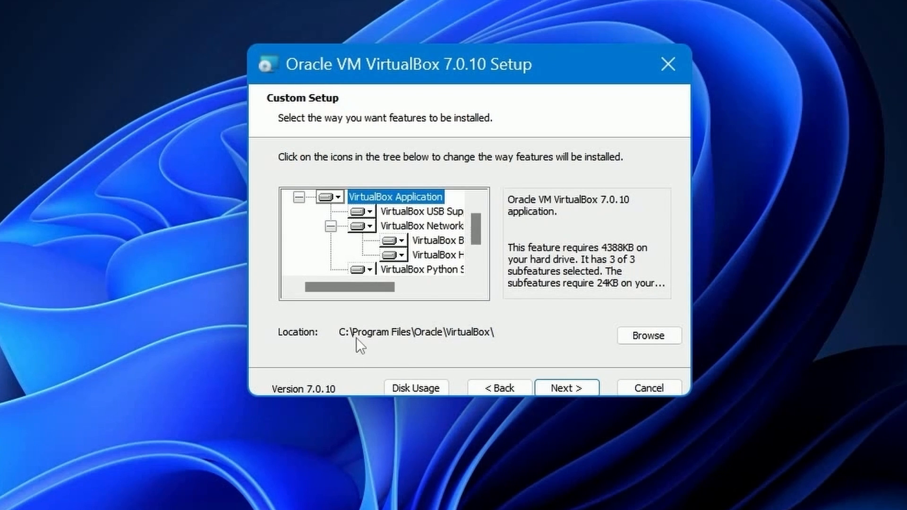
{"action": "mouse_move", "coordinate": [467, 350]}
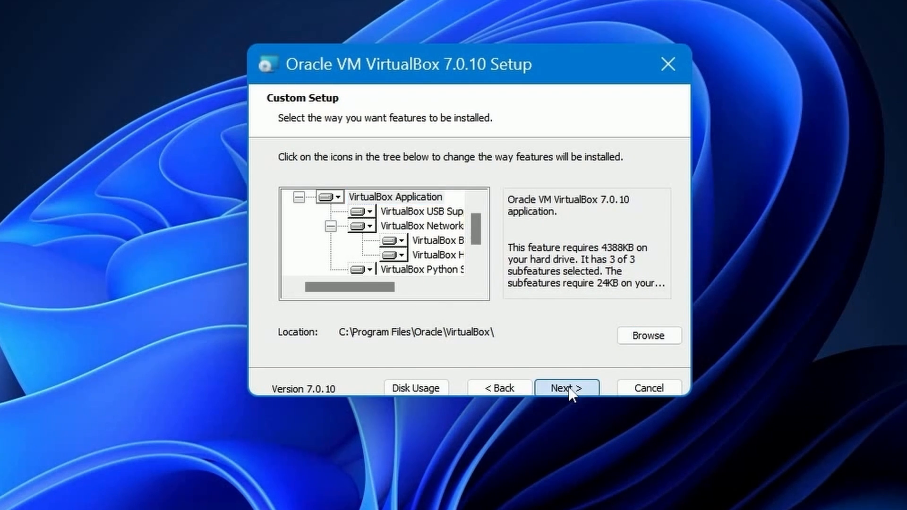
{"action": "left_click", "coordinate": [566, 387]}
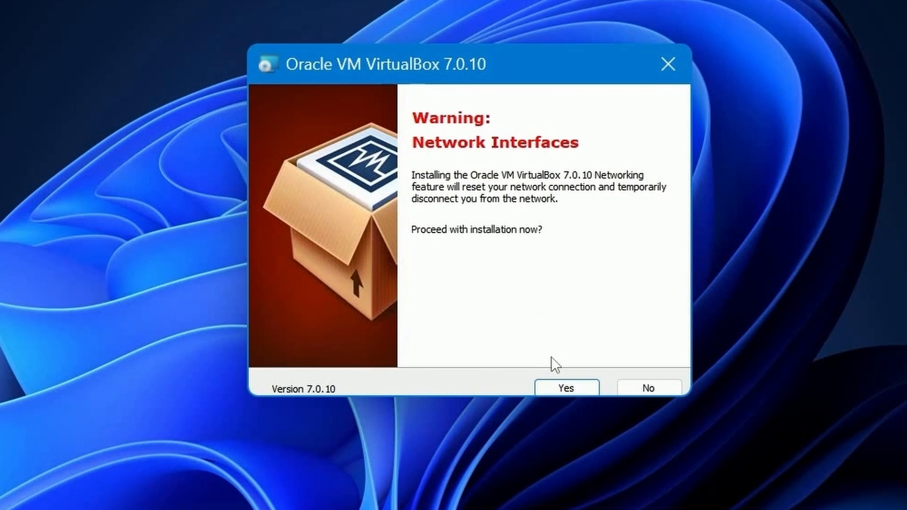
{"action": "mouse_move", "coordinate": [572, 345]}
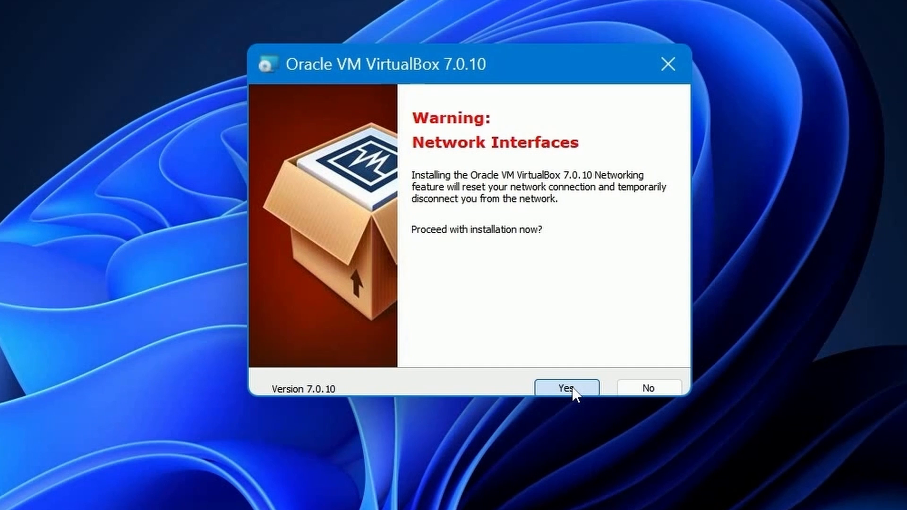
{"action": "left_click", "coordinate": [566, 387]}
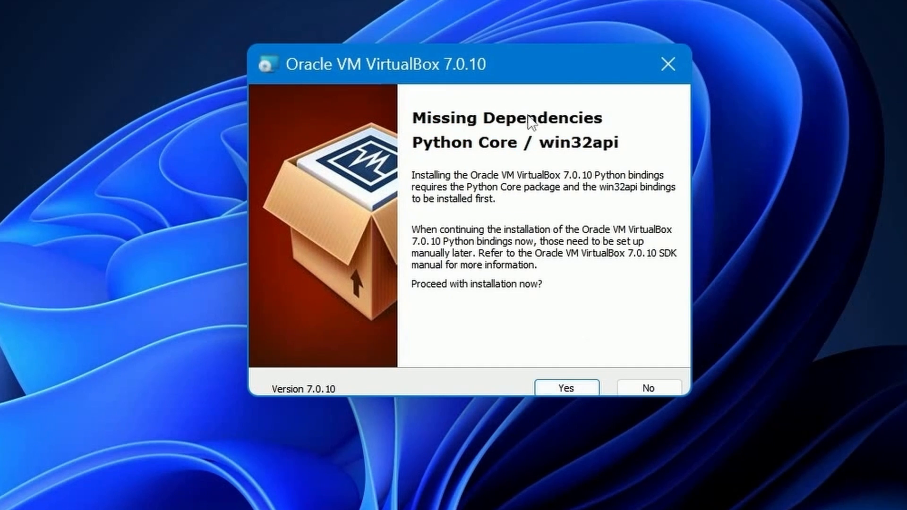
{"action": "left_click", "coordinate": [566, 388]}
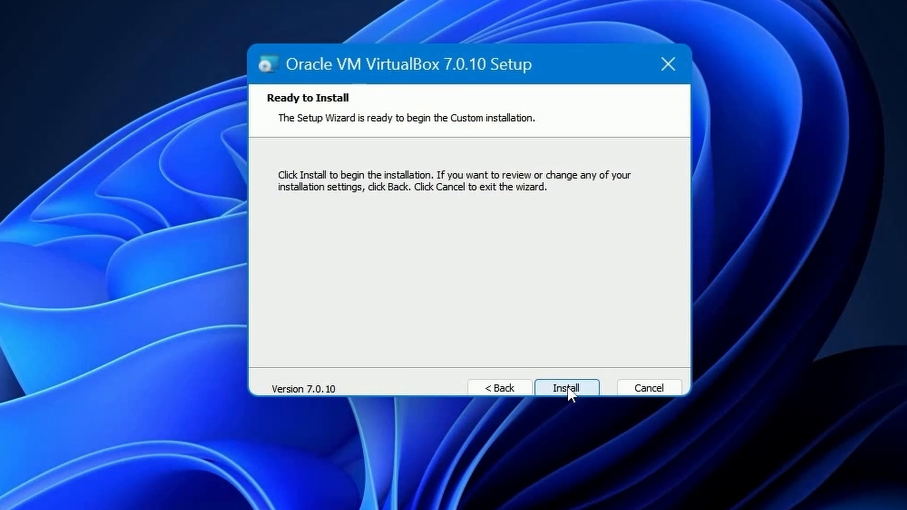
{"action": "left_click", "coordinate": [566, 387]}
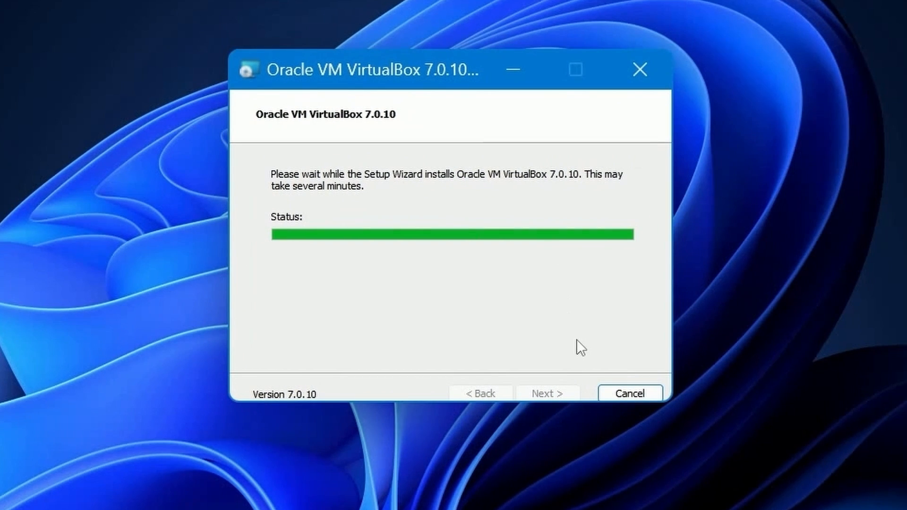
{"action": "mouse_move", "coordinate": [551, 393]}
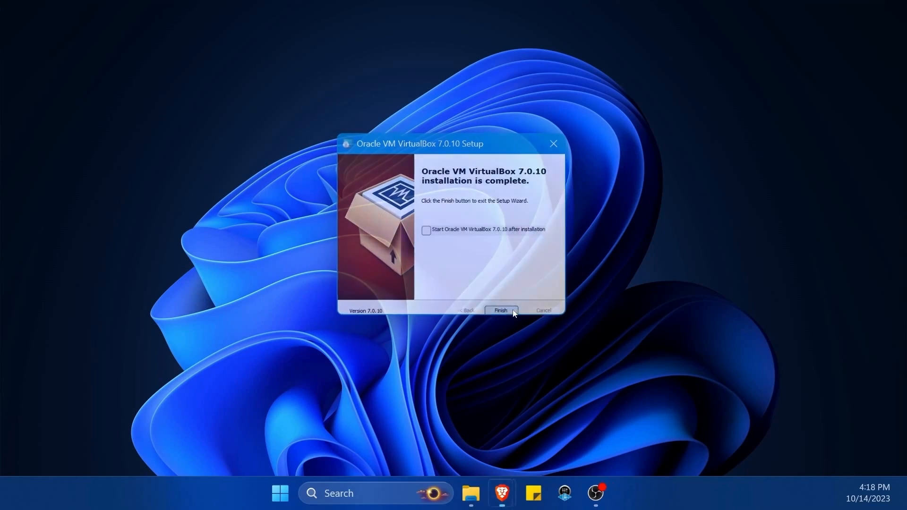
Finish the completed VirtualBox setup wizard before rebooting into the UEFI BIOS Utility.
{"action": "left_click", "coordinate": [500, 311]}
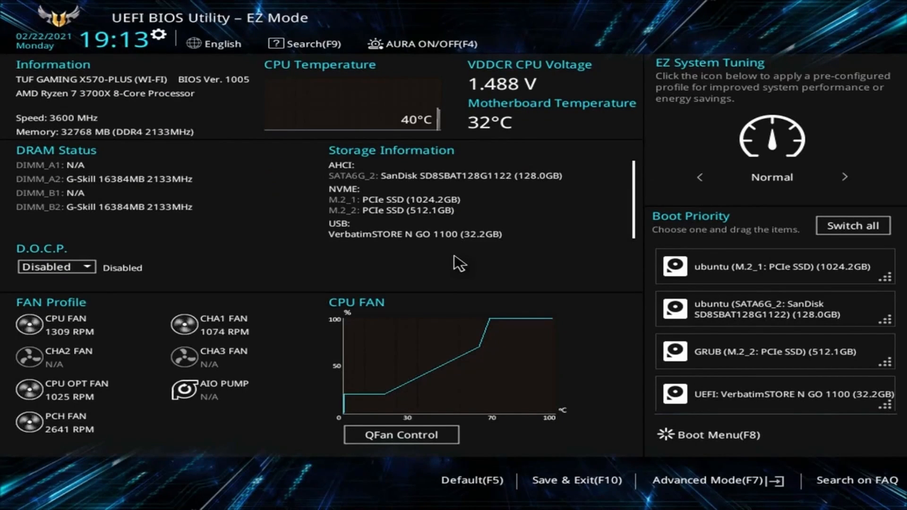
{"action": "mouse_move", "coordinate": [493, 272]}
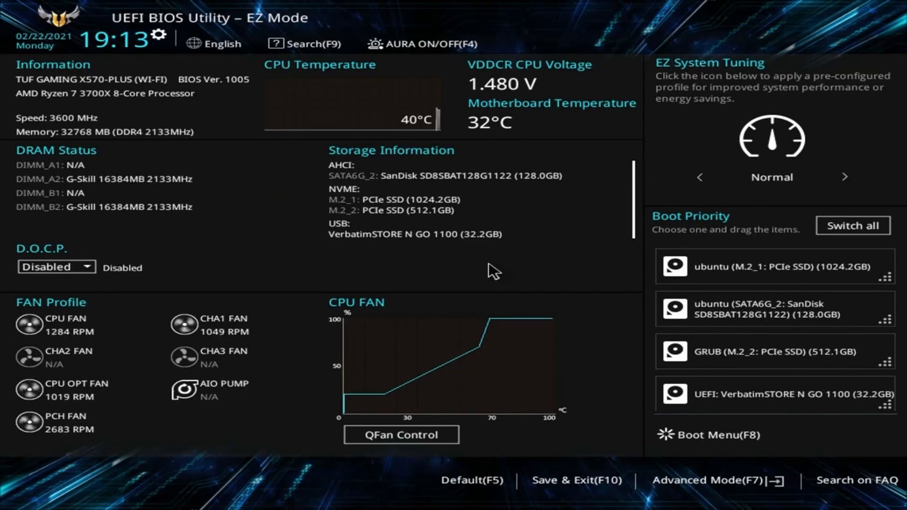
{"action": "mouse_move", "coordinate": [606, 281]}
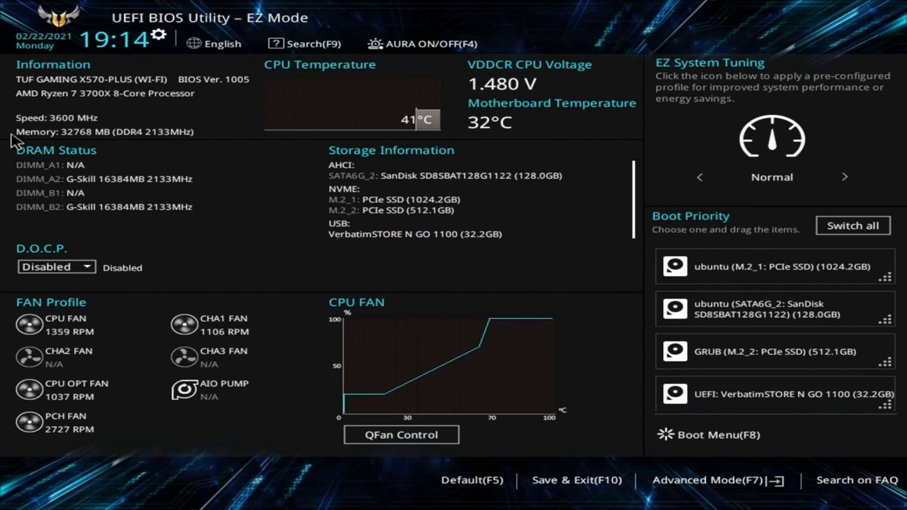
{"action": "mouse_move", "coordinate": [624, 252]}
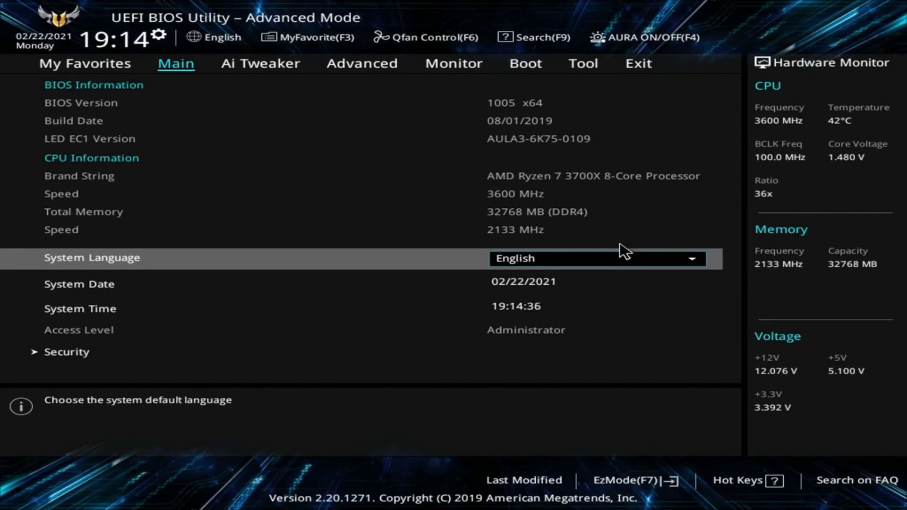
Browse Ai Tweaker, Exit and Main, then reach Advanced > AMD fTPM configuration with Discrete TPM selected.
{"action": "left_click", "coordinate": [259, 64]}
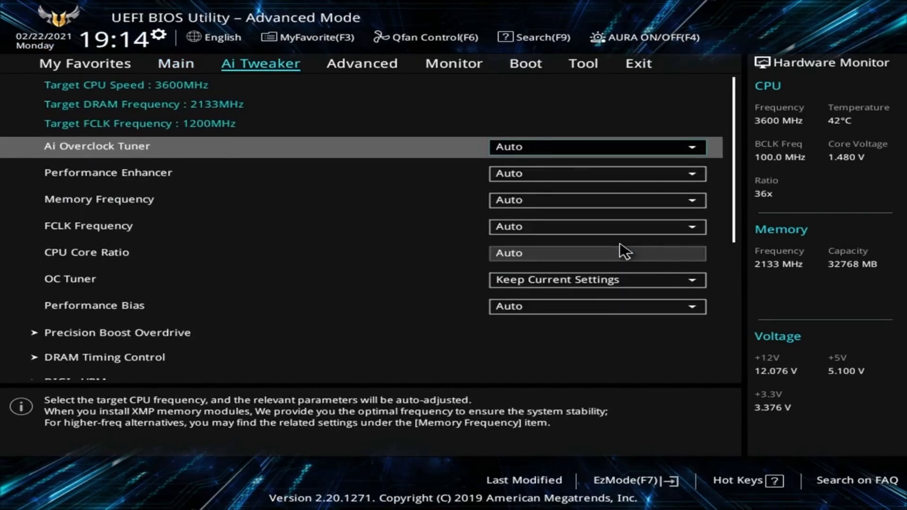
{"action": "left_click", "coordinate": [638, 63]}
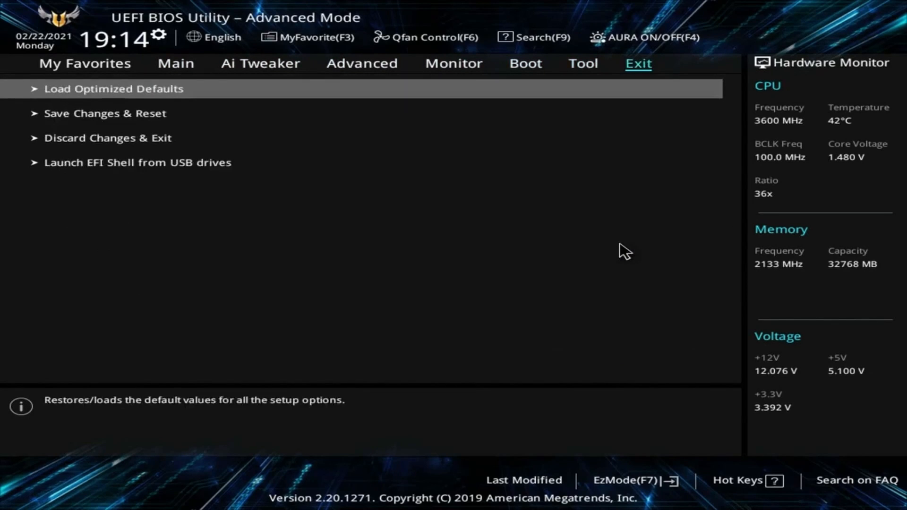
{"action": "left_click", "coordinate": [176, 63]}
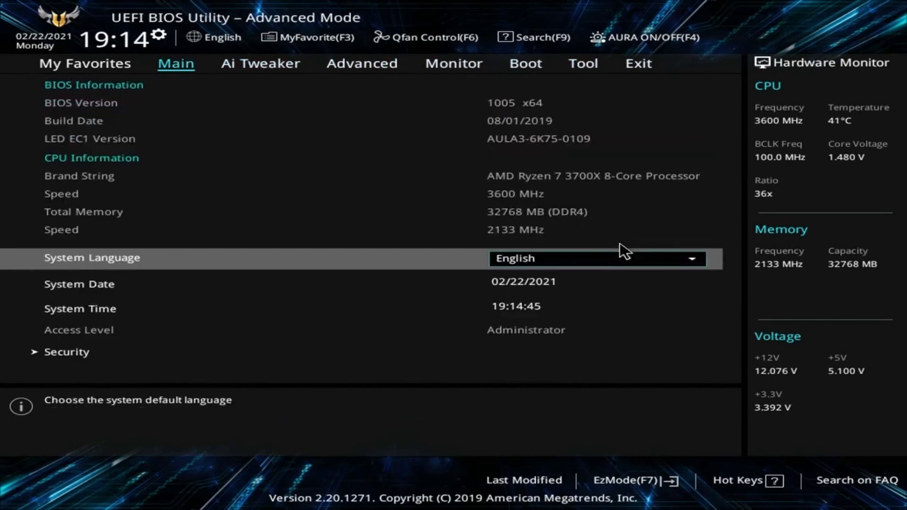
{"action": "left_click", "coordinate": [361, 63]}
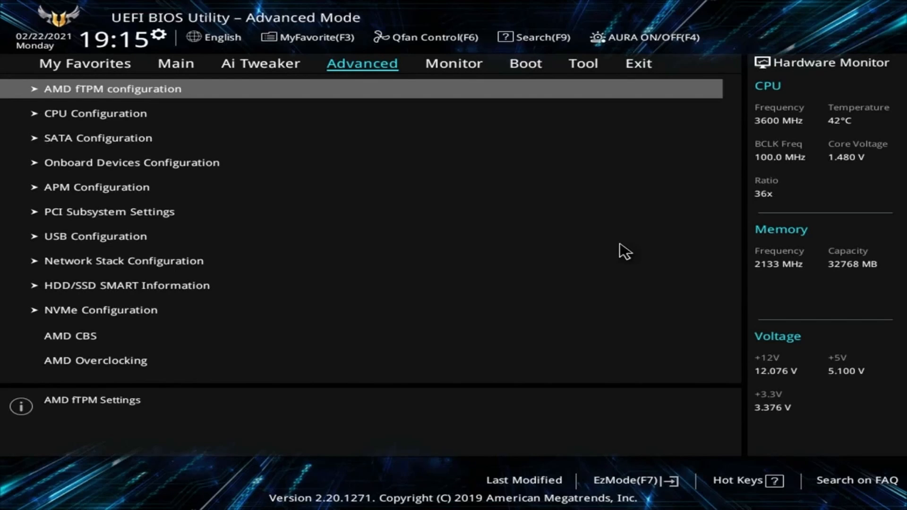
{"action": "left_click", "coordinate": [113, 89]}
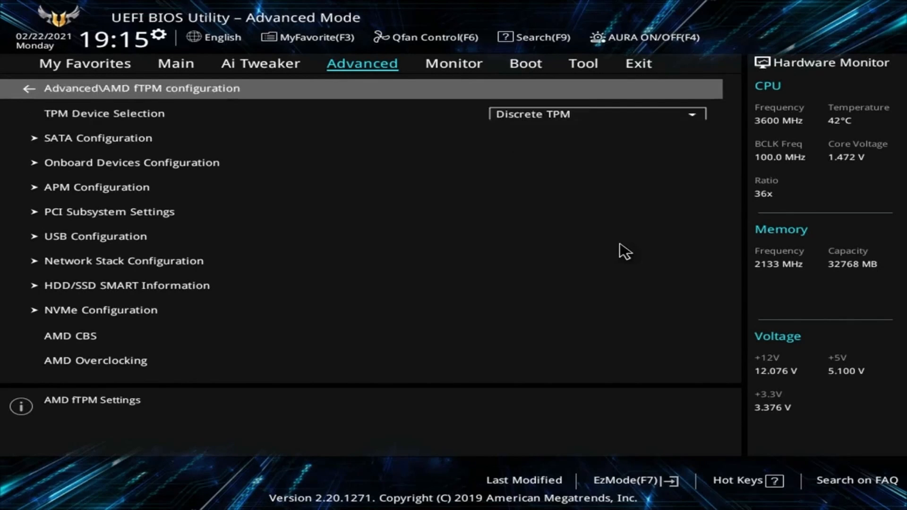
{"action": "left_click", "coordinate": [597, 115]}
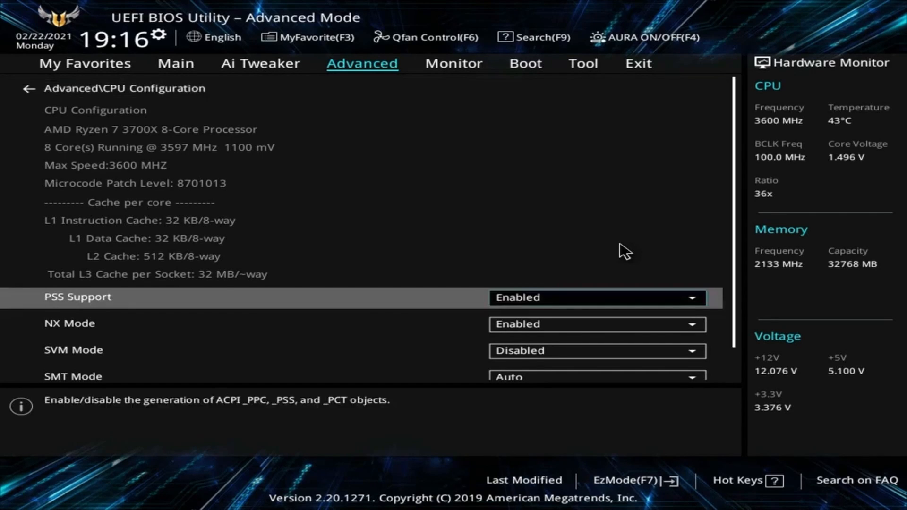
{"action": "mouse_move", "coordinate": [445, 431]}
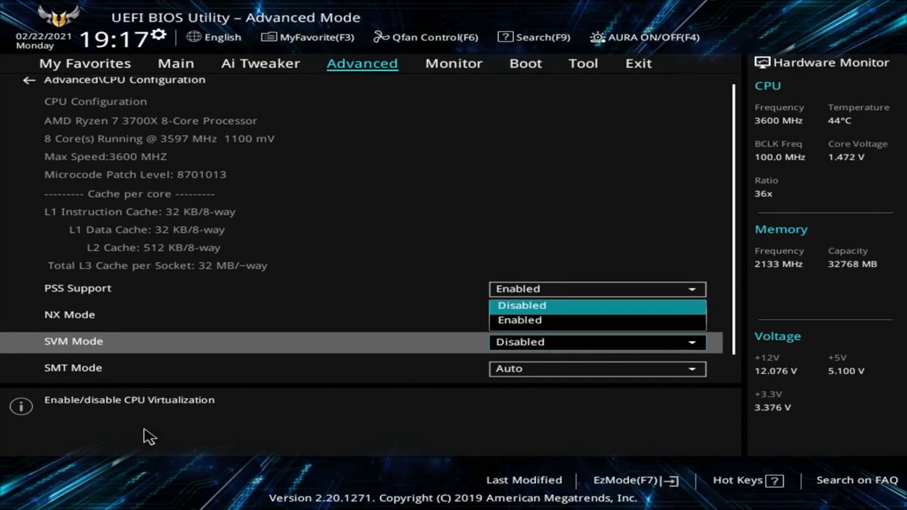
Set SVM Mode to Enabled in CPU Configuration and go to the Exit options.
{"action": "left_click", "coordinate": [519, 320]}
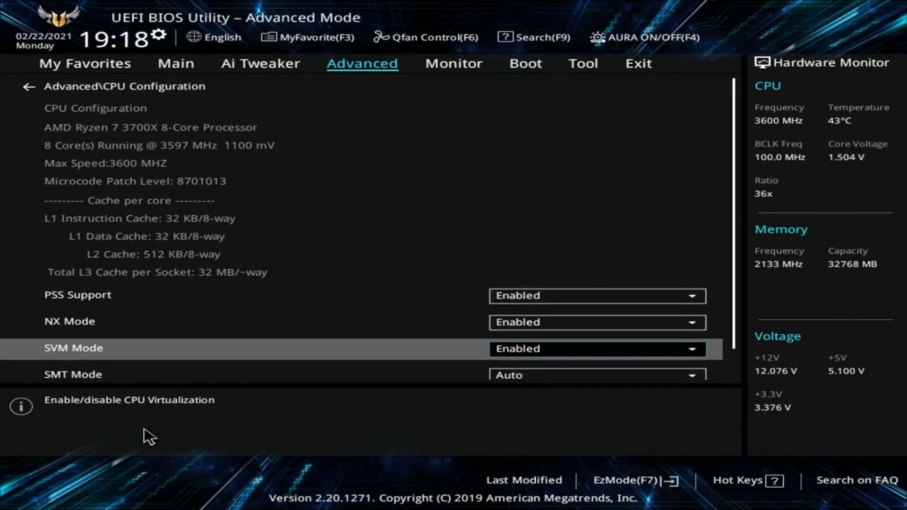
{"action": "left_click", "coordinate": [638, 63]}
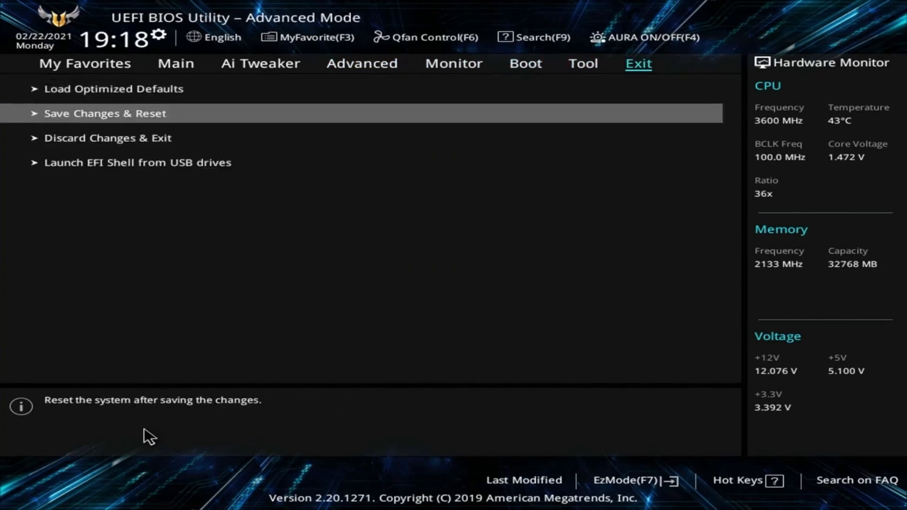
Save Changes & Reset and confirm, restarting with SVM Mode enabled.
{"action": "left_click", "coordinate": [104, 113]}
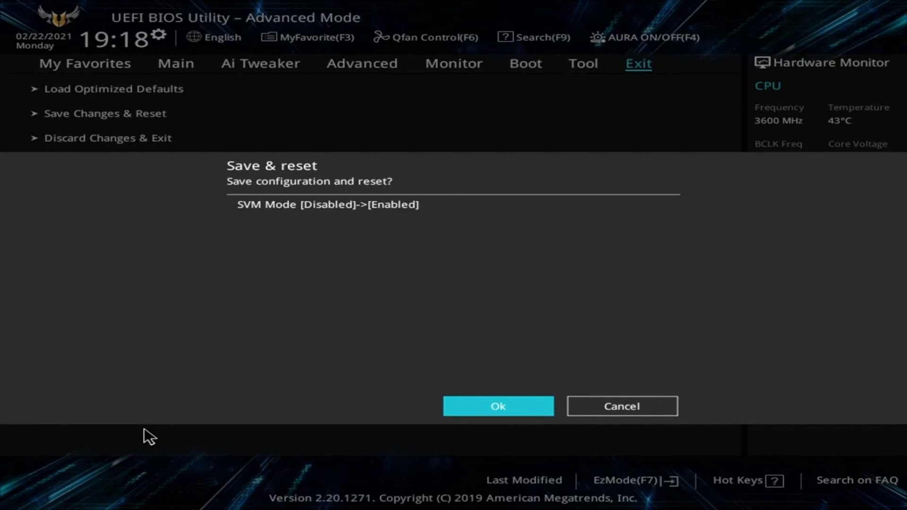
{"action": "left_click", "coordinate": [497, 405]}
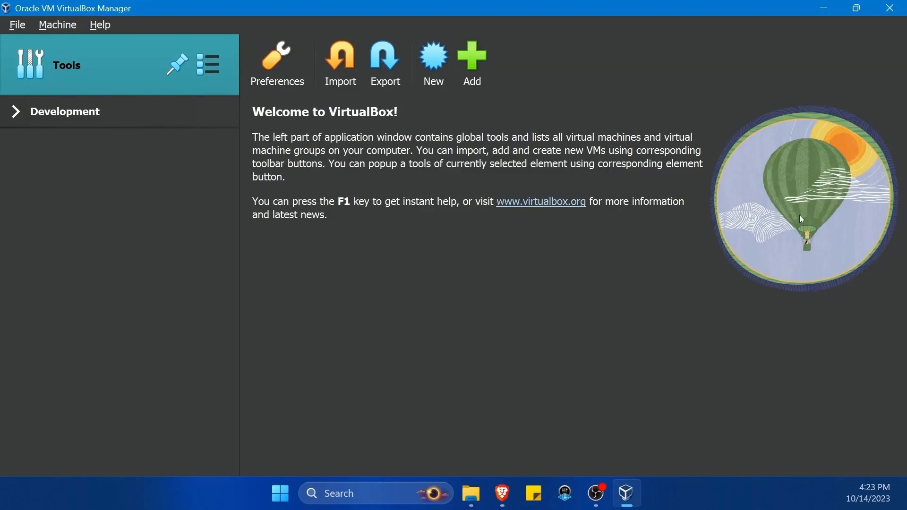
{"action": "mouse_move", "coordinate": [798, 207]}
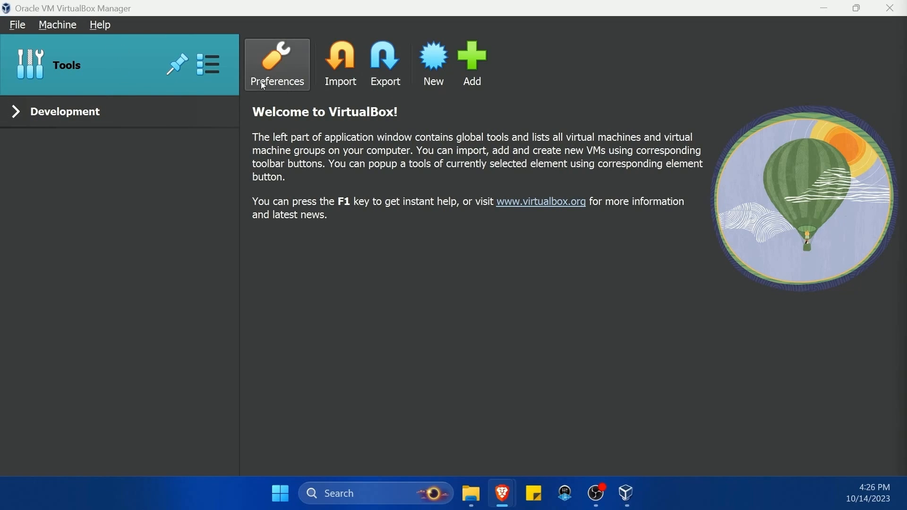
{"action": "mouse_move", "coordinate": [384, 63]}
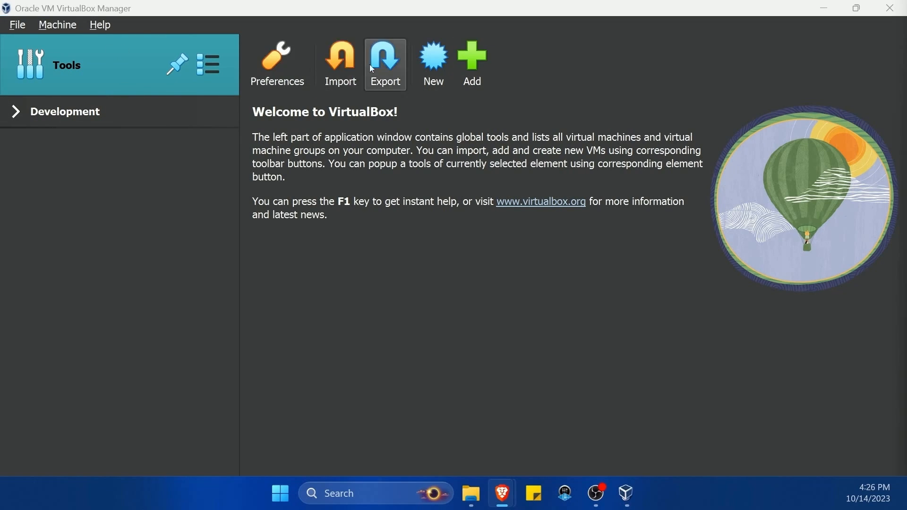
{"action": "mouse_move", "coordinate": [387, 84]}
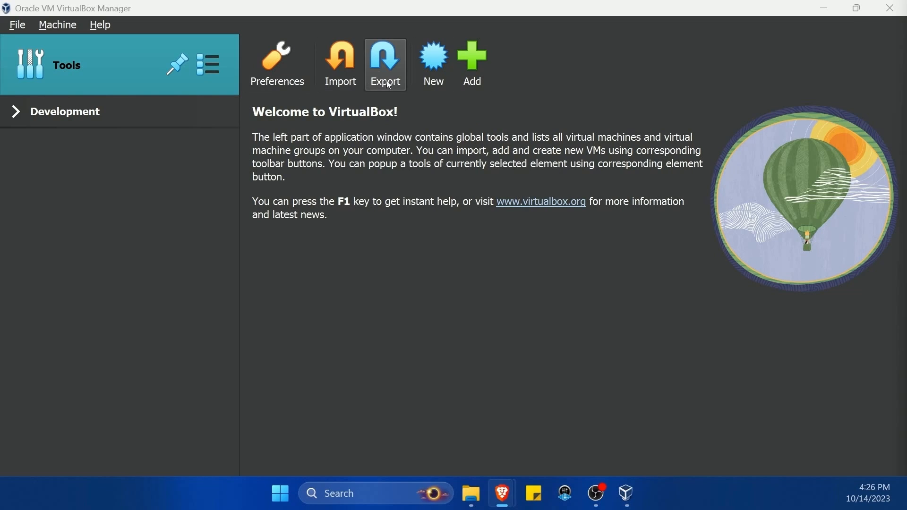
{"action": "mouse_move", "coordinate": [337, 117]}
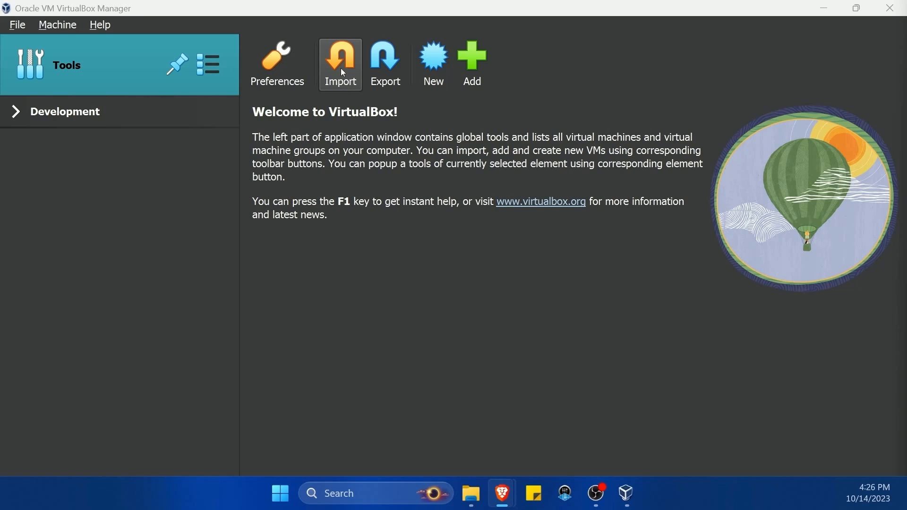
{"action": "mouse_move", "coordinate": [385, 64]}
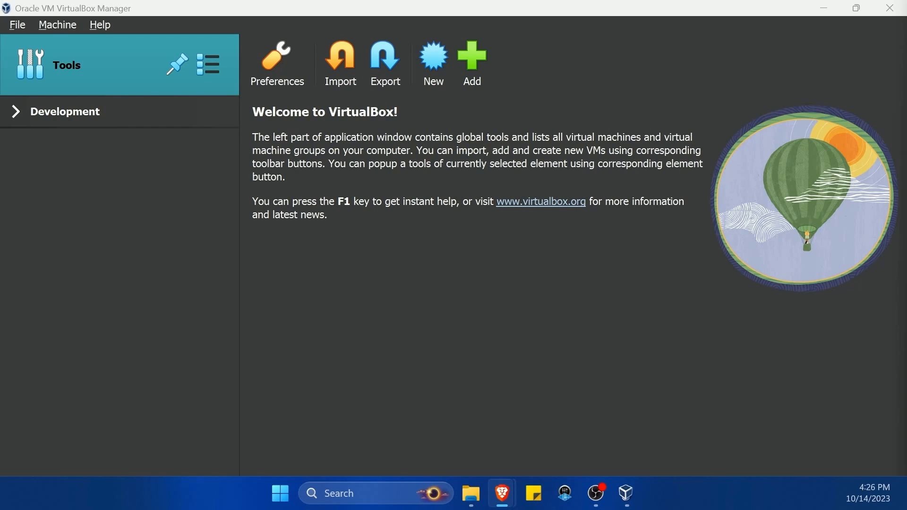
{"action": "mouse_move", "coordinate": [472, 63]}
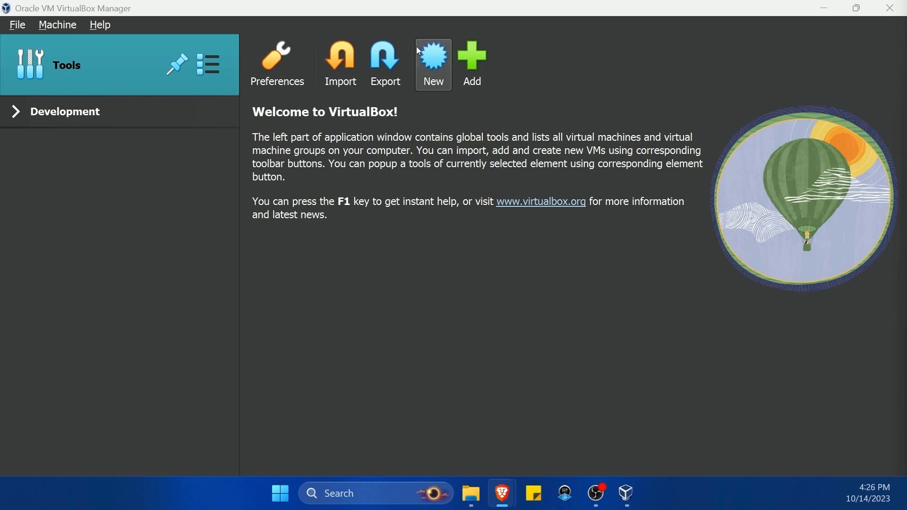
Start the Create Virtual Machine wizard from the VirtualBox Manager toolbar.
{"action": "left_click", "coordinate": [433, 63]}
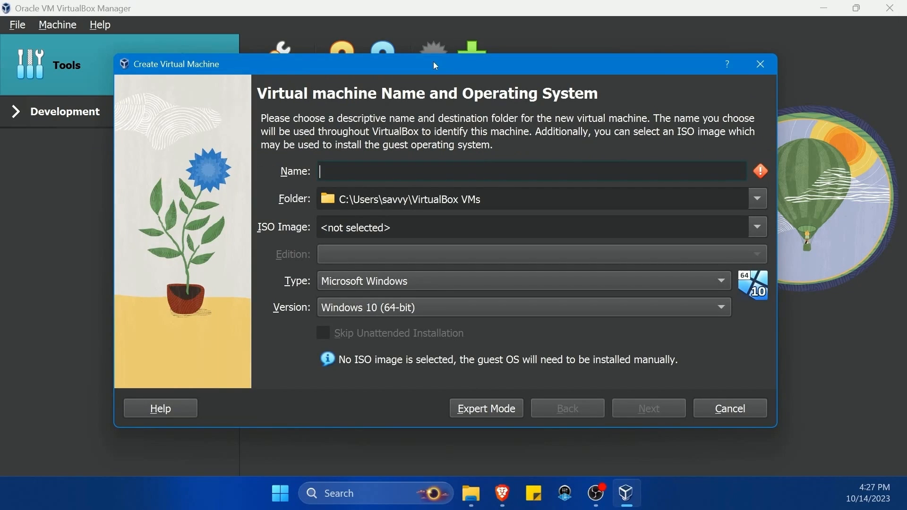
{"action": "mouse_move", "coordinate": [746, 395]}
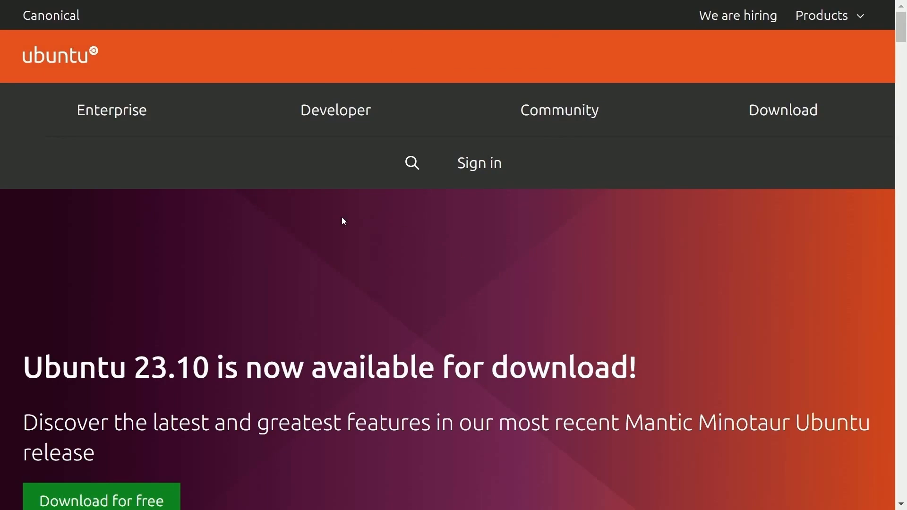
Download the Ubuntu 22.04.3 LTS desktop ISO from ubuntu.com into the Downloads folder.
{"action": "scroll", "scroll_direction": "down", "scroll_amount": 3}
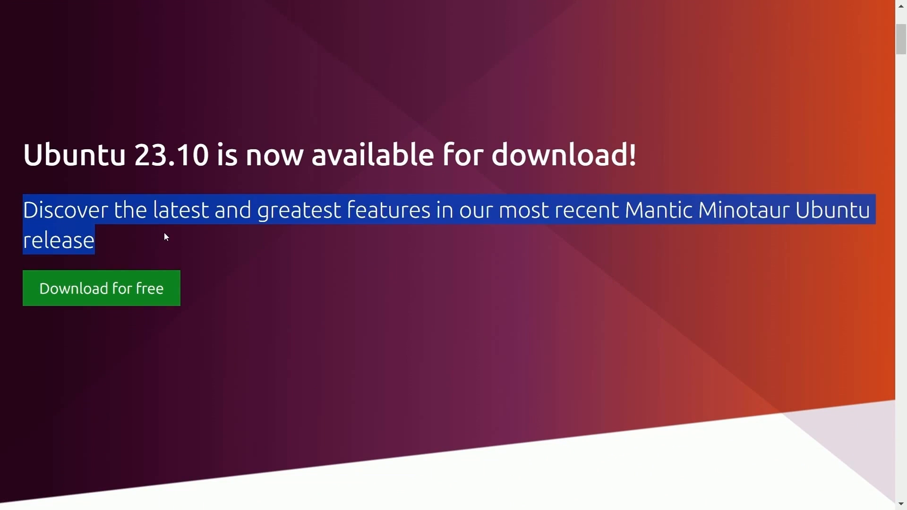
{"action": "left_click", "coordinate": [101, 288]}
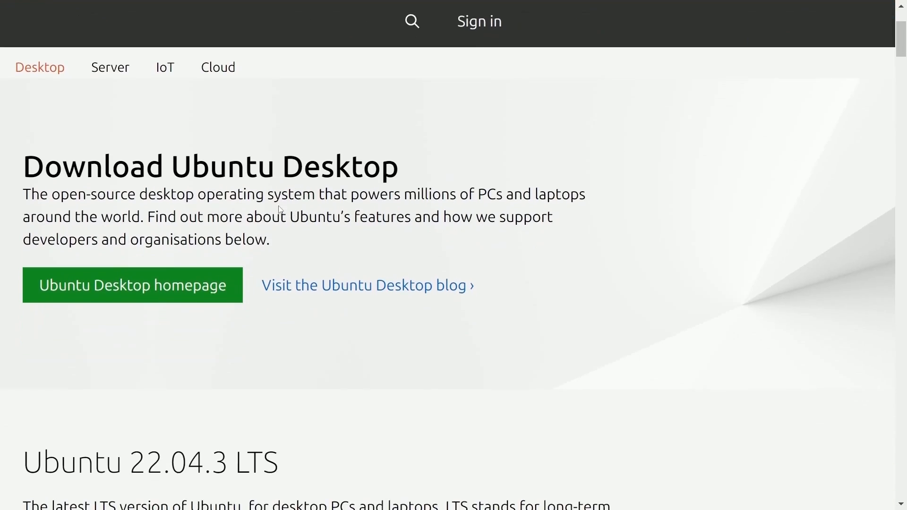
{"action": "double_click", "coordinate": [67, 166]}
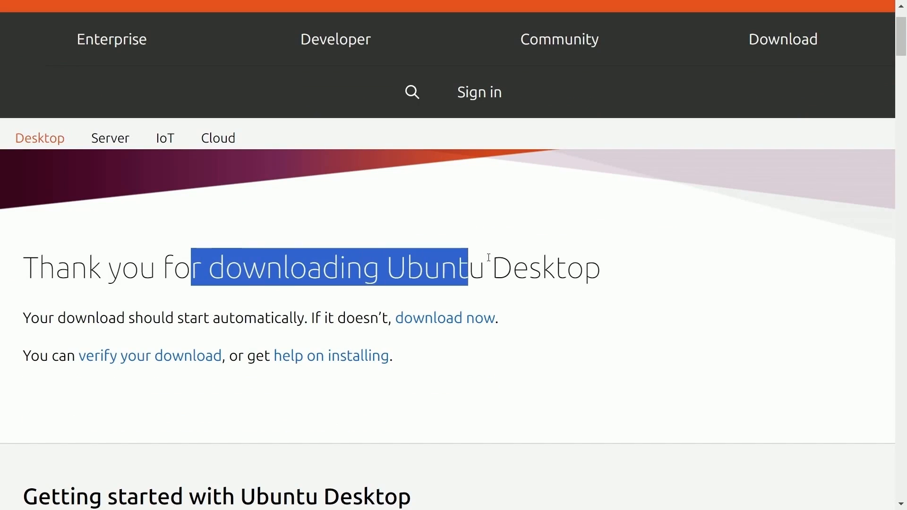
{"action": "left_click", "coordinate": [445, 317]}
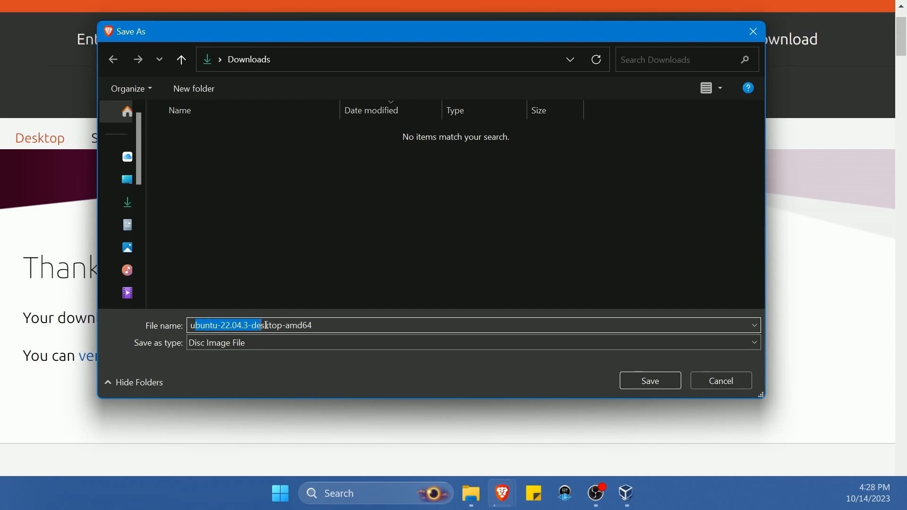
{"action": "left_click", "coordinate": [313, 325]}
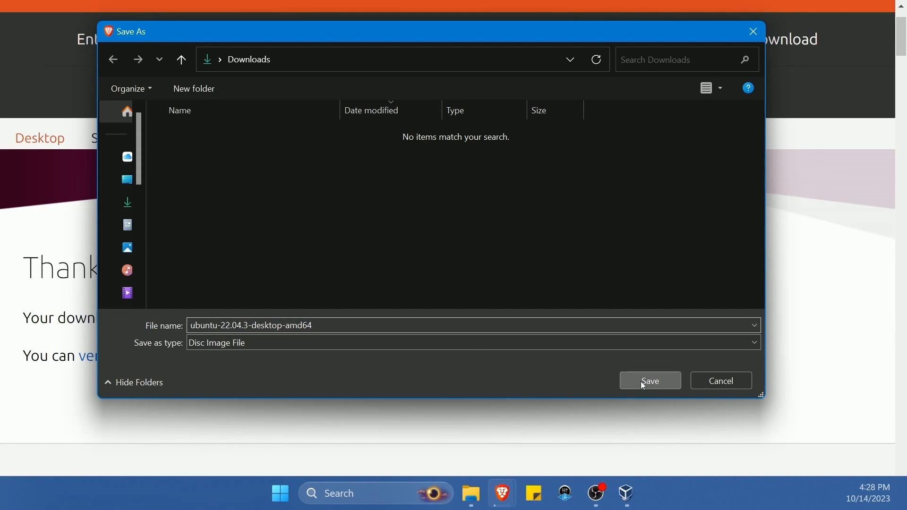
{"action": "left_click", "coordinate": [649, 381]}
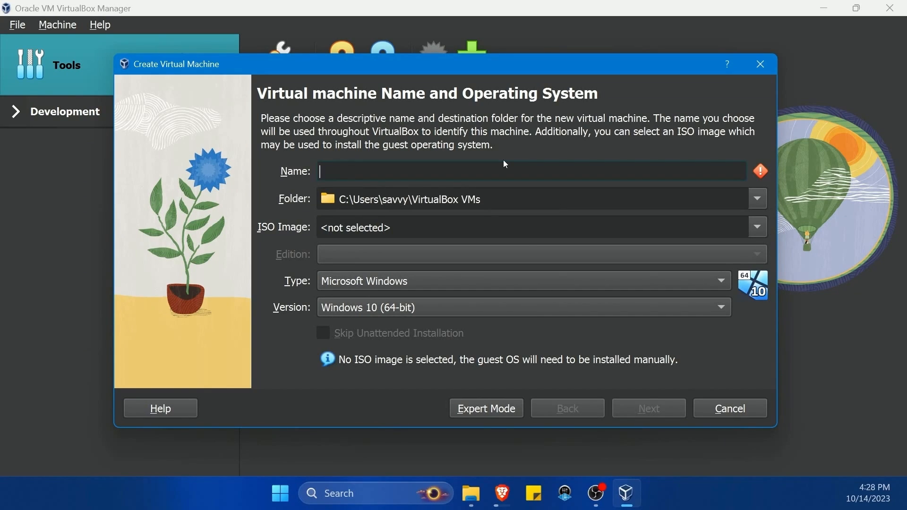
Name the machine 'Ubuntu', keeping version Ubuntu (64-bit) and type Linux.
{"action": "type", "text": "Ubuntu"}
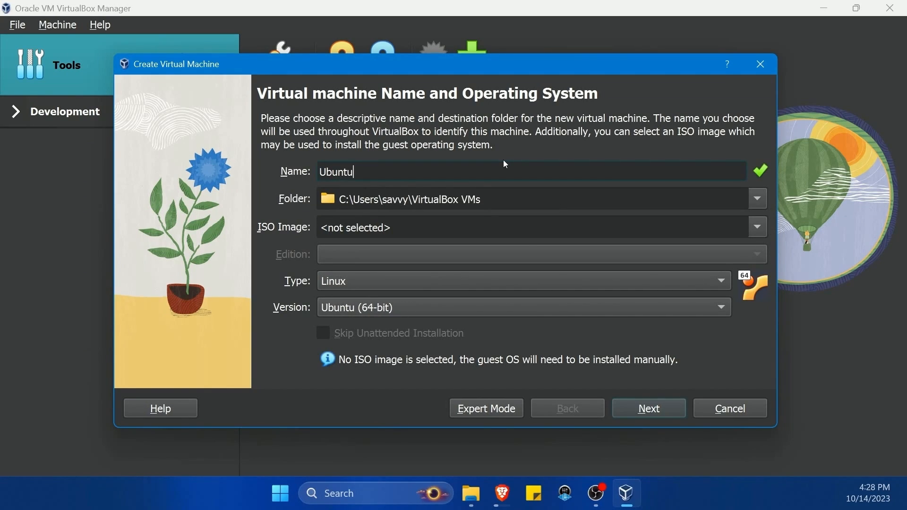
{"action": "mouse_move", "coordinate": [540, 172]}
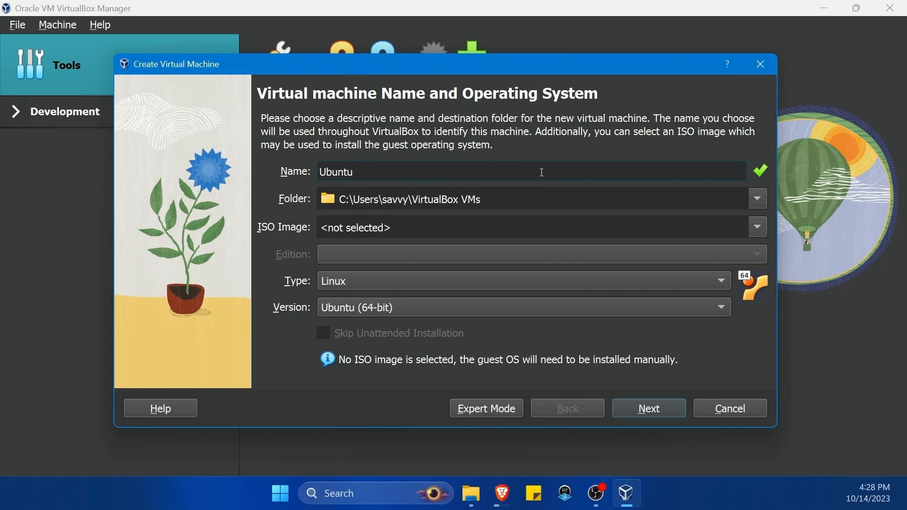
{"action": "mouse_move", "coordinate": [413, 192]}
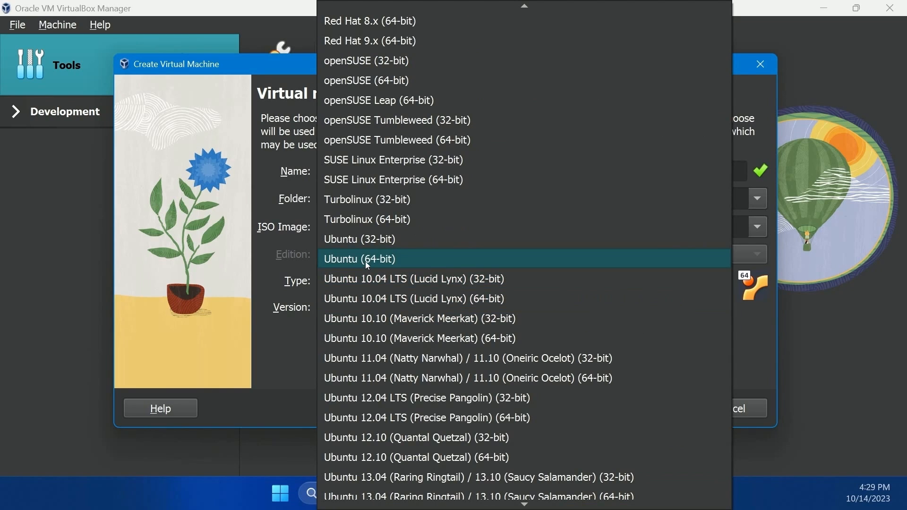
{"action": "left_click", "coordinate": [359, 259]}
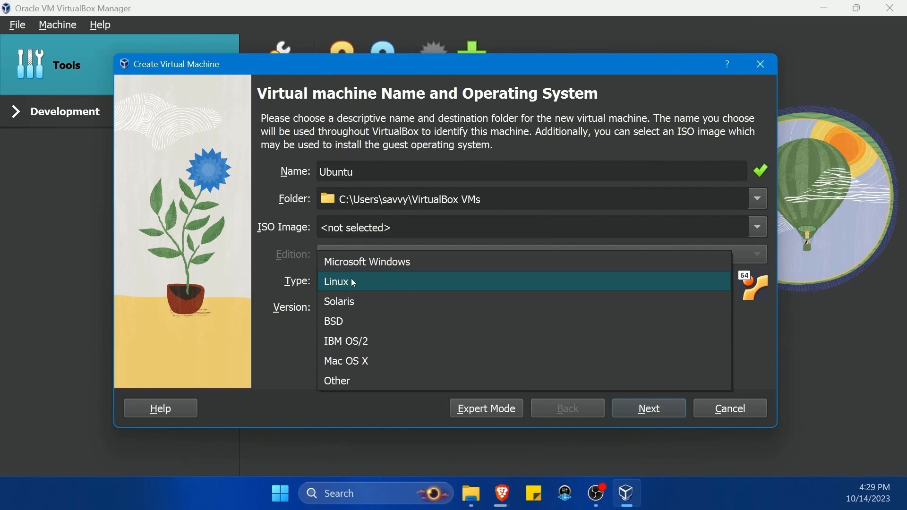
{"action": "mouse_move", "coordinate": [348, 361]}
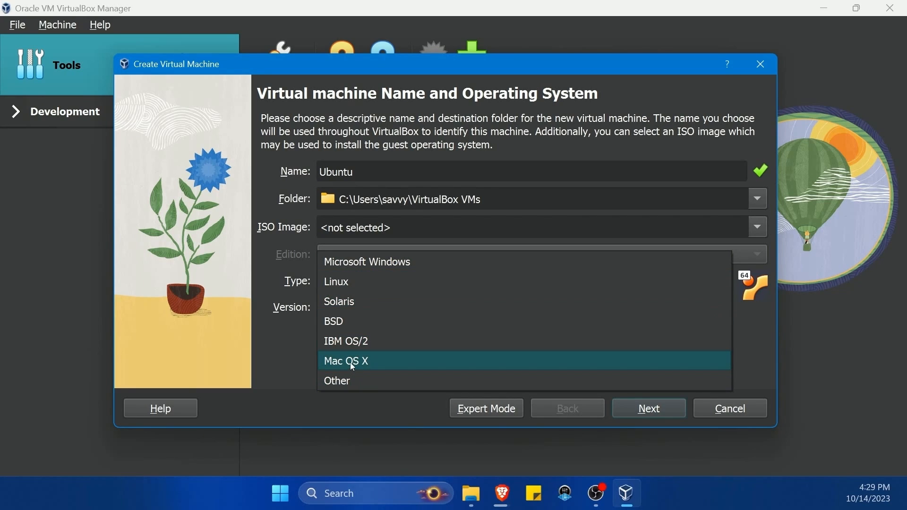
{"action": "mouse_move", "coordinate": [335, 363]}
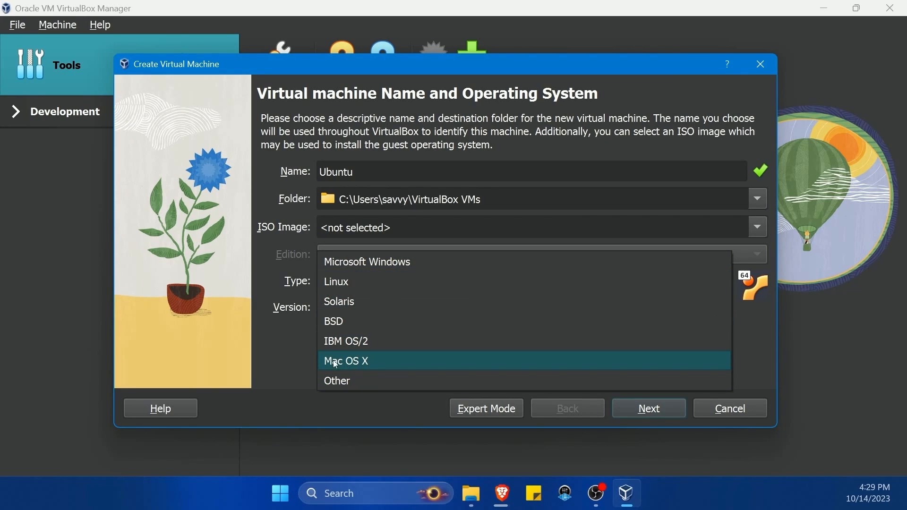
{"action": "mouse_move", "coordinate": [349, 301]}
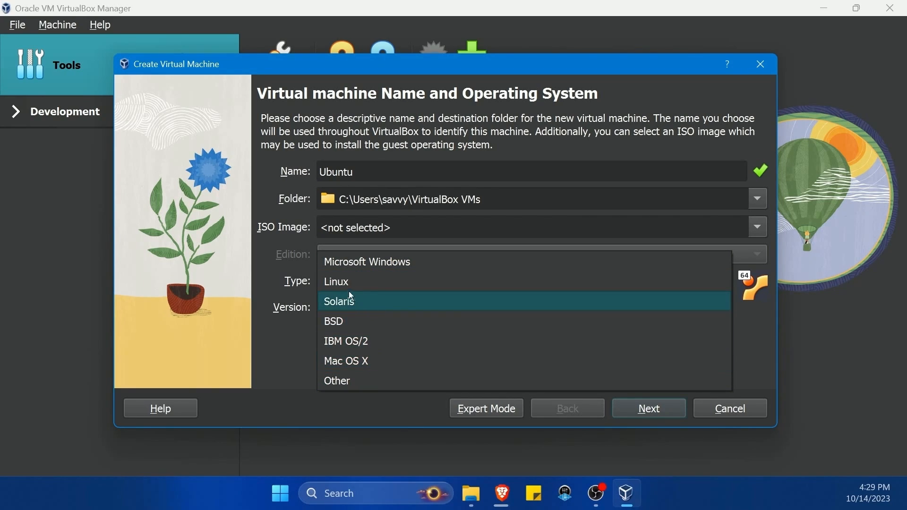
{"action": "left_click", "coordinate": [335, 282]}
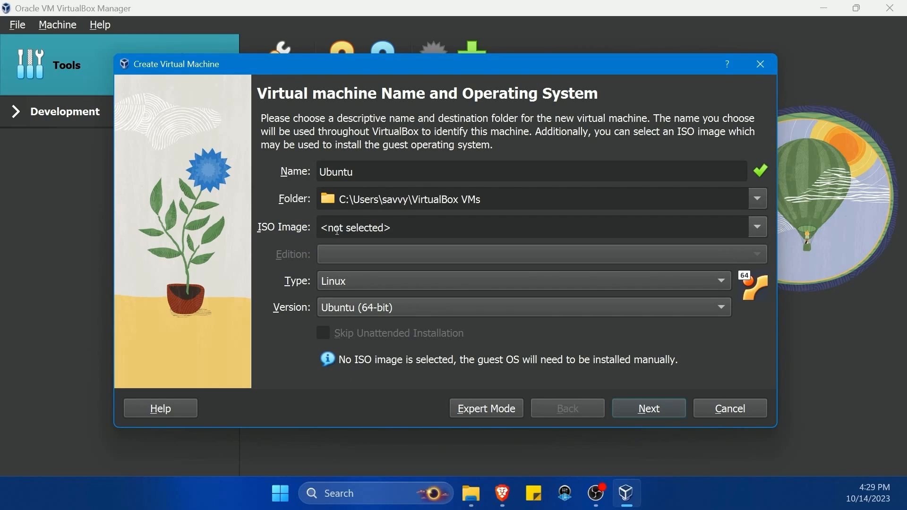
Attach the ubuntu-22.04.3-desktop-amd64 ISO from Downloads and tick Skip Unattended Installation.
{"action": "left_click", "coordinate": [756, 227]}
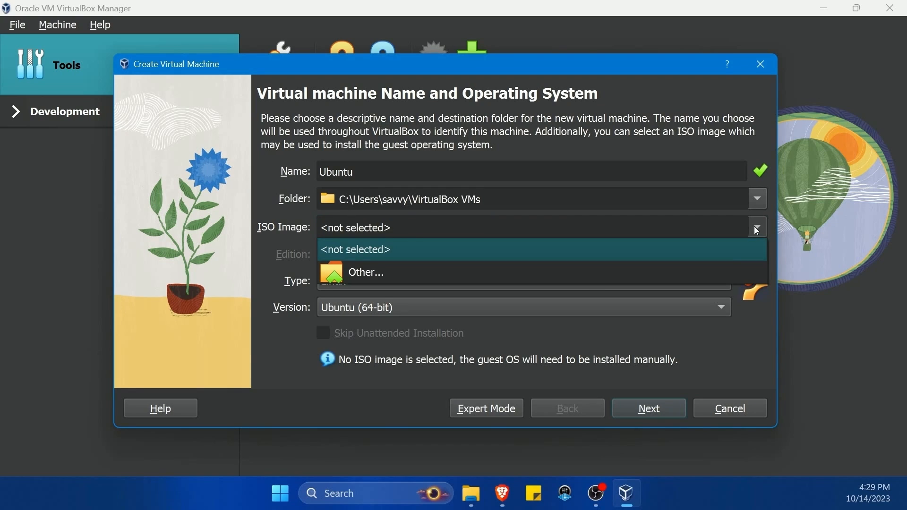
{"action": "mouse_move", "coordinate": [365, 273]}
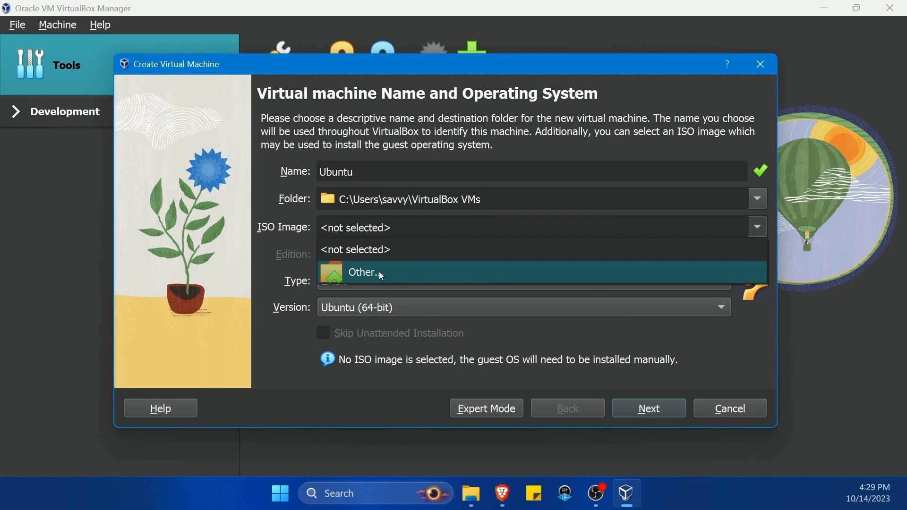
{"action": "left_click", "coordinate": [363, 273]}
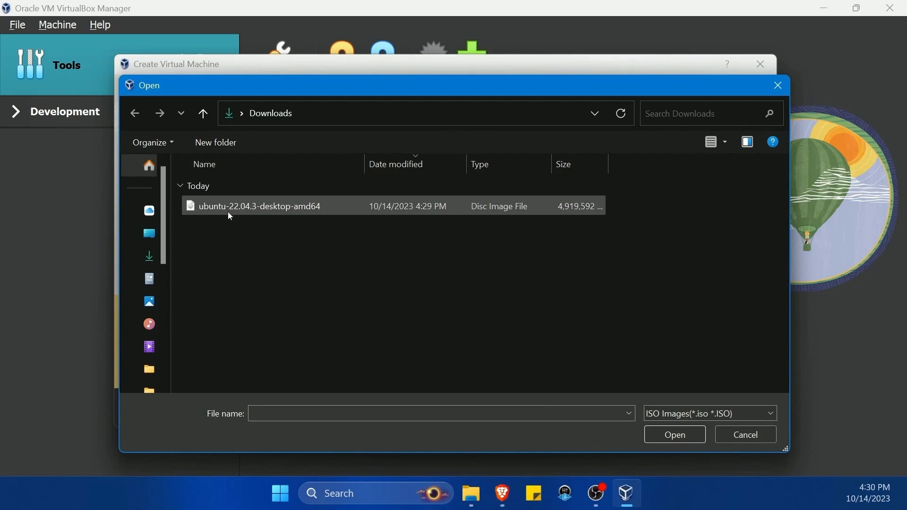
{"action": "left_click", "coordinate": [259, 206]}
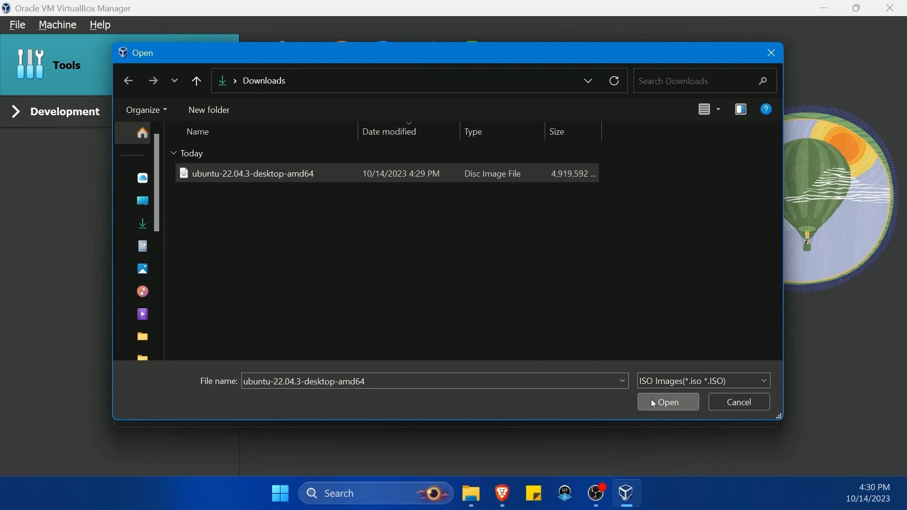
{"action": "left_click", "coordinate": [667, 402]}
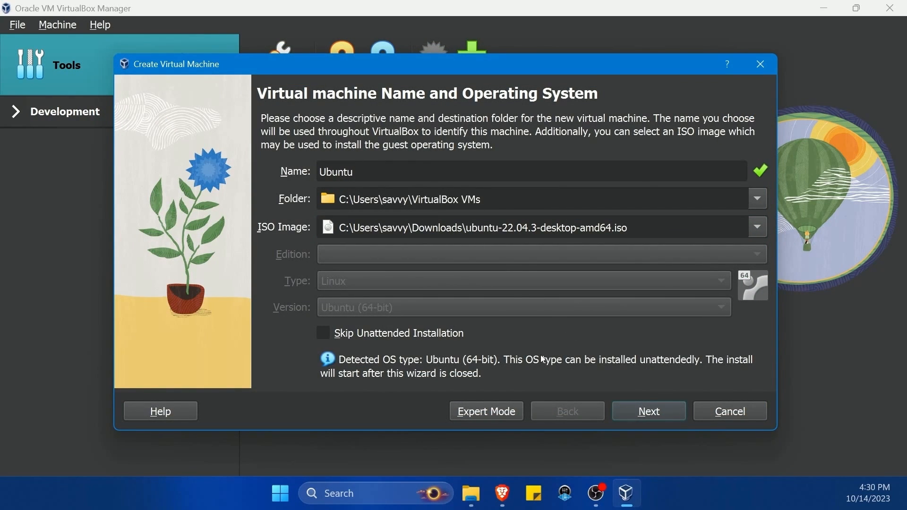
{"action": "left_click", "coordinate": [323, 334]}
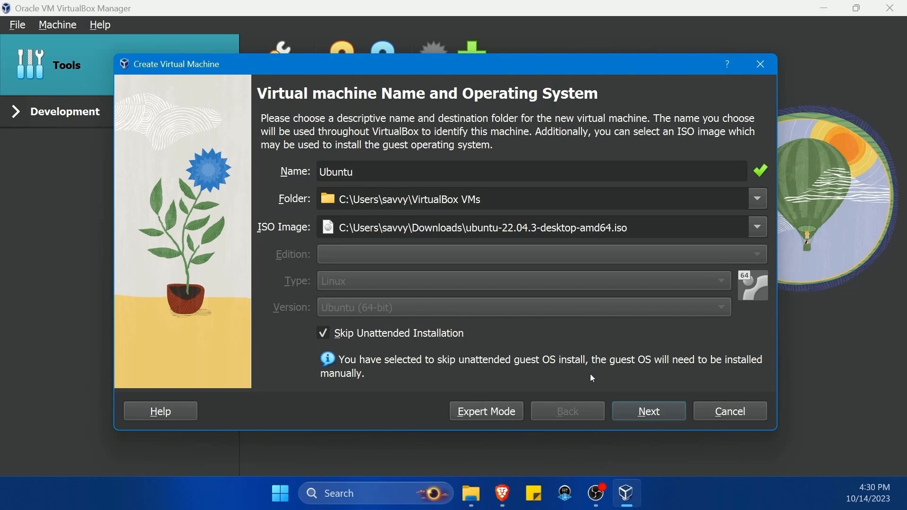
{"action": "mouse_move", "coordinate": [353, 354]}
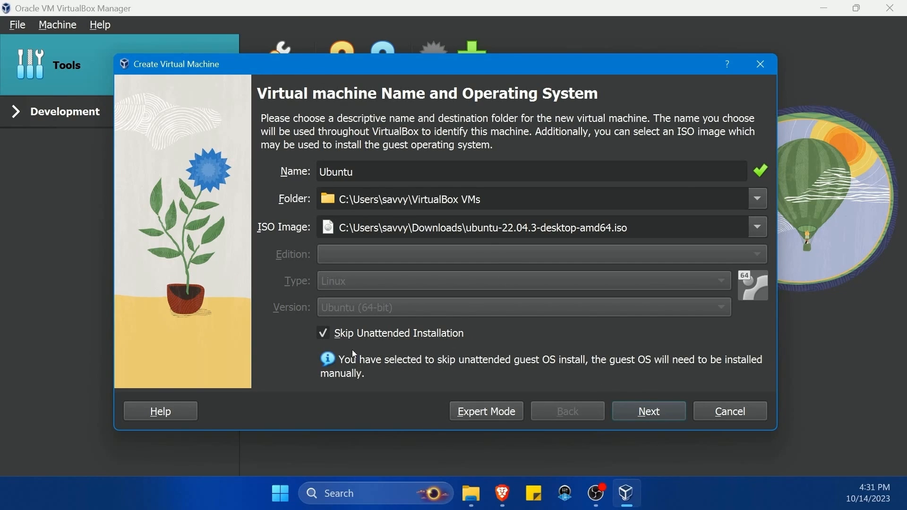
On the hardware page give the machine 2 processors and enable EFI.
{"action": "left_click", "coordinate": [648, 411]}
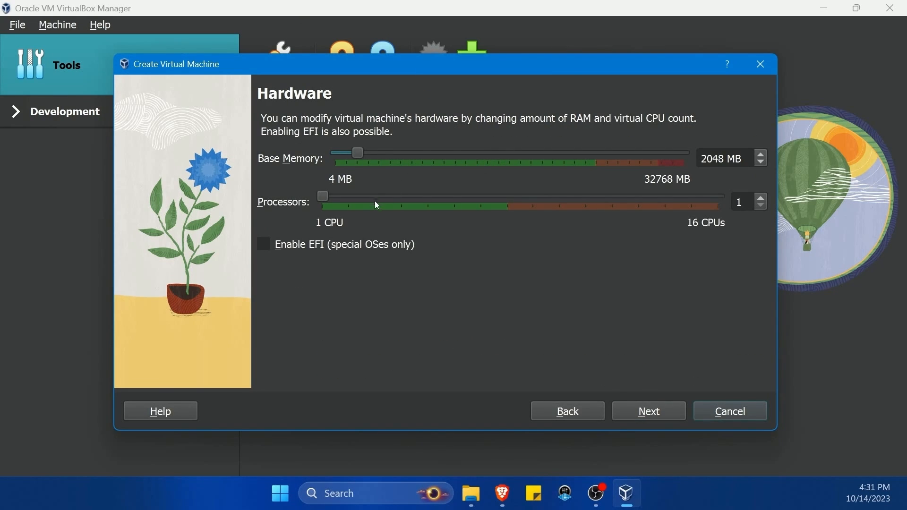
{"action": "mouse_move", "coordinate": [383, 155]}
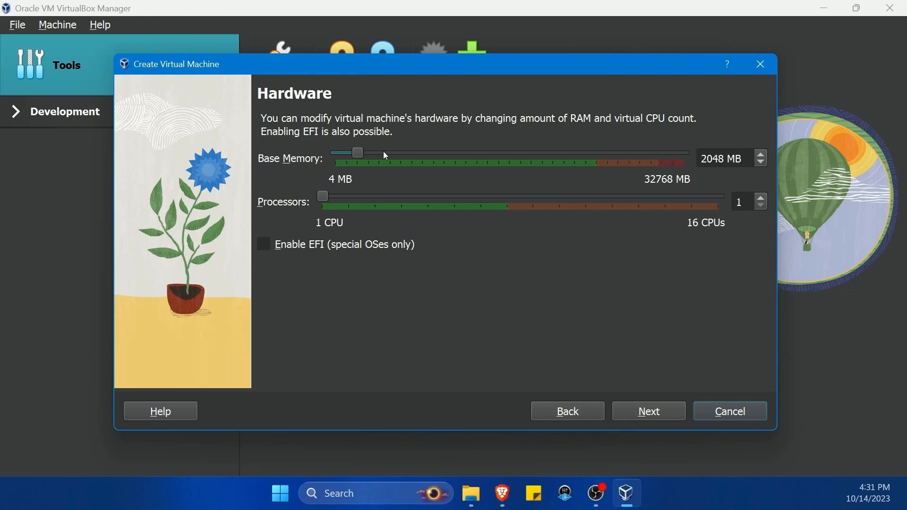
{"action": "mouse_move", "coordinate": [327, 200]}
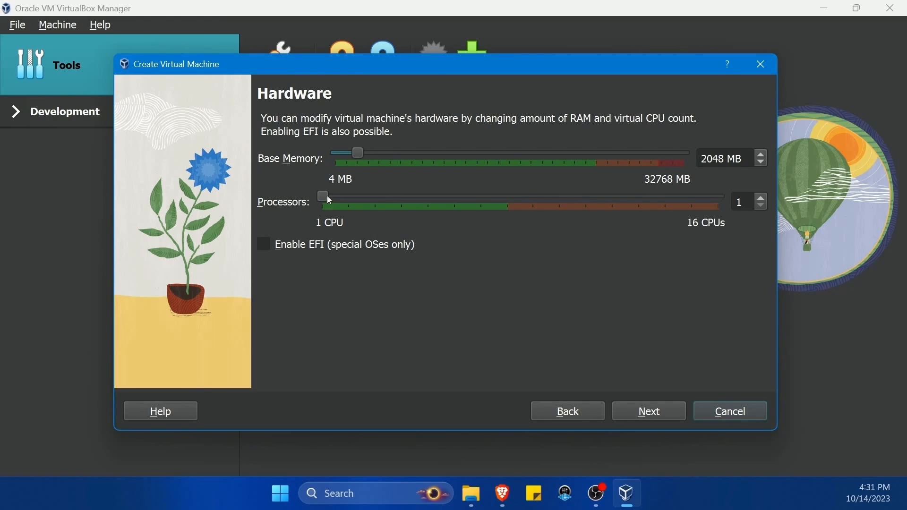
{"action": "mouse_move", "coordinate": [387, 187]}
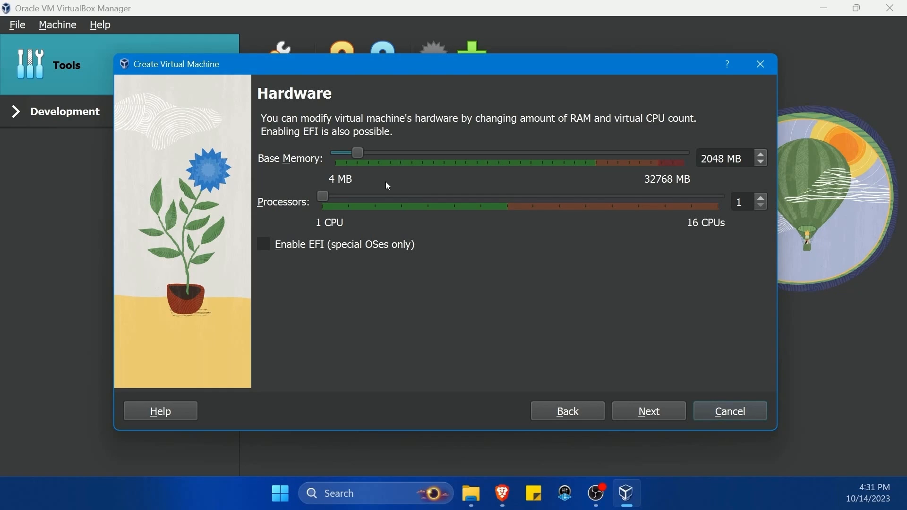
{"action": "mouse_move", "coordinate": [673, 186]}
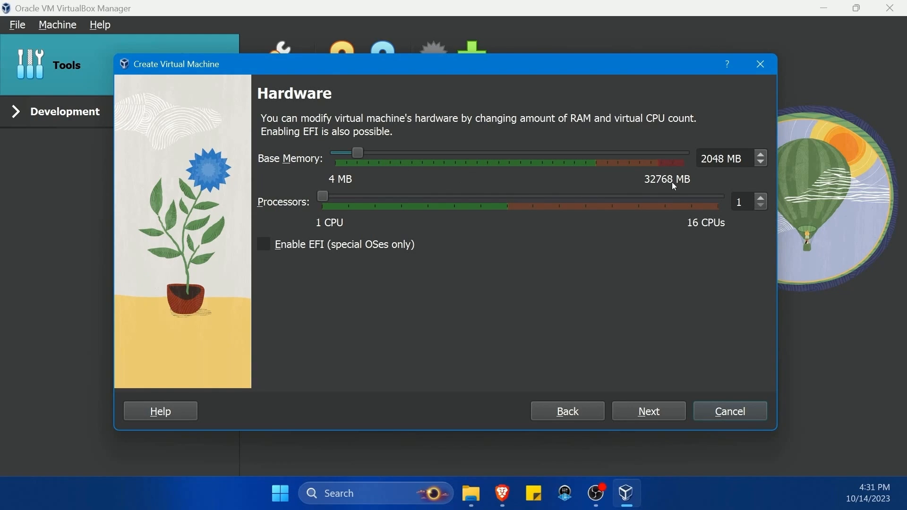
{"action": "mouse_move", "coordinate": [557, 185]}
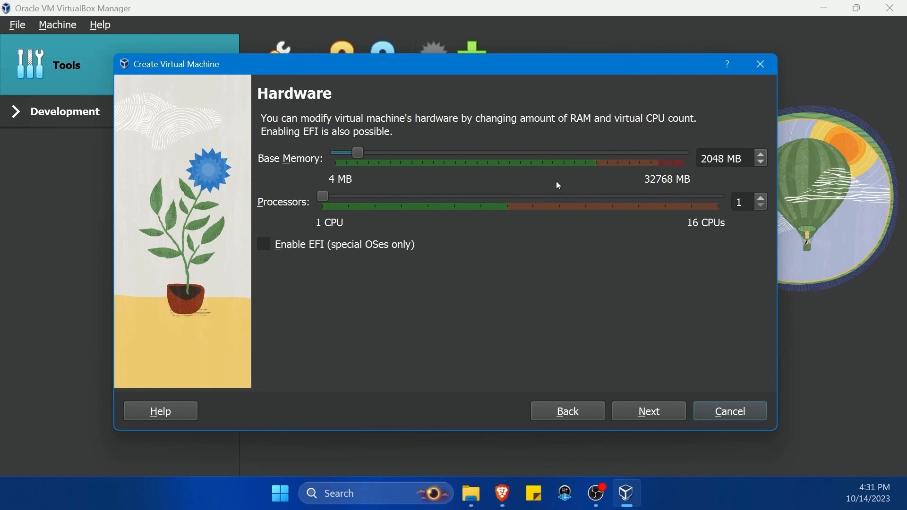
{"action": "mouse_move", "coordinate": [365, 175]}
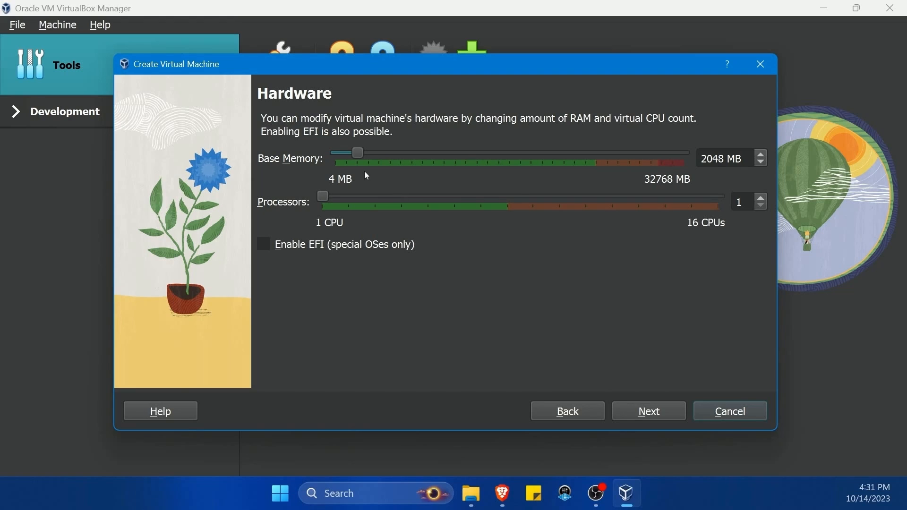
{"action": "mouse_move", "coordinate": [405, 172]}
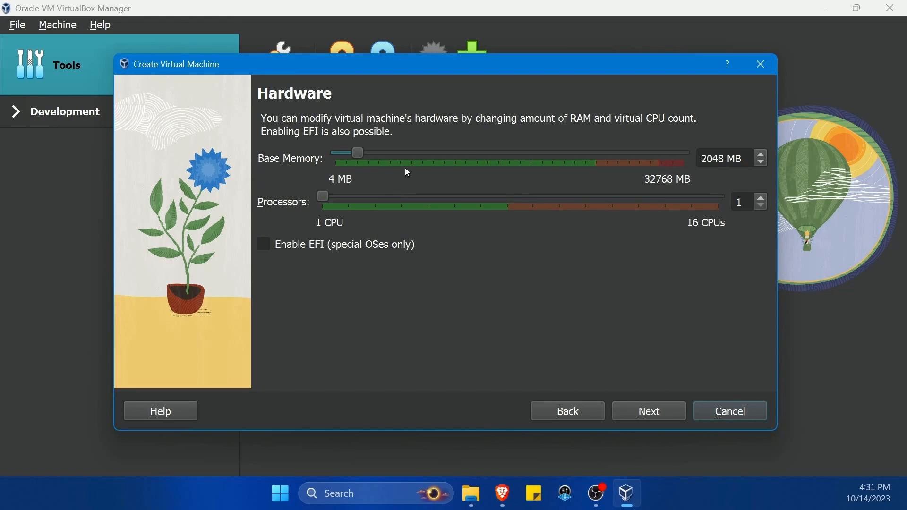
{"action": "mouse_move", "coordinate": [397, 172]}
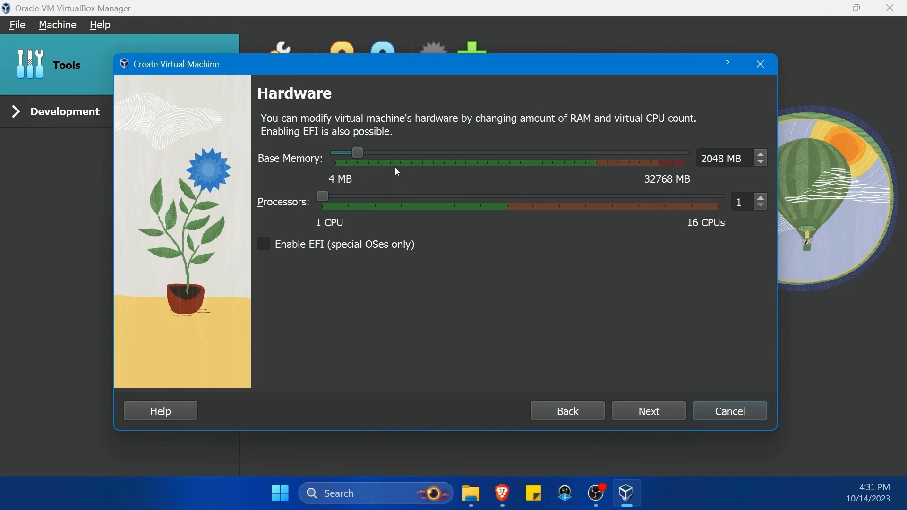
{"action": "mouse_move", "coordinate": [359, 154]}
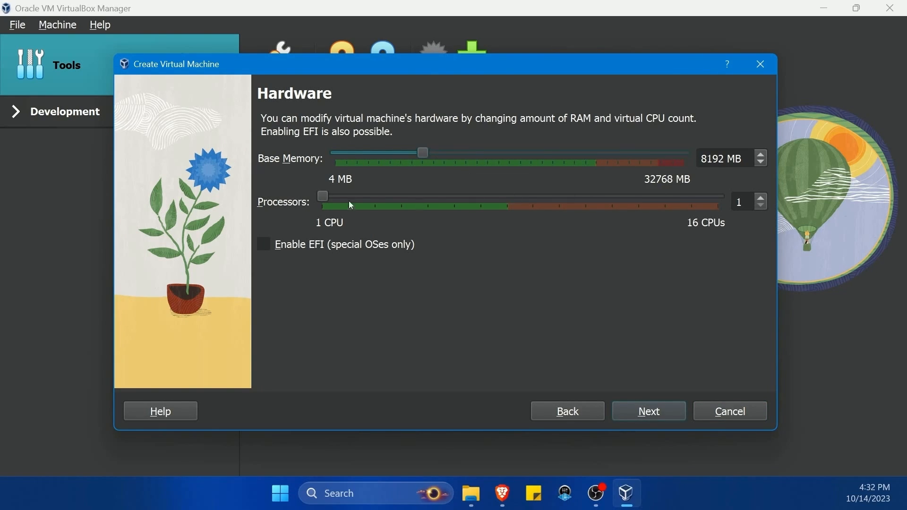
{"action": "left_click_drag", "start_coordinate": [322, 196], "coordinate": [347, 197]}
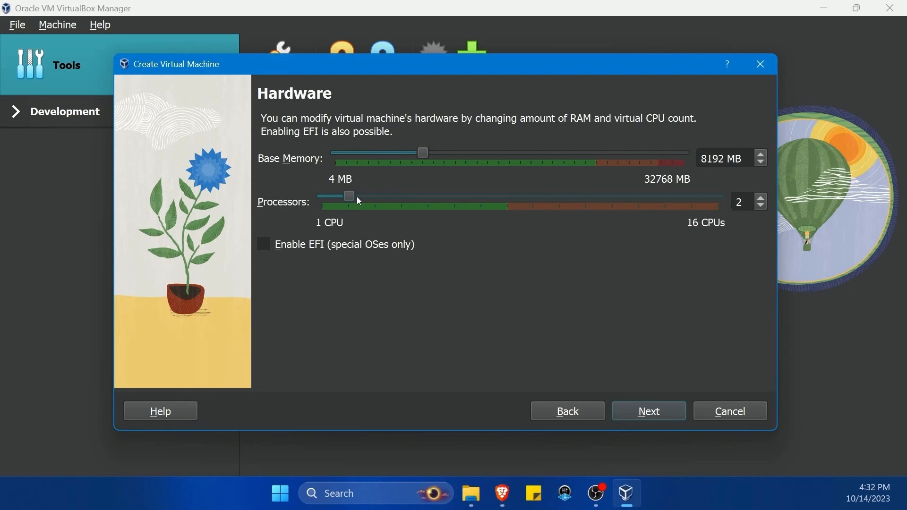
{"action": "mouse_move", "coordinate": [527, 298]}
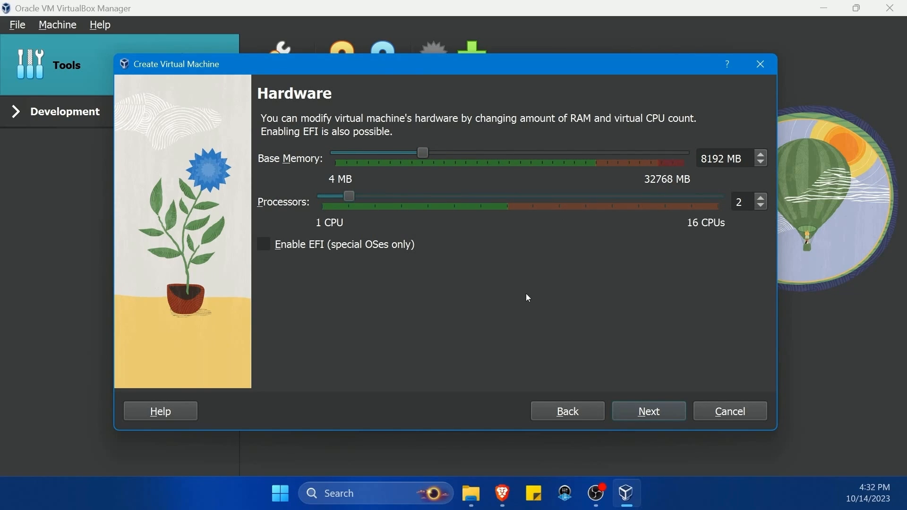
{"action": "mouse_move", "coordinate": [273, 262]}
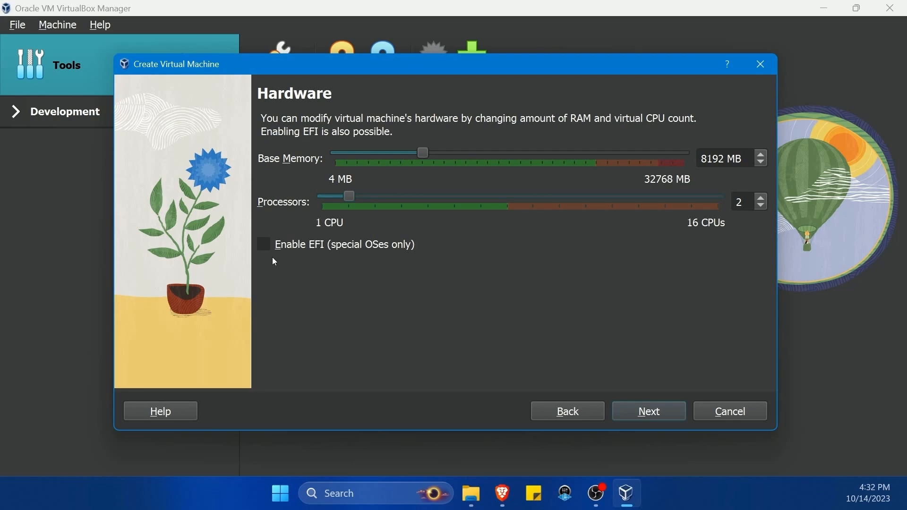
{"action": "mouse_move", "coordinate": [305, 253]}
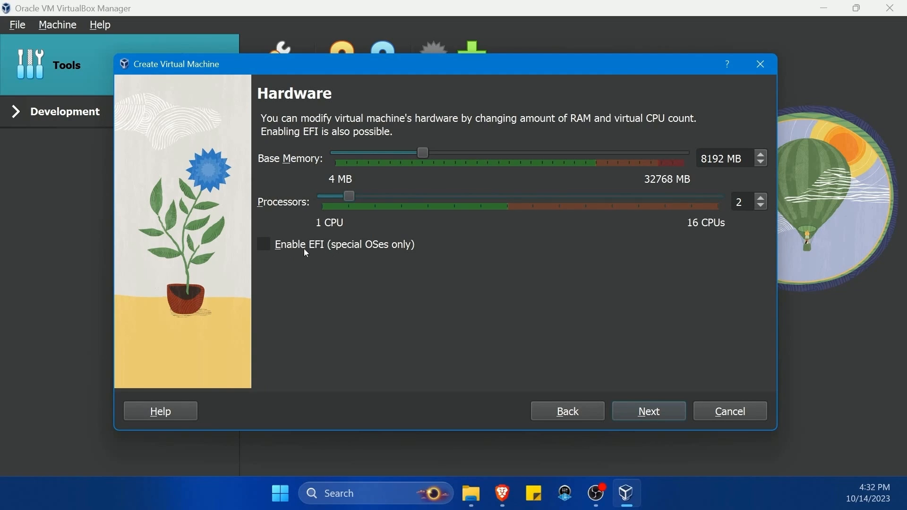
{"action": "mouse_move", "coordinate": [387, 270]}
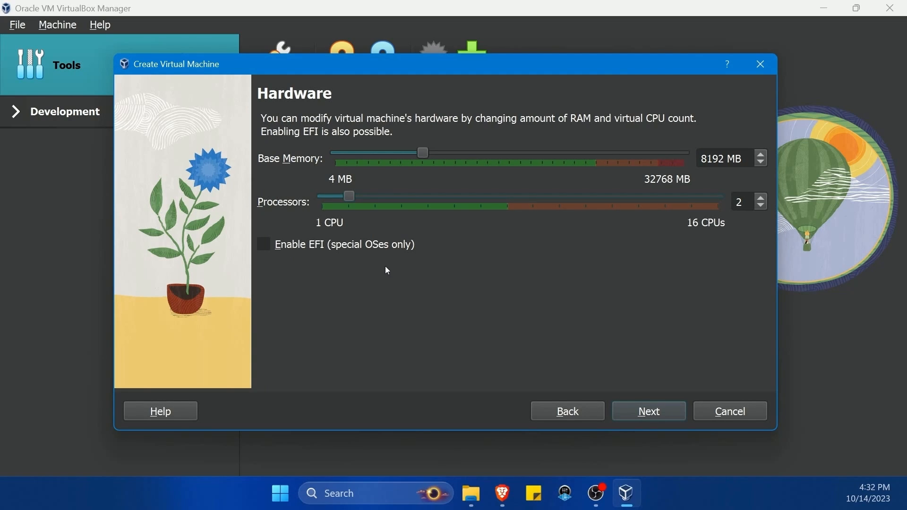
{"action": "left_click", "coordinate": [264, 244]}
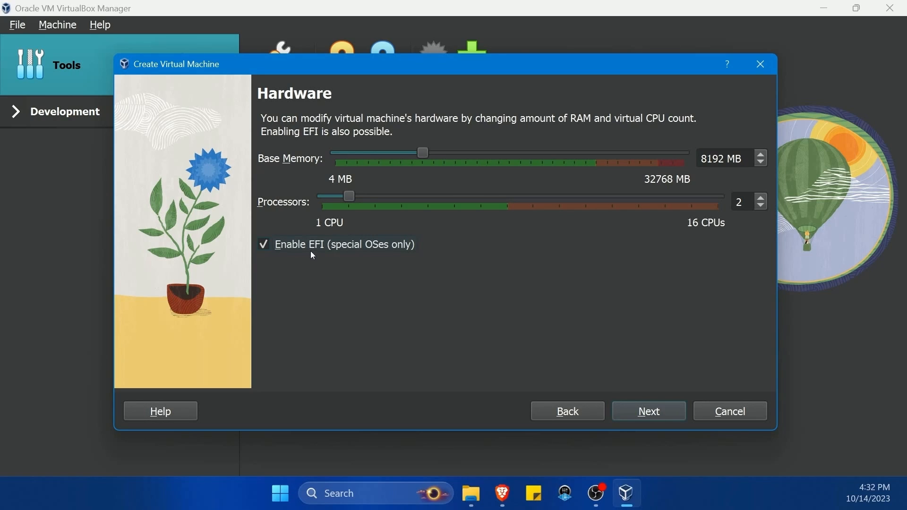
{"action": "mouse_move", "coordinate": [673, 347]}
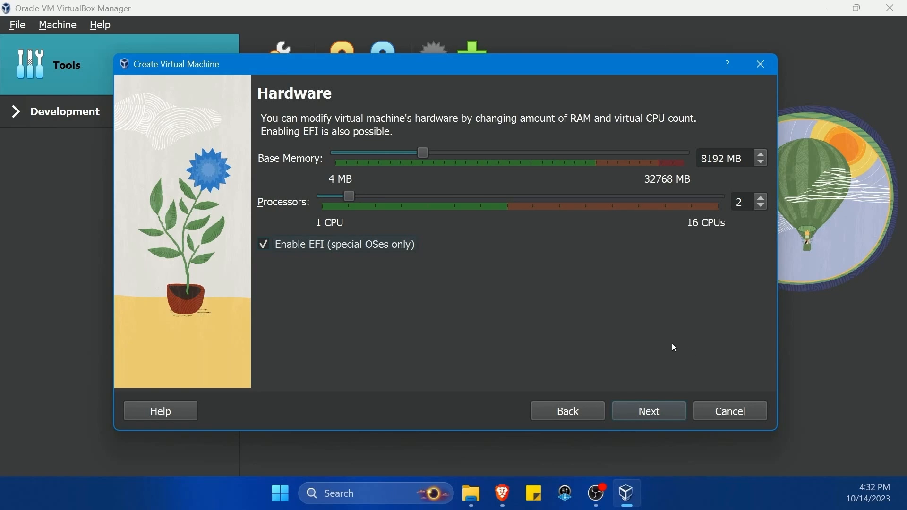
{"action": "mouse_move", "coordinate": [423, 306]}
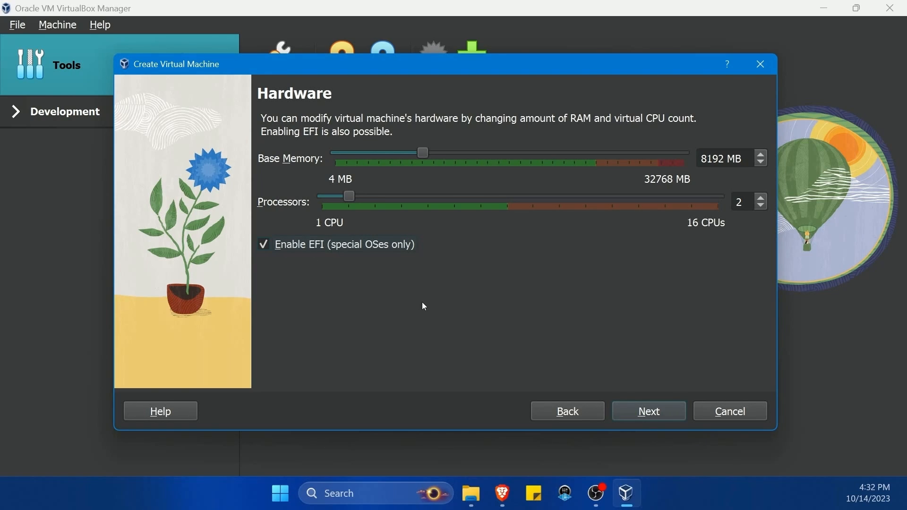
{"action": "mouse_move", "coordinate": [624, 341]}
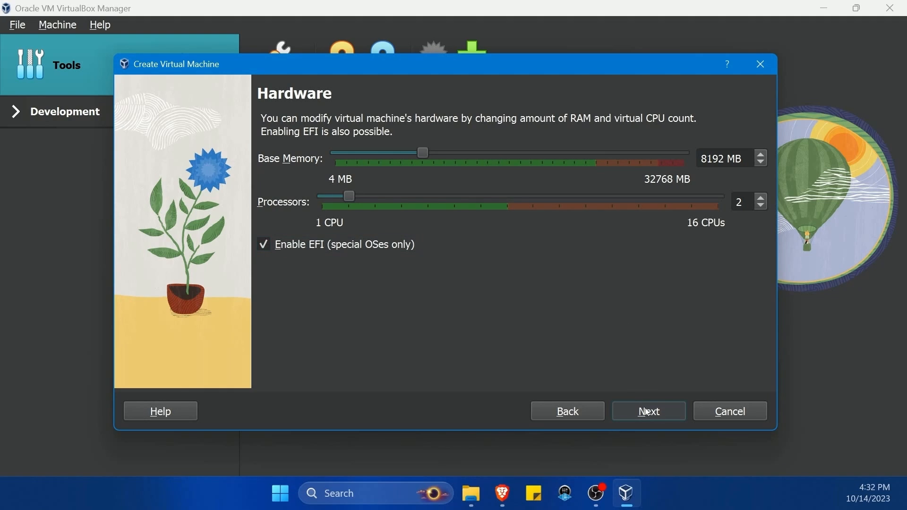
Continue to the Virtual Hard disk page of the wizard.
{"action": "left_click", "coordinate": [648, 411]}
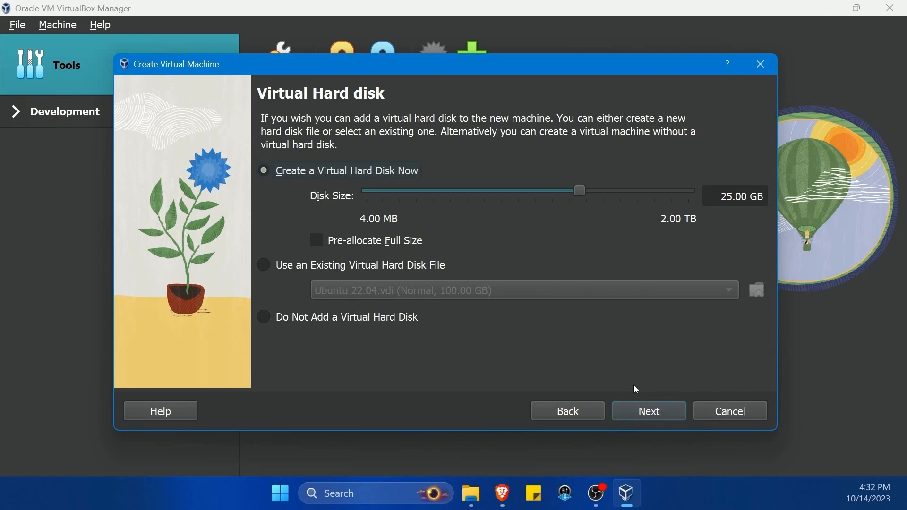
{"action": "mouse_move", "coordinate": [623, 390]}
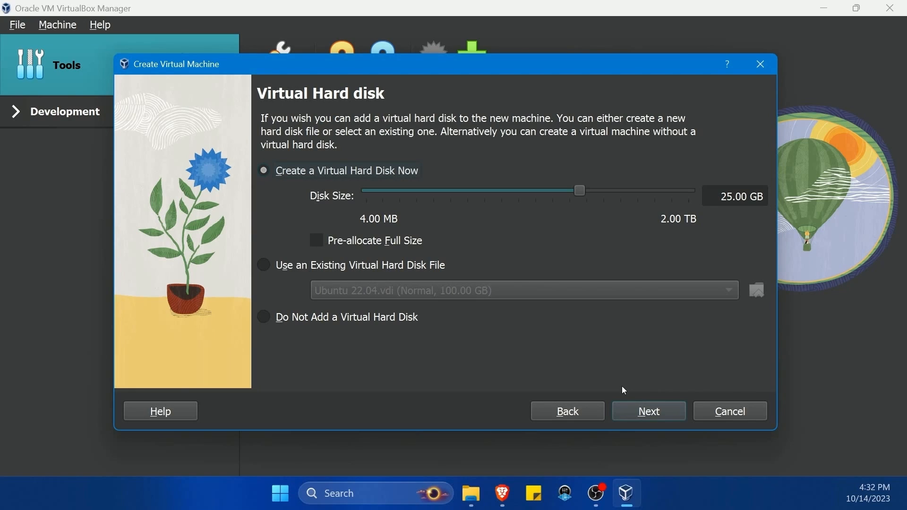
{"action": "mouse_move", "coordinate": [324, 200]}
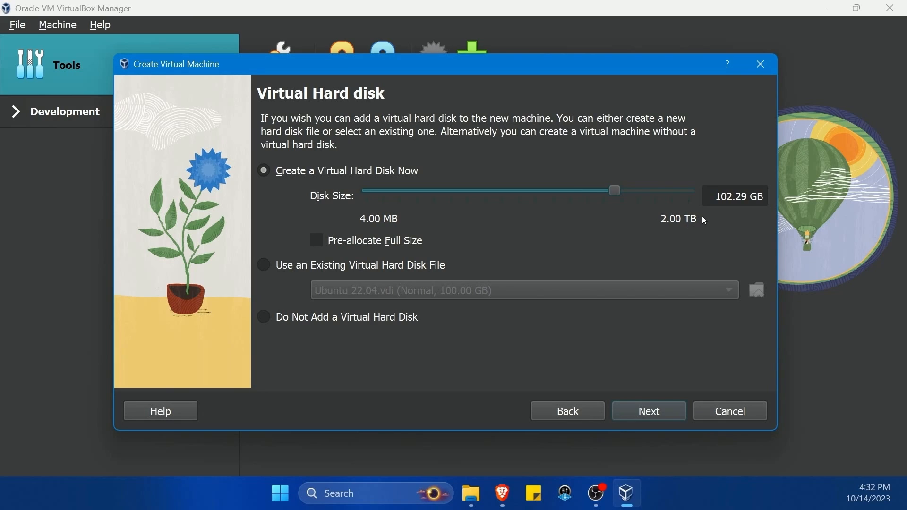
{"action": "mouse_move", "coordinate": [262, 193]}
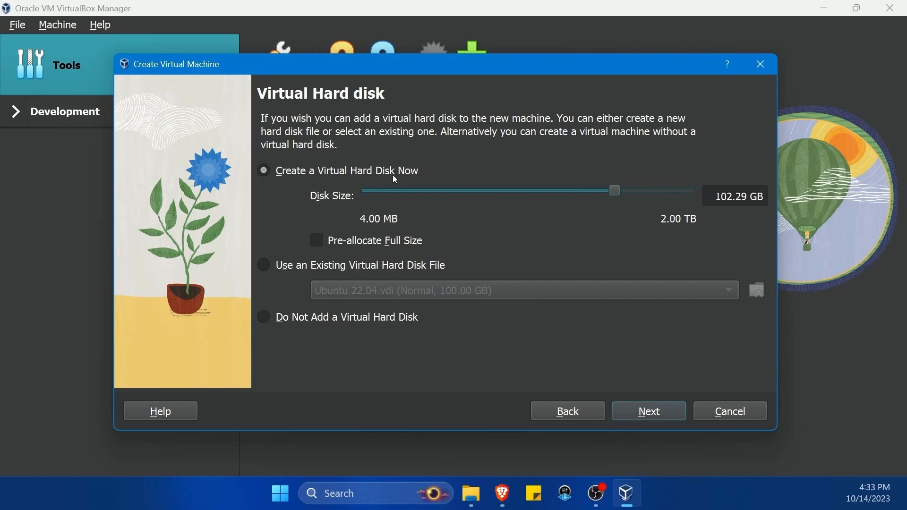
{"action": "mouse_move", "coordinate": [608, 236]}
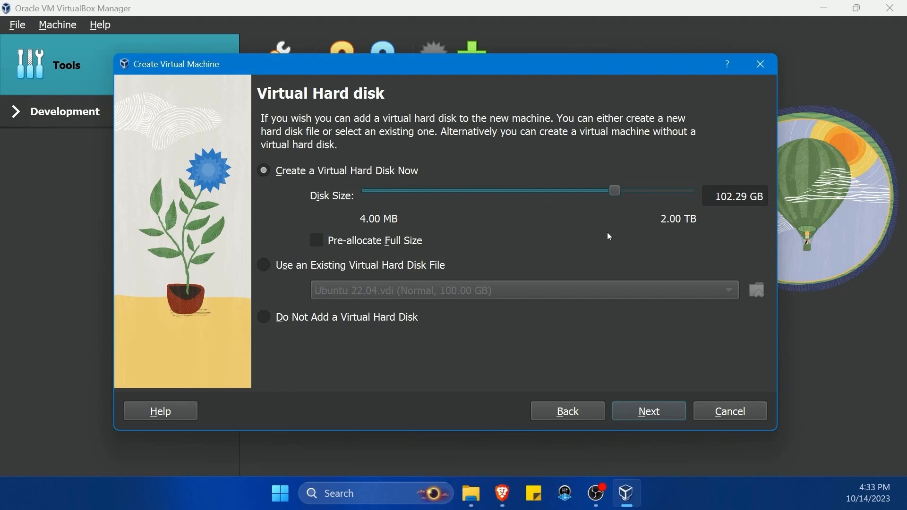
{"action": "mouse_move", "coordinate": [464, 212]}
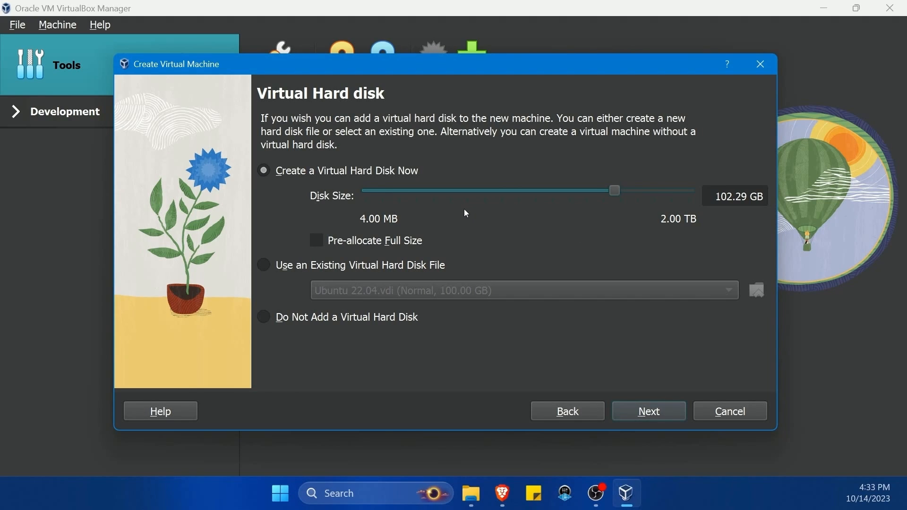
{"action": "mouse_move", "coordinate": [365, 245]}
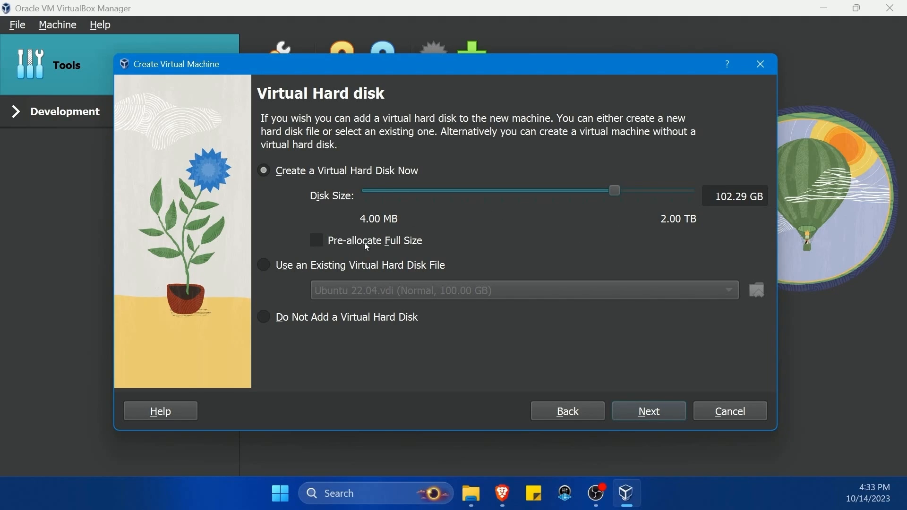
{"action": "mouse_move", "coordinate": [560, 128]}
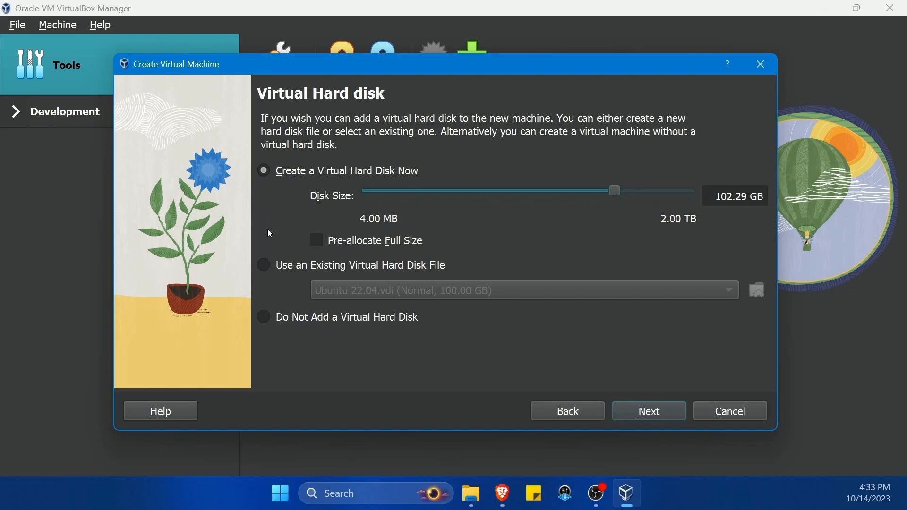
{"action": "mouse_move", "coordinate": [566, 128]}
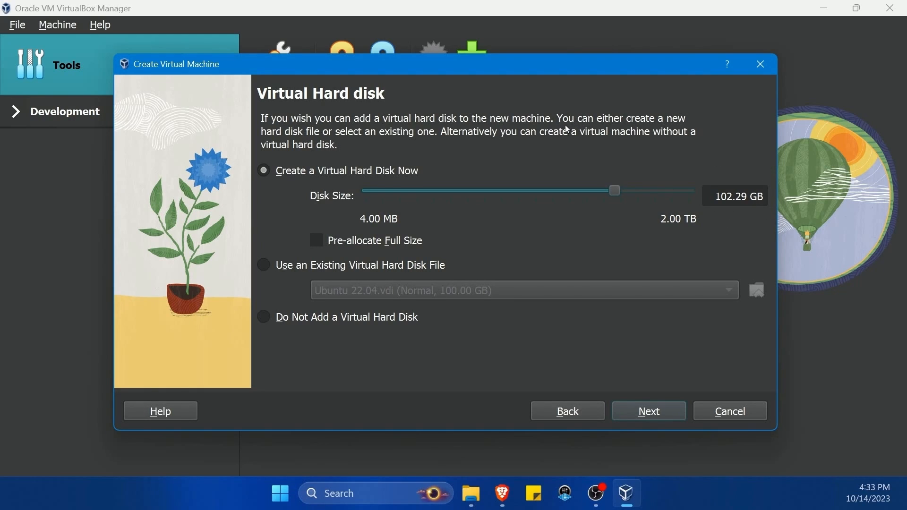
{"action": "mouse_move", "coordinate": [345, 224]}
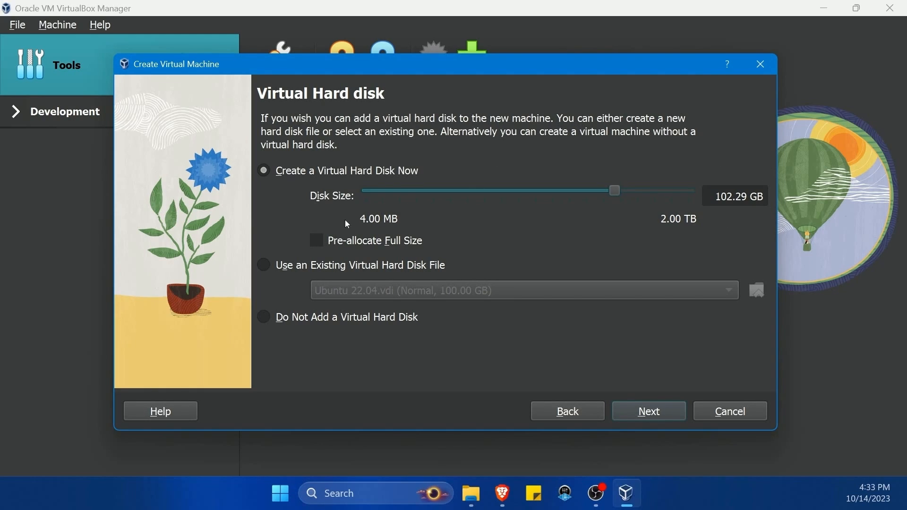
{"action": "mouse_move", "coordinate": [648, 411]}
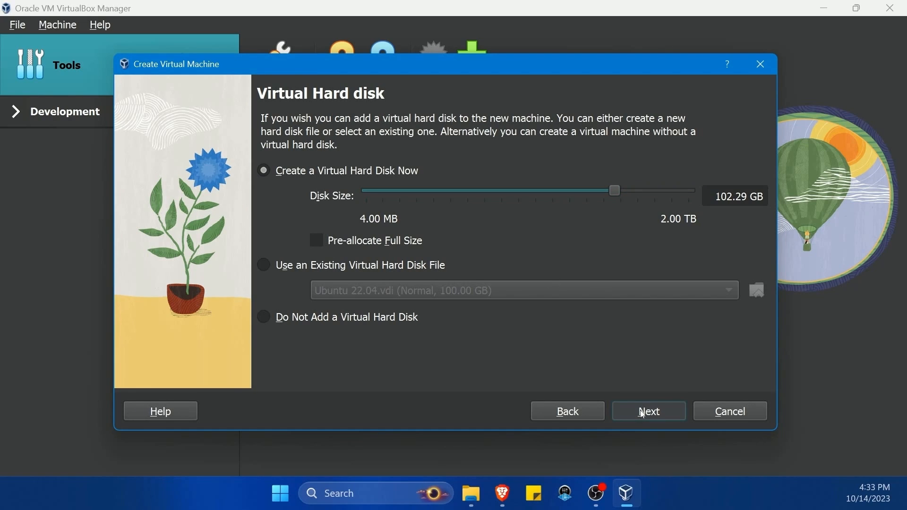
Continue to the Summary page showing the 102.29 GB non-pre-allocated disk.
{"action": "left_click", "coordinate": [647, 412]}
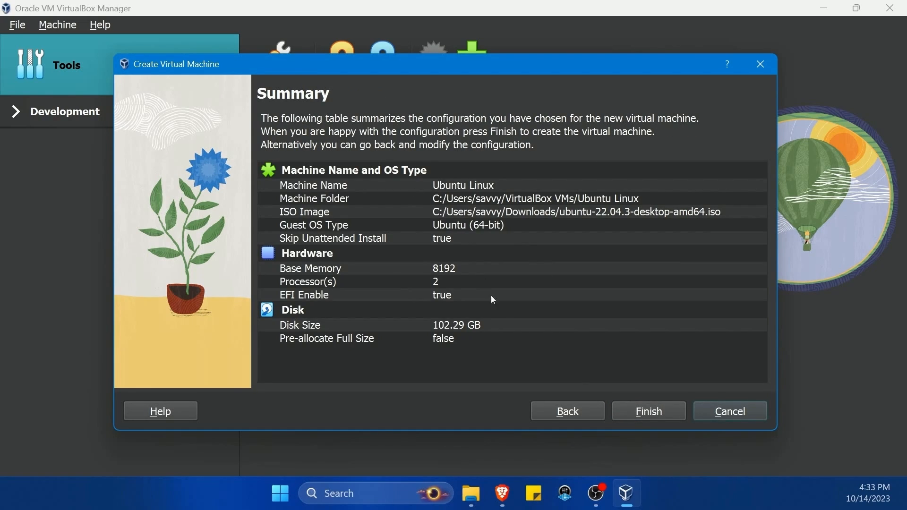
{"action": "mouse_move", "coordinate": [611, 379]}
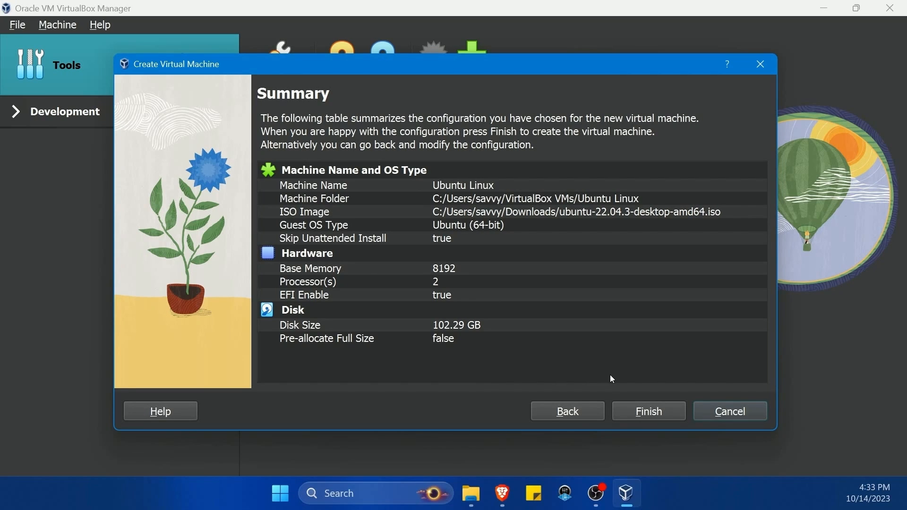
{"action": "mouse_move", "coordinate": [413, 289]}
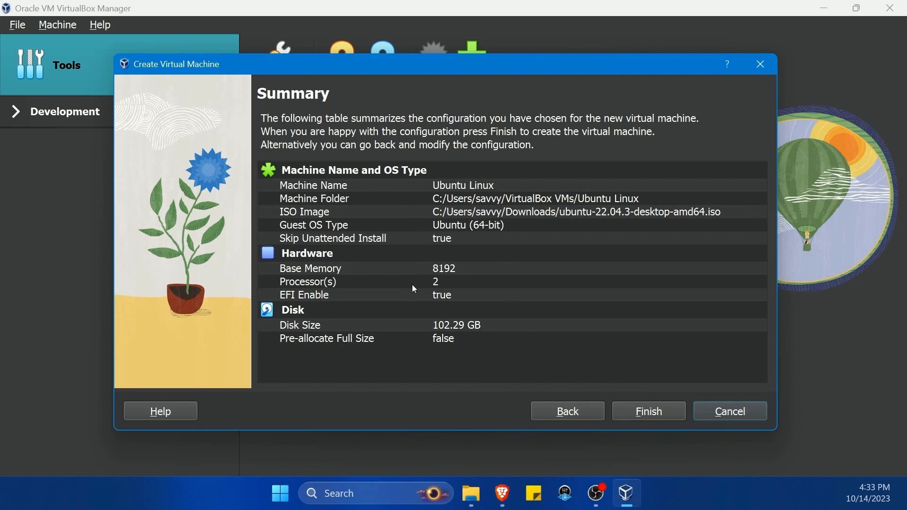
{"action": "mouse_move", "coordinate": [463, 355]}
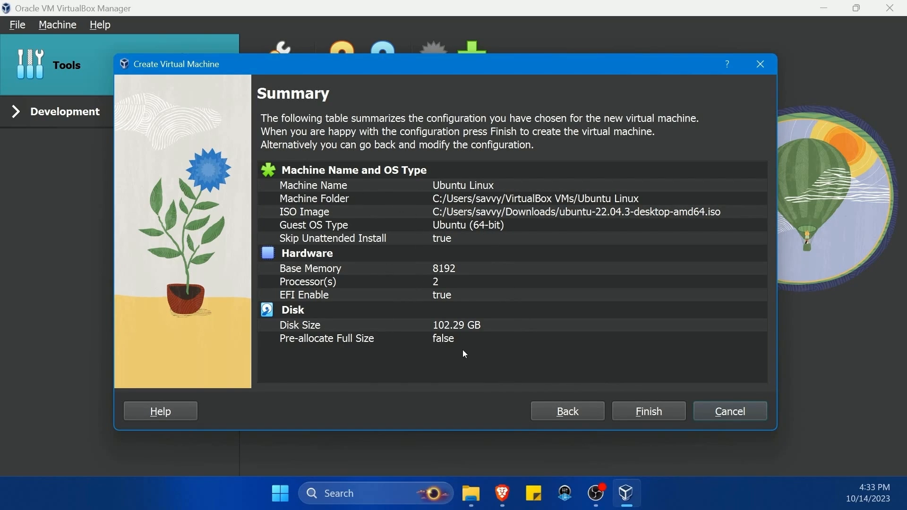
Finish the wizard so Ubuntu Linux appears powered off in the machine list.
{"action": "left_click", "coordinate": [648, 411]}
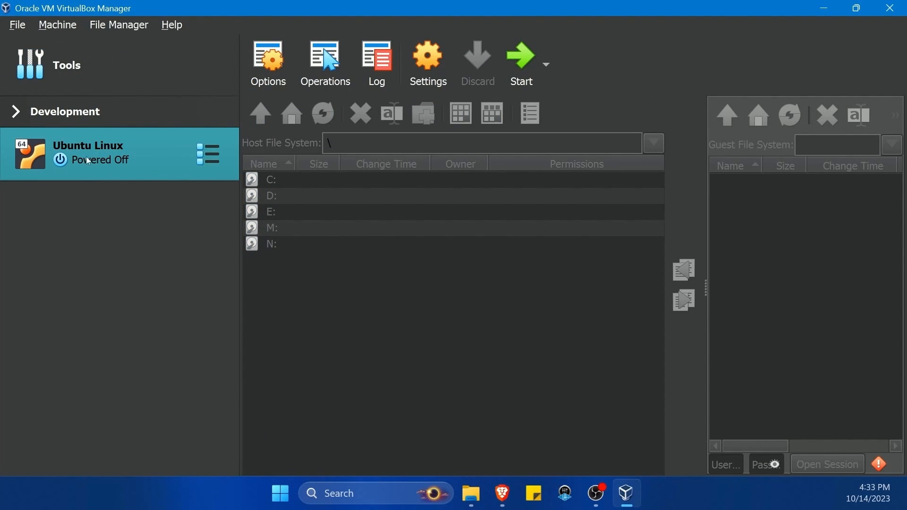
{"action": "mouse_move", "coordinate": [520, 64]}
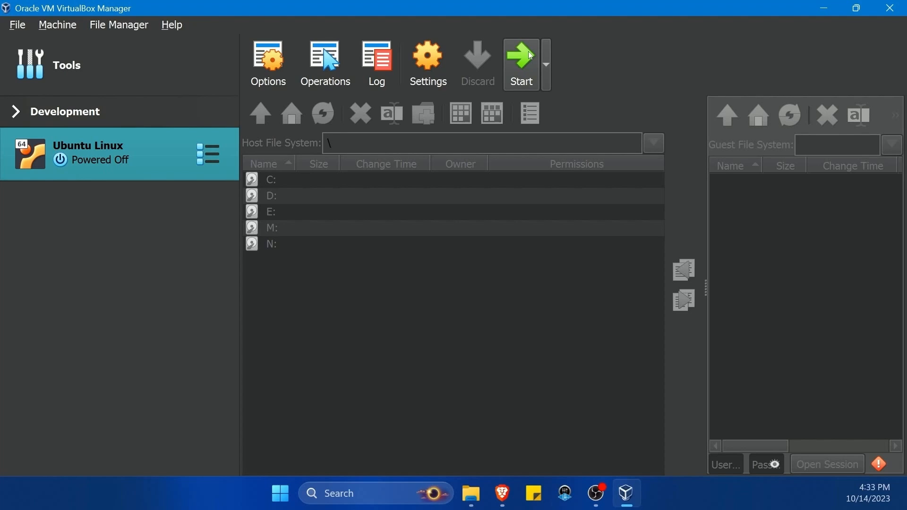
{"action": "mouse_move", "coordinate": [60, 171]}
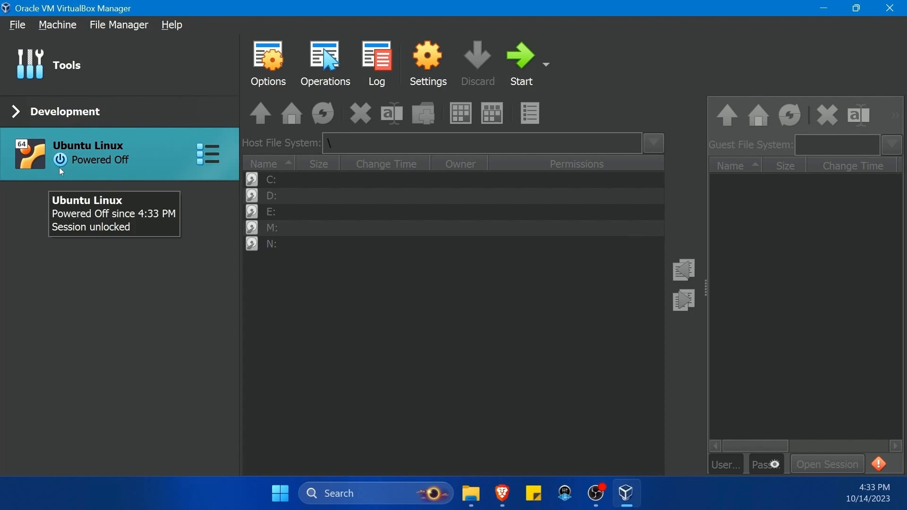
{"action": "mouse_move", "coordinate": [321, 93]}
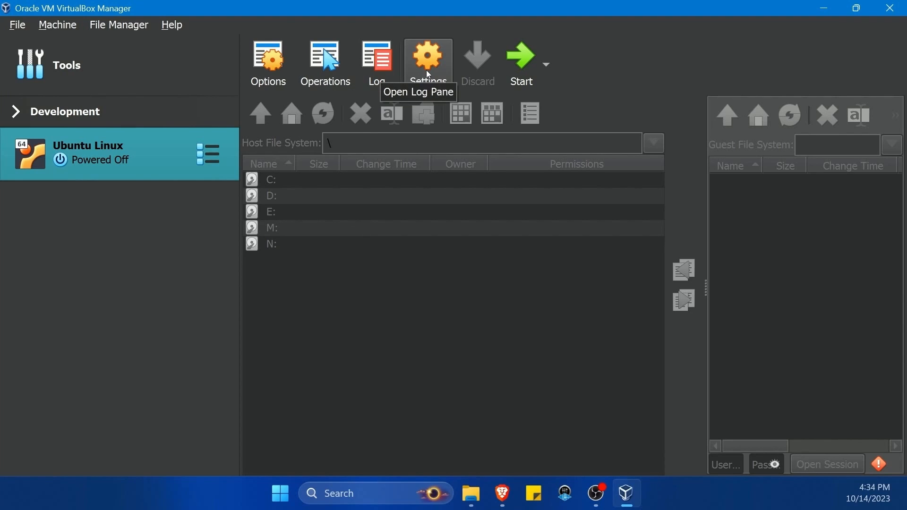
{"action": "mouse_move", "coordinate": [416, 55]}
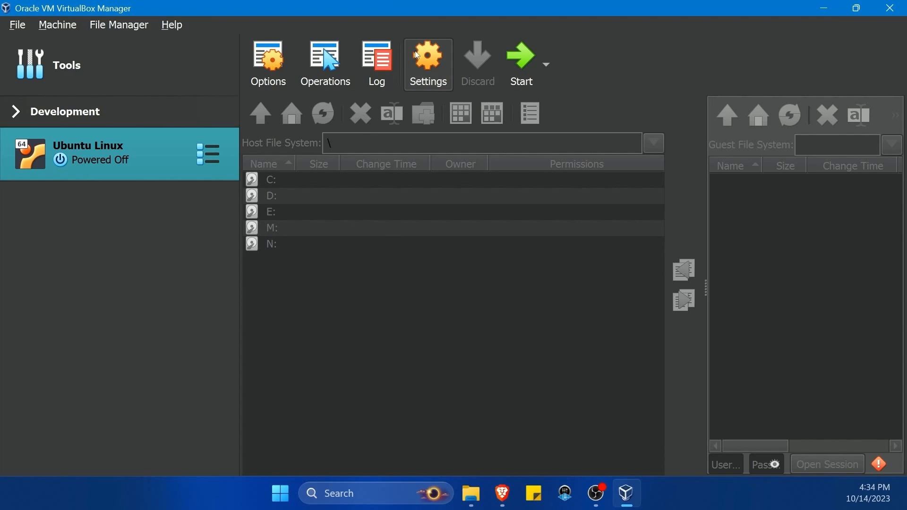
{"action": "left_click", "coordinate": [427, 63]}
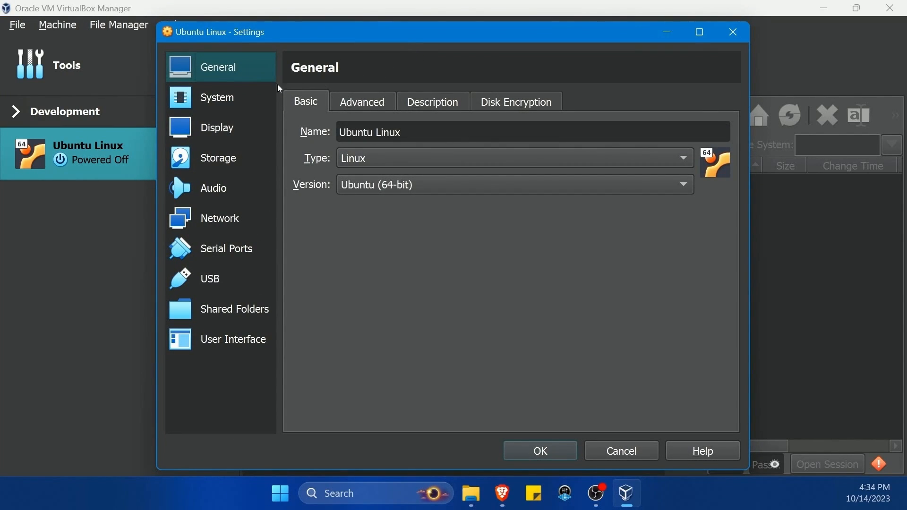
{"action": "mouse_move", "coordinate": [347, 112]}
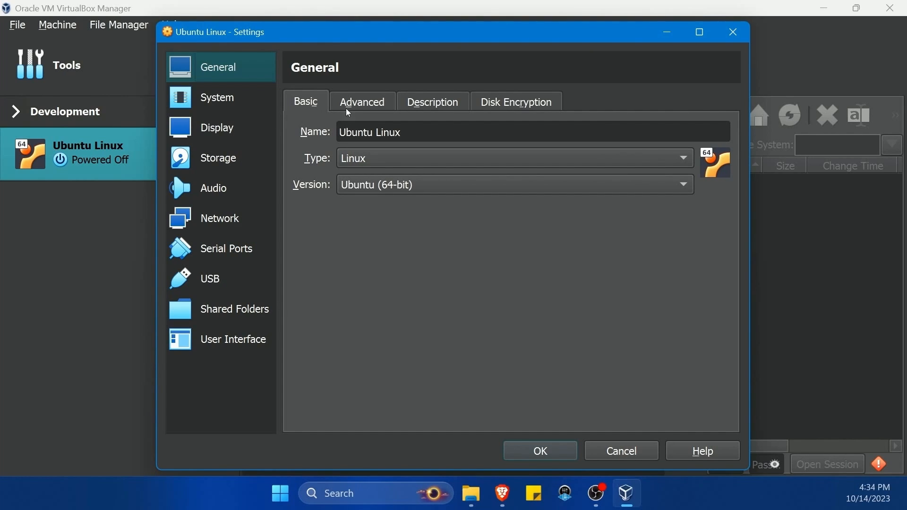
{"action": "left_click", "coordinate": [218, 127]}
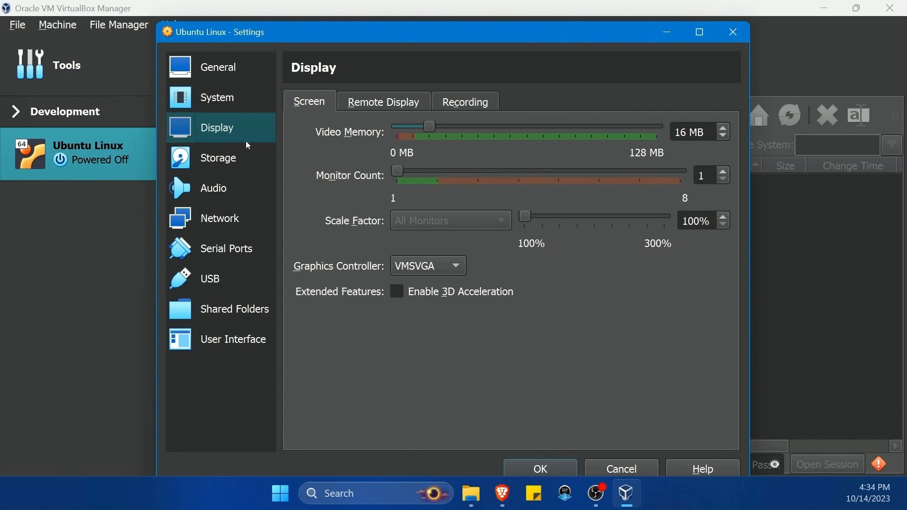
{"action": "left_click", "coordinate": [397, 292]}
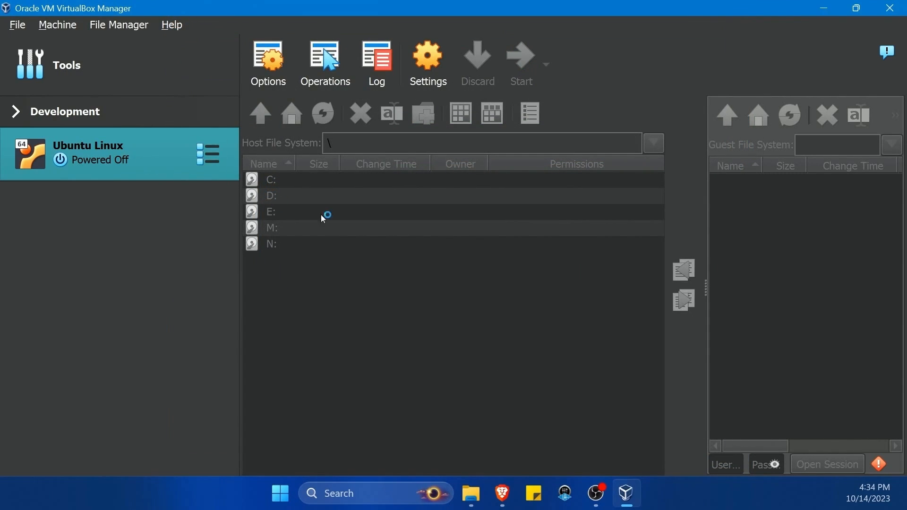
Start the Ubuntu Linux machine and choose Normal installation with Erase disk and install Ubuntu.
{"action": "left_click", "coordinate": [518, 58]}
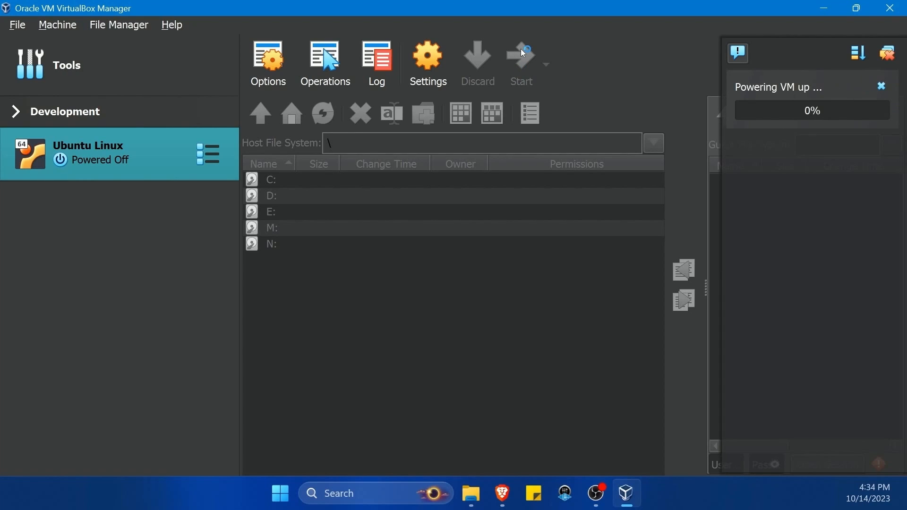
{"action": "mouse_move", "coordinate": [802, 120]}
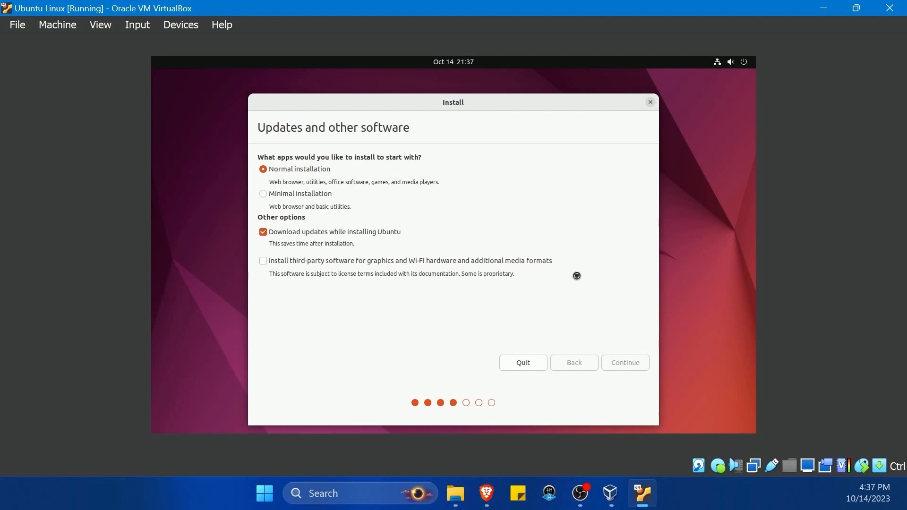
{"action": "left_click", "coordinate": [625, 363]}
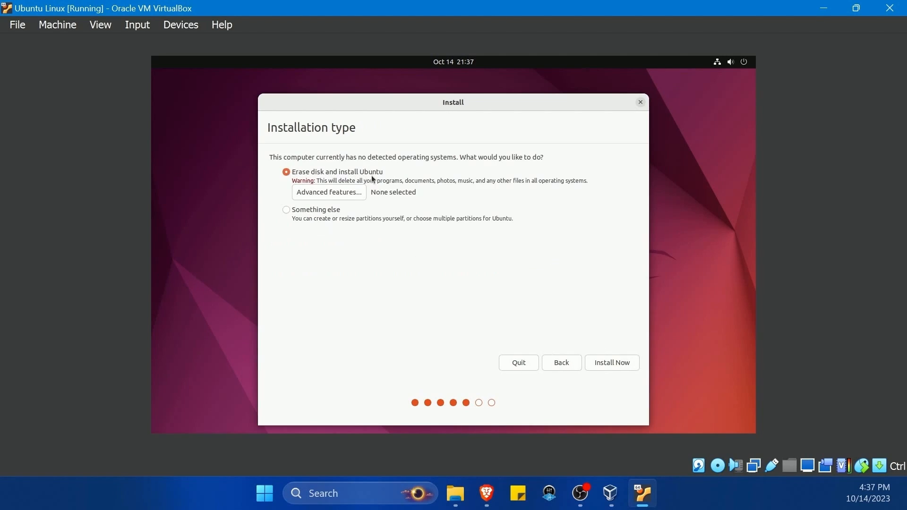
{"action": "left_click", "coordinate": [611, 363]}
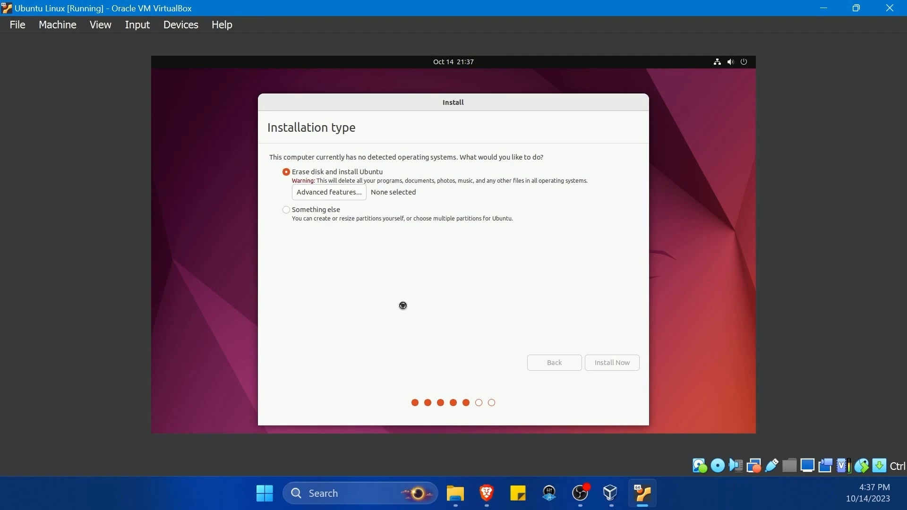
Confirm erasing the disk, then set up the account for user 'savvynik' and continue the installation.
{"action": "left_click", "coordinate": [611, 362]}
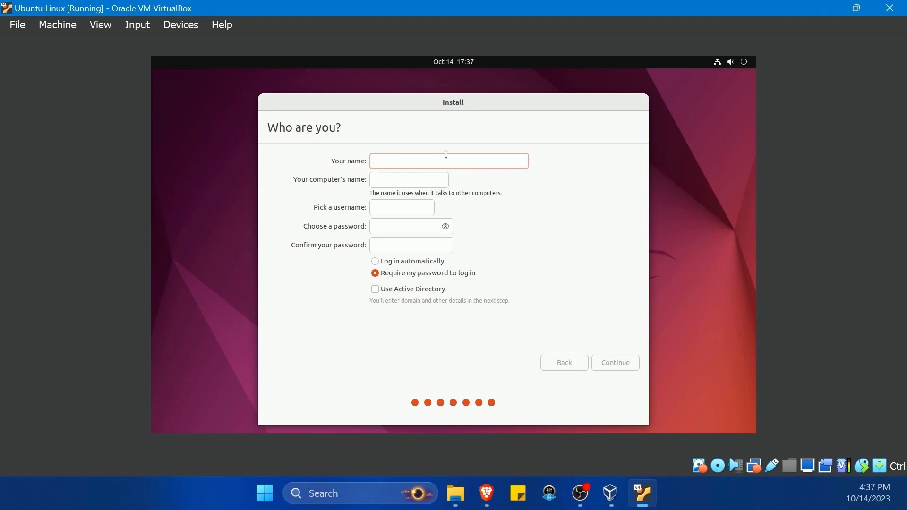
{"action": "type", "text": "savvynik"}
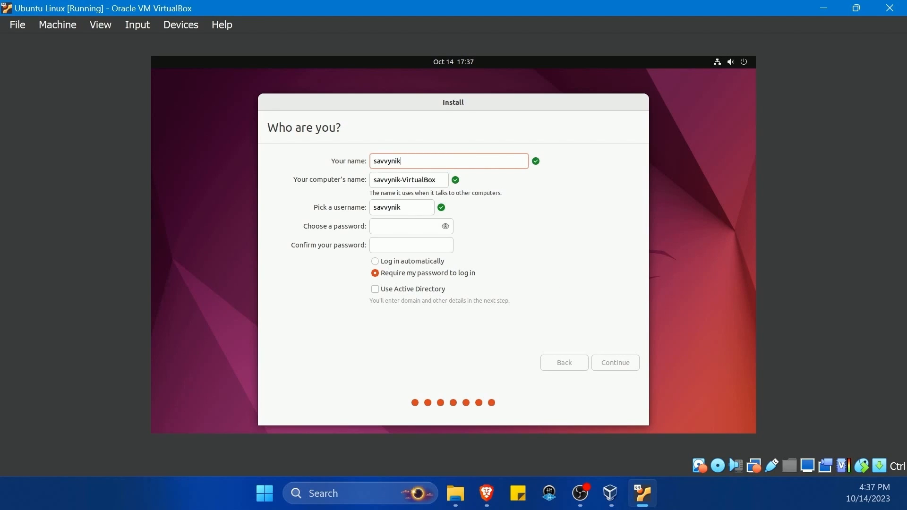
{"action": "triple_click", "coordinate": [408, 180]}
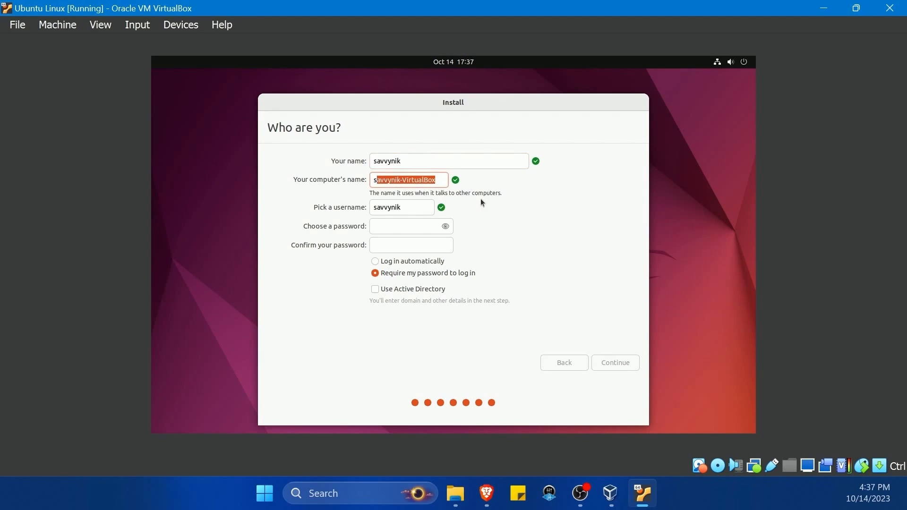
{"action": "left_click", "coordinate": [405, 226]}
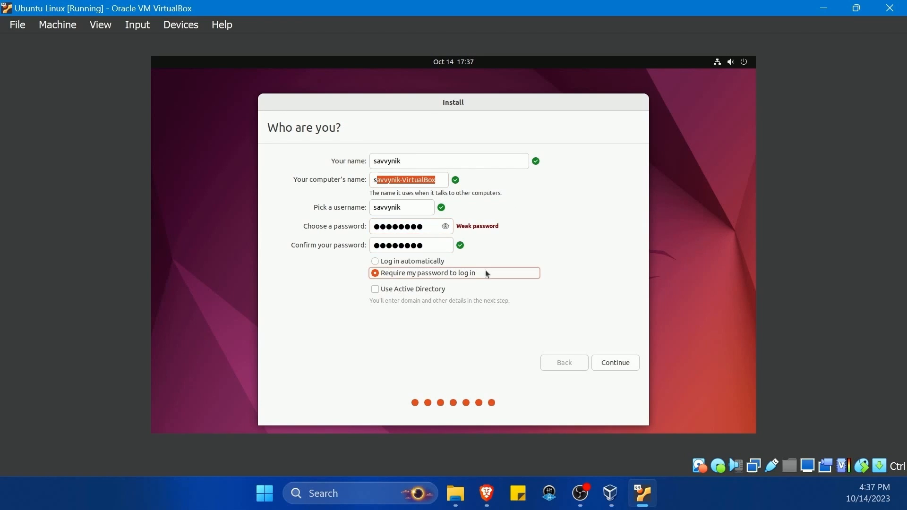
{"action": "mouse_move", "coordinate": [531, 319]}
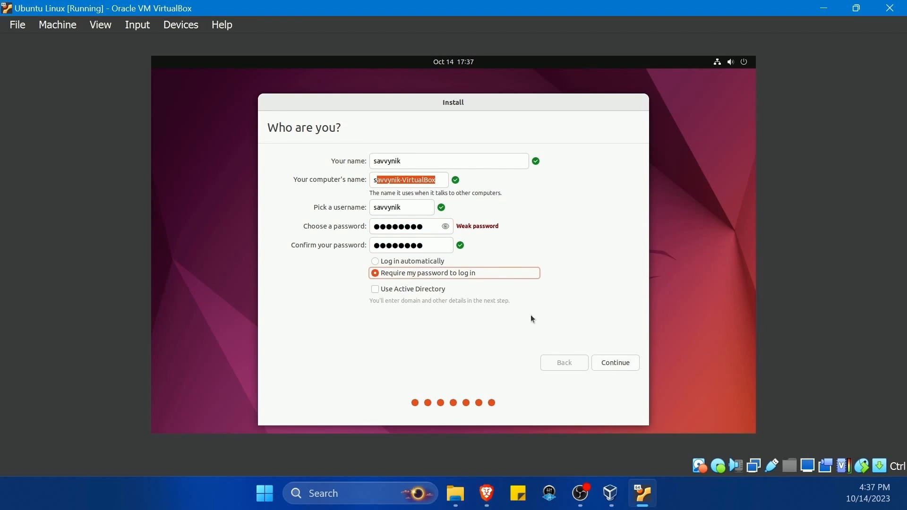
{"action": "left_click", "coordinate": [614, 363]}
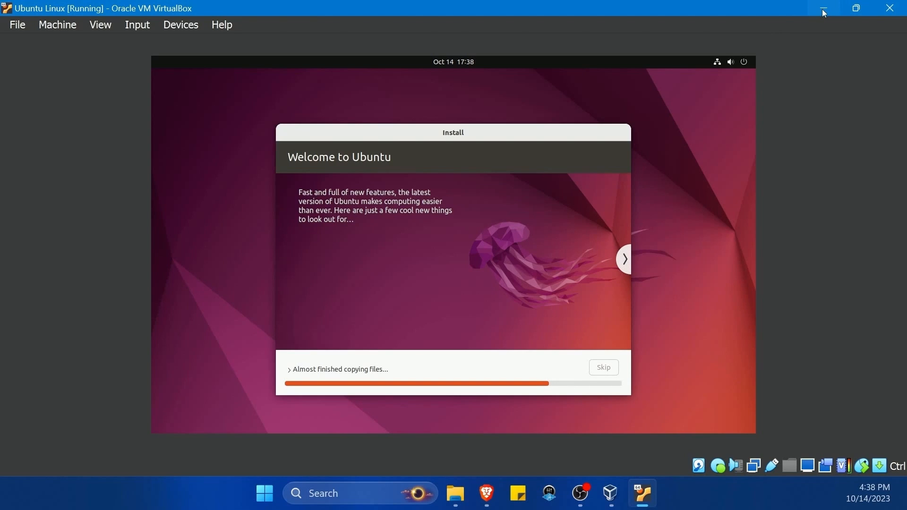
Hide the running VM window, then restore it from the taskbar showing Installation Complete.
{"action": "left_click", "coordinate": [823, 8]}
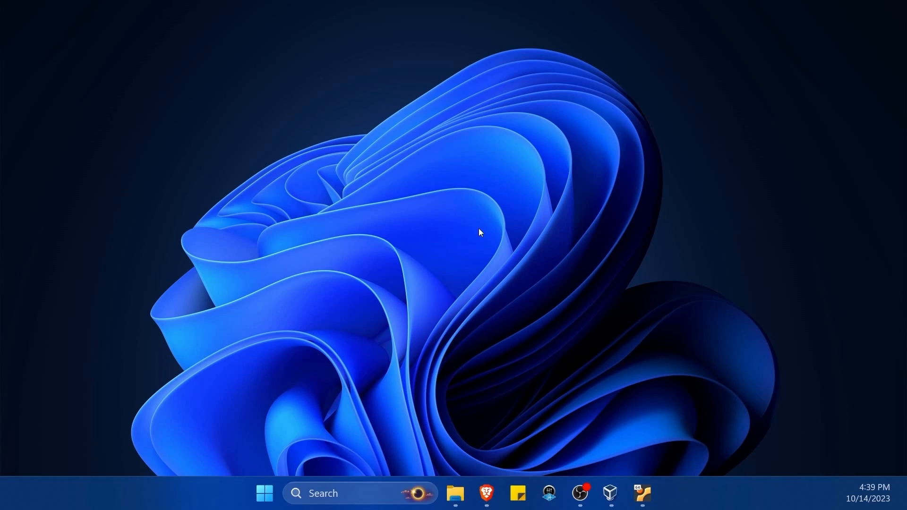
{"action": "mouse_move", "coordinate": [644, 432]}
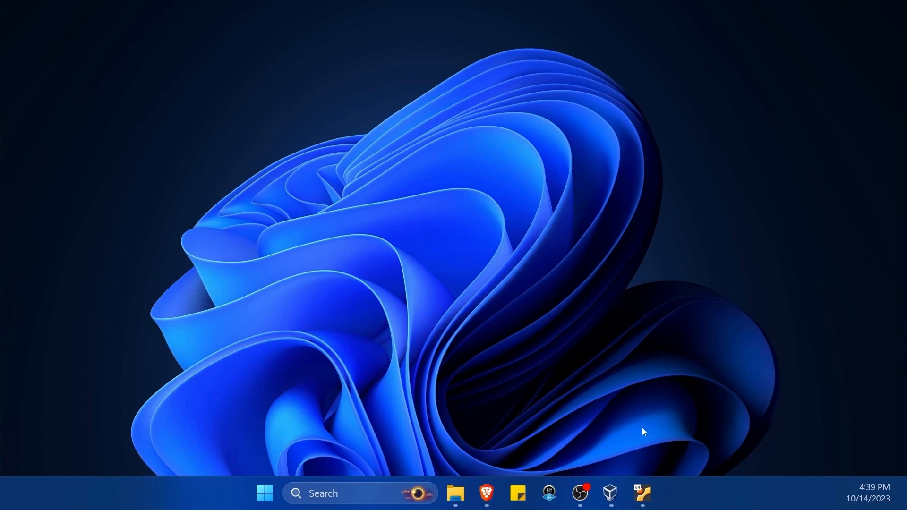
{"action": "left_click", "coordinate": [642, 494]}
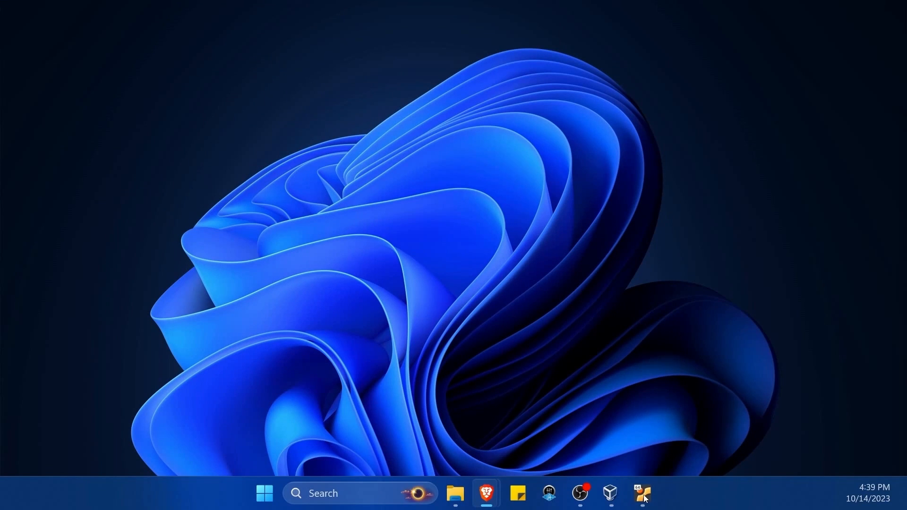
{"action": "left_click", "coordinate": [643, 493]}
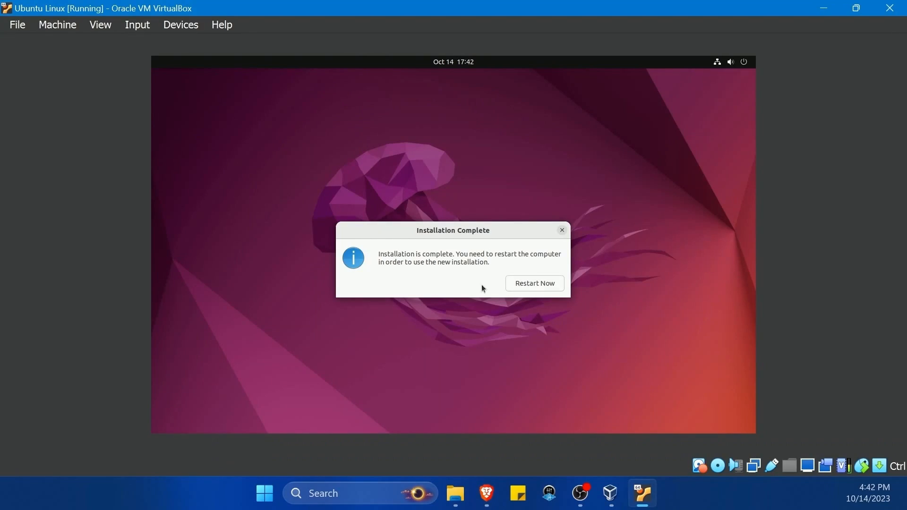
{"action": "mouse_move", "coordinate": [533, 284]}
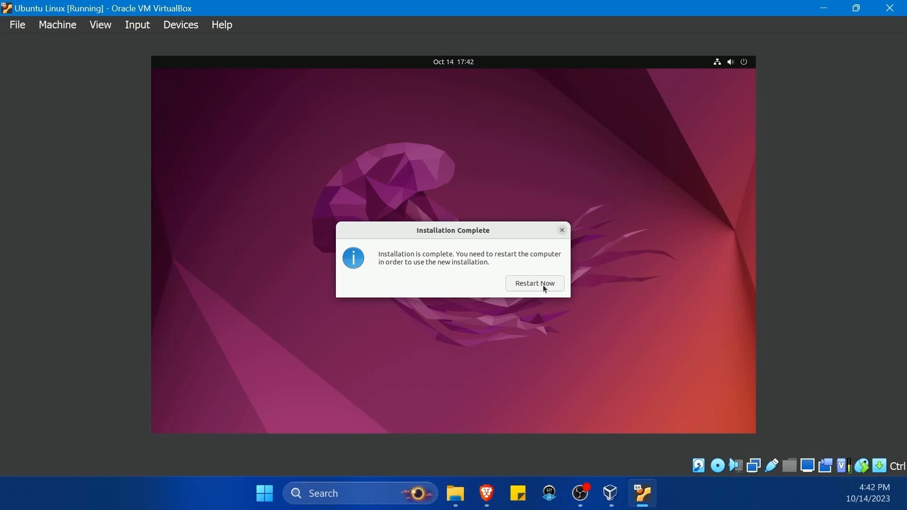
{"action": "mouse_move", "coordinate": [607, 154]}
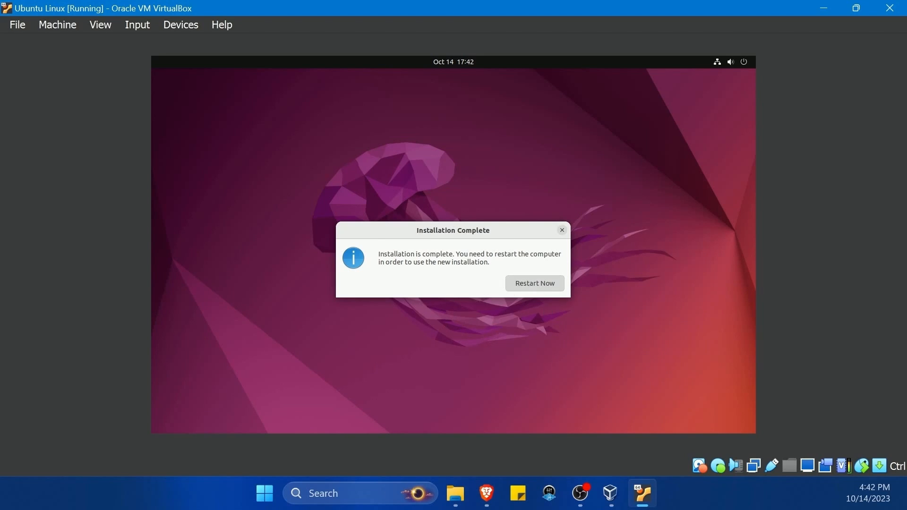
Restart into the installed Ubuntu and sign in with the account password.
{"action": "left_click", "coordinate": [533, 282]}
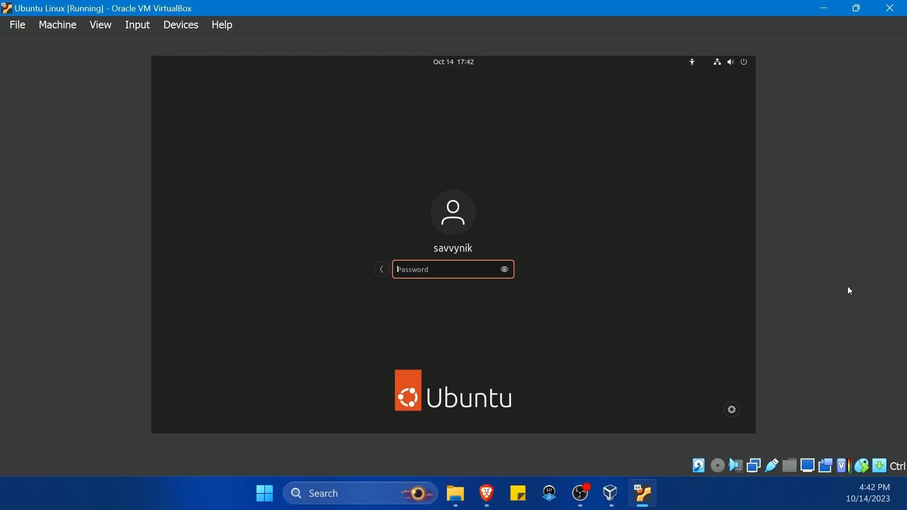
{"action": "type", "text": "password"}
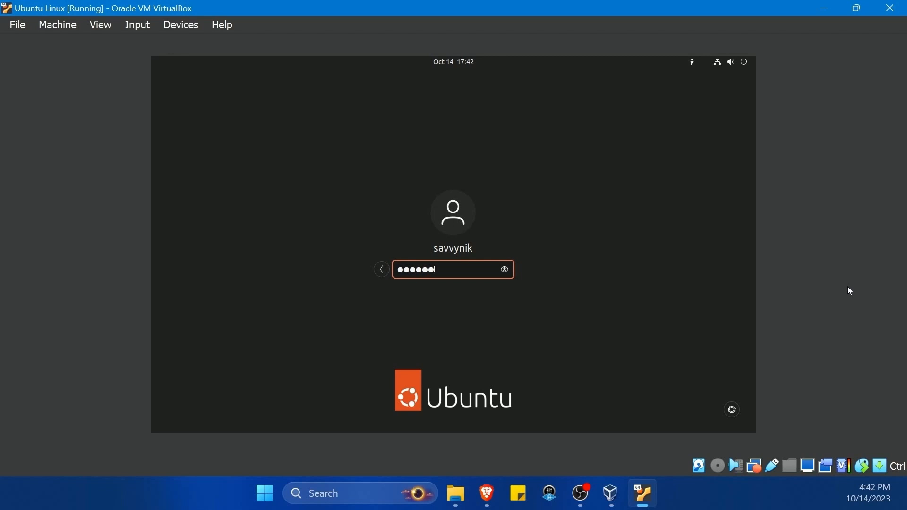
{"action": "key", "text": "Return"}
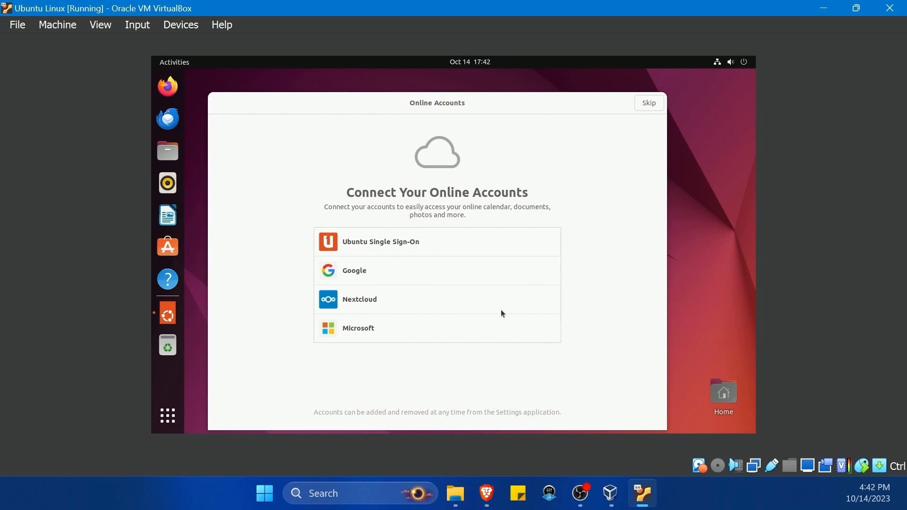
Skip online accounts and continue past Ubuntu Pro, reporting and privacy pages to finish setup.
{"action": "left_click", "coordinate": [647, 102]}
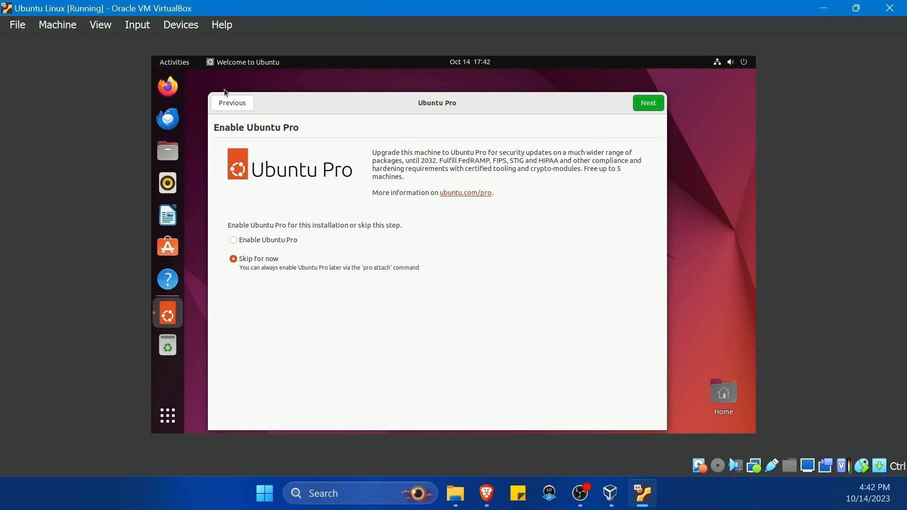
{"action": "left_click", "coordinate": [647, 102]}
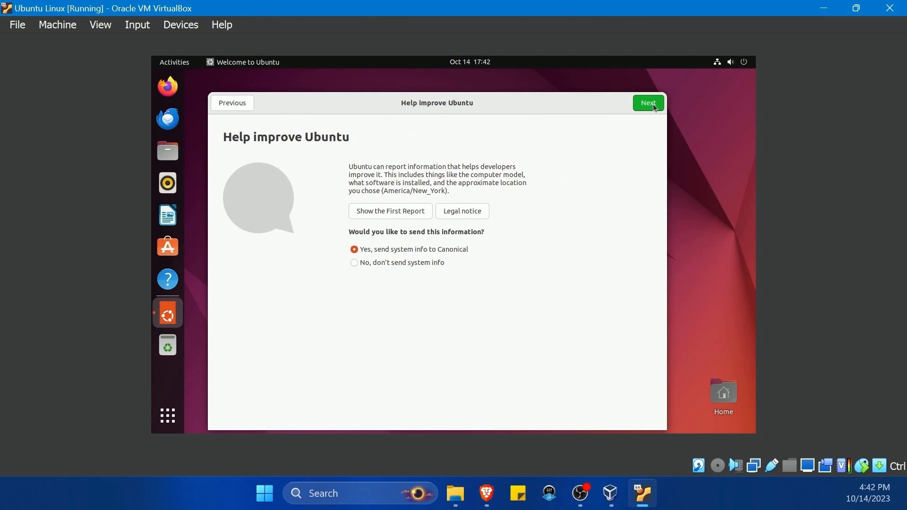
{"action": "left_click", "coordinate": [646, 103]}
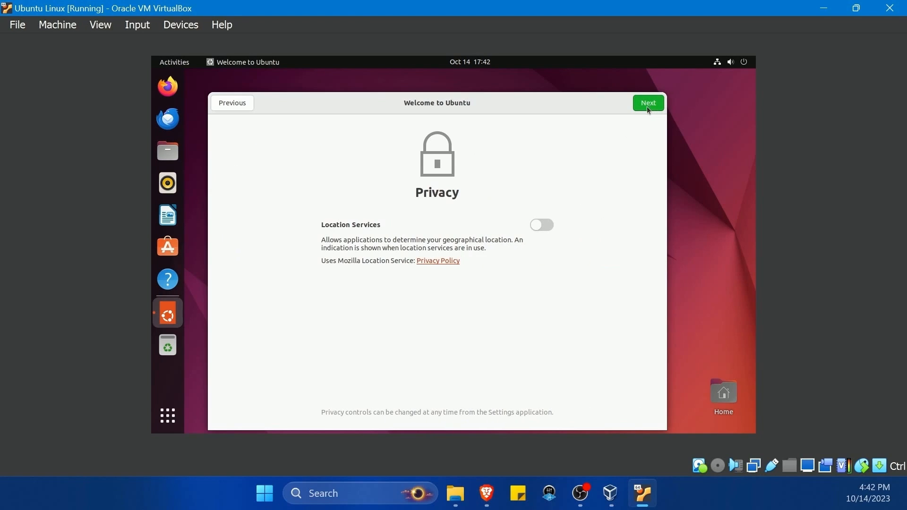
{"action": "left_click", "coordinate": [647, 102]}
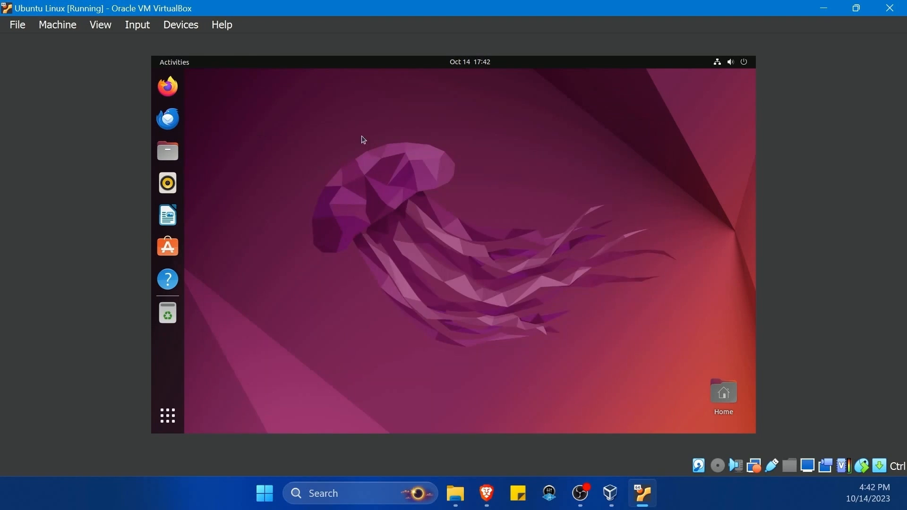
{"action": "left_click", "coordinate": [99, 25]}
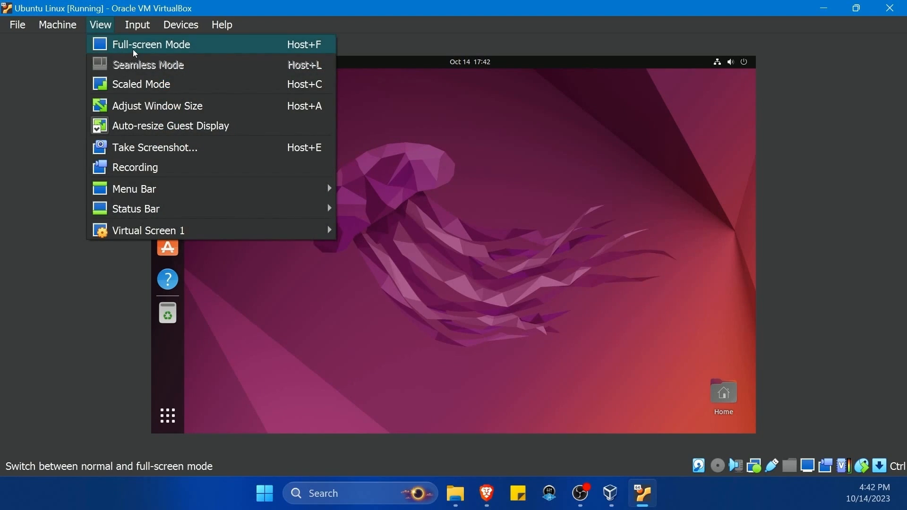
Switch the machine window to Scaled Mode, confirming the switch.
{"action": "left_click", "coordinate": [141, 84]}
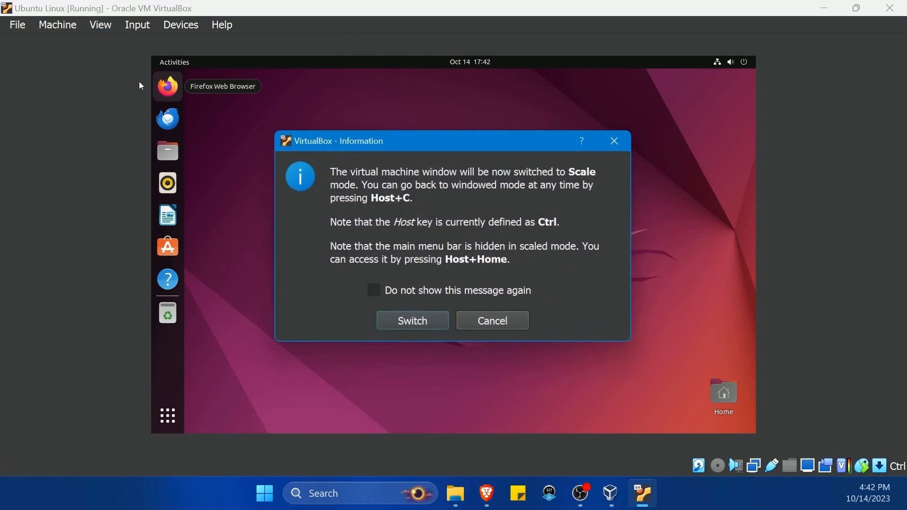
{"action": "left_click", "coordinate": [412, 320]}
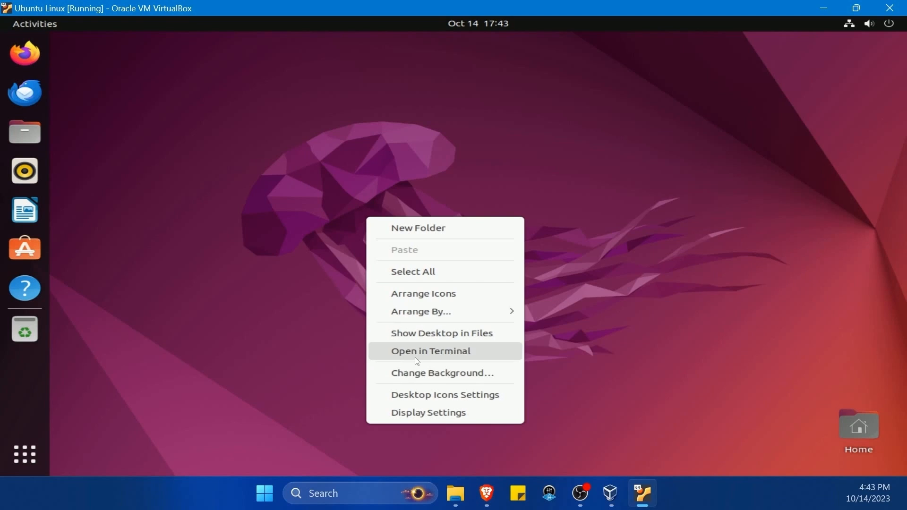
{"action": "left_click", "coordinate": [428, 413]}
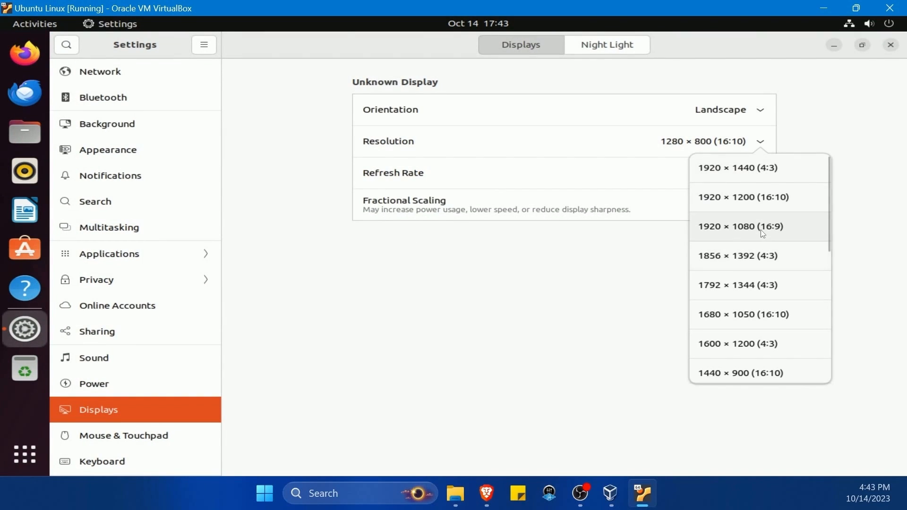
Set the guest display resolution to 1920 × 1080 (16:9) and keep the changes.
{"action": "left_click", "coordinate": [740, 225]}
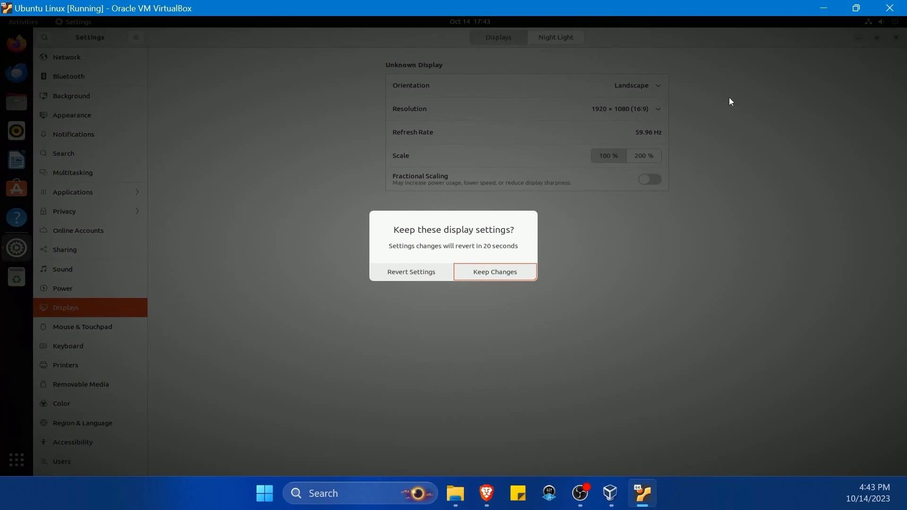
{"action": "left_click", "coordinate": [494, 272]}
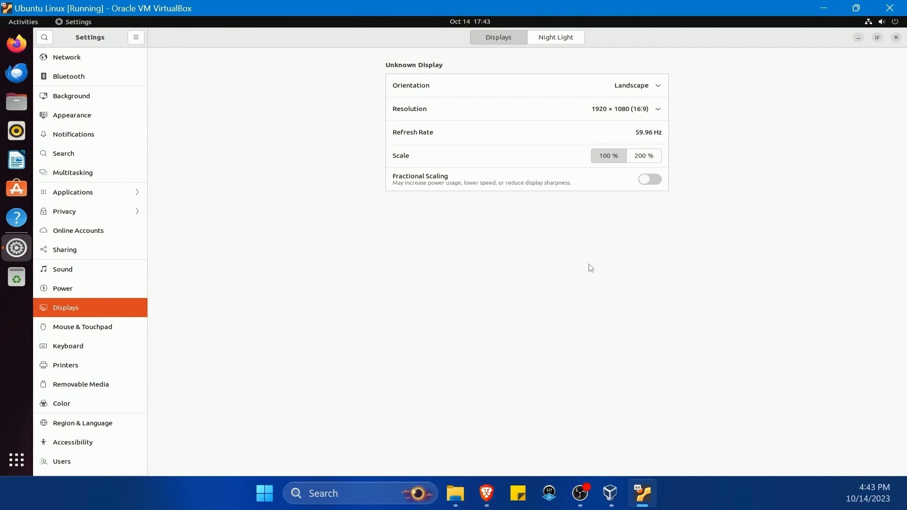
{"action": "left_click", "coordinate": [896, 37]}
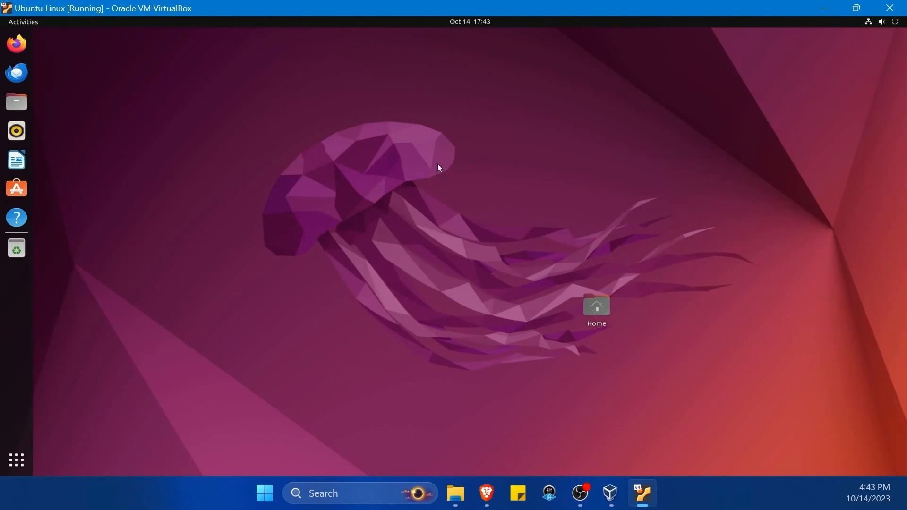
{"action": "mouse_move", "coordinate": [462, 142]}
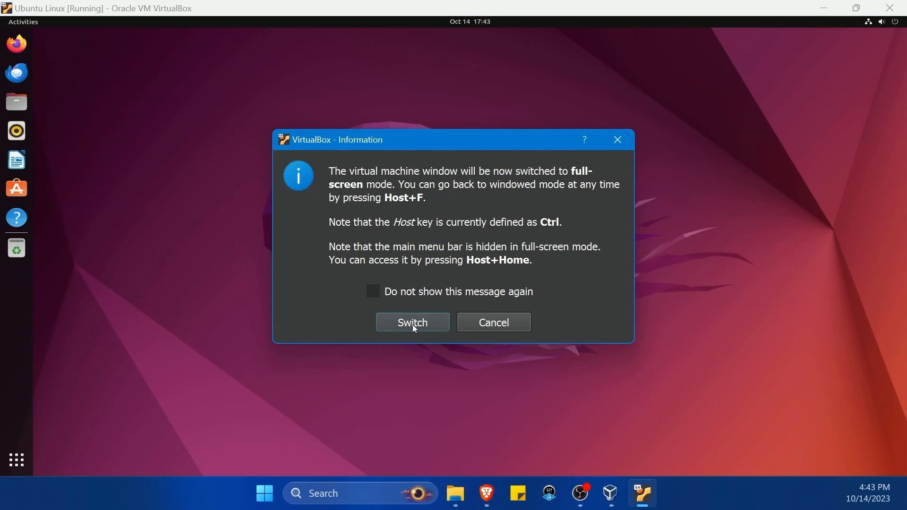
Confirm switching the Ubuntu machine to full-screen mode.
{"action": "left_click", "coordinate": [412, 323]}
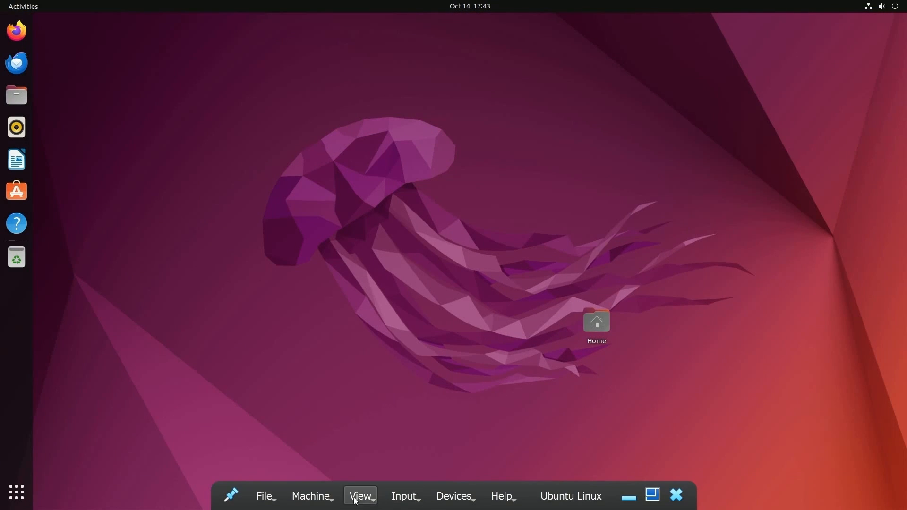
{"action": "mouse_move", "coordinate": [500, 497]}
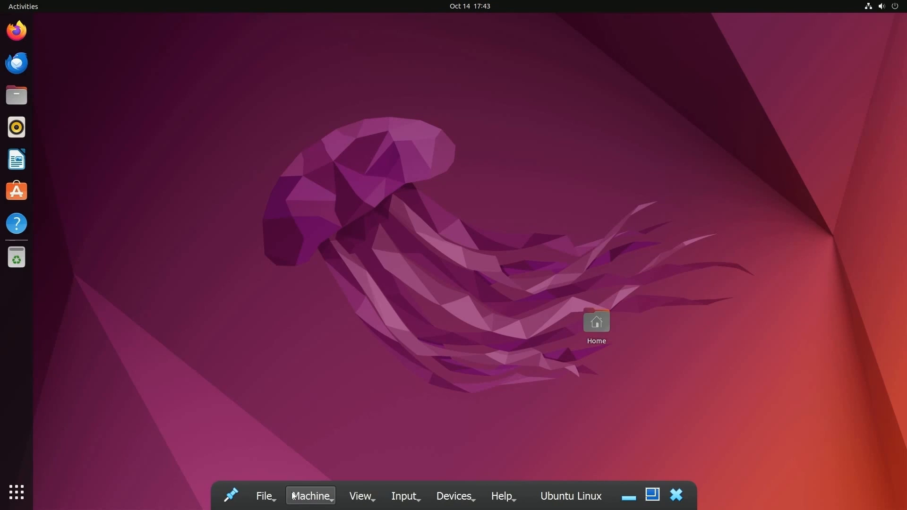
{"action": "mouse_move", "coordinate": [321, 501]}
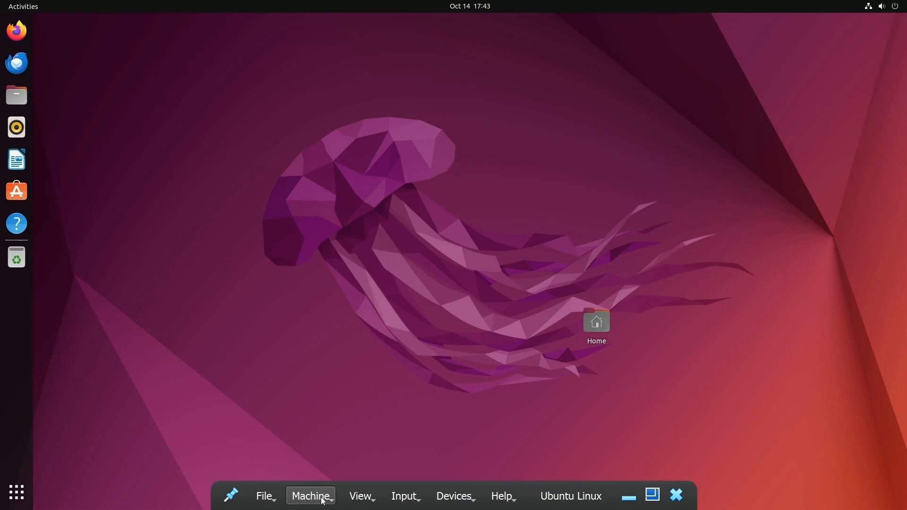
{"action": "mouse_move", "coordinate": [501, 496]}
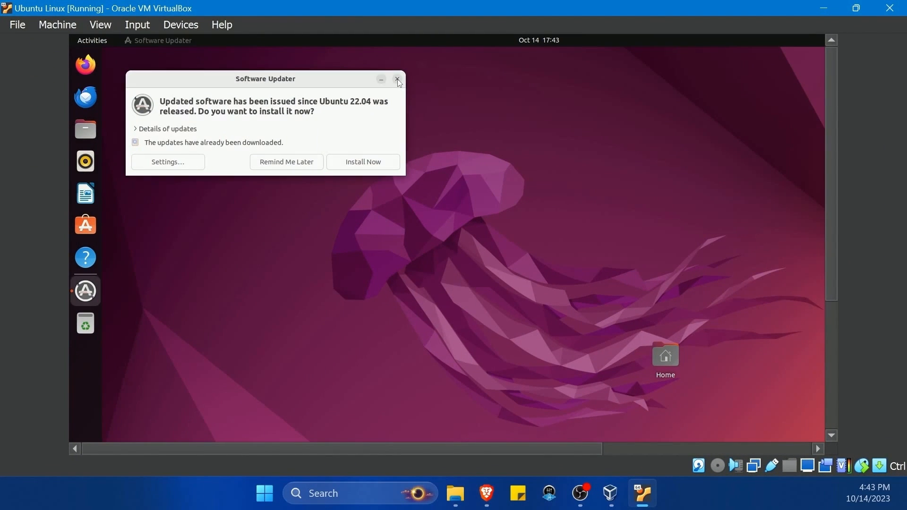
Dismiss the Software Updater prompt, leaving the windowed Ubuntu desktop.
{"action": "left_click", "coordinate": [100, 24]}
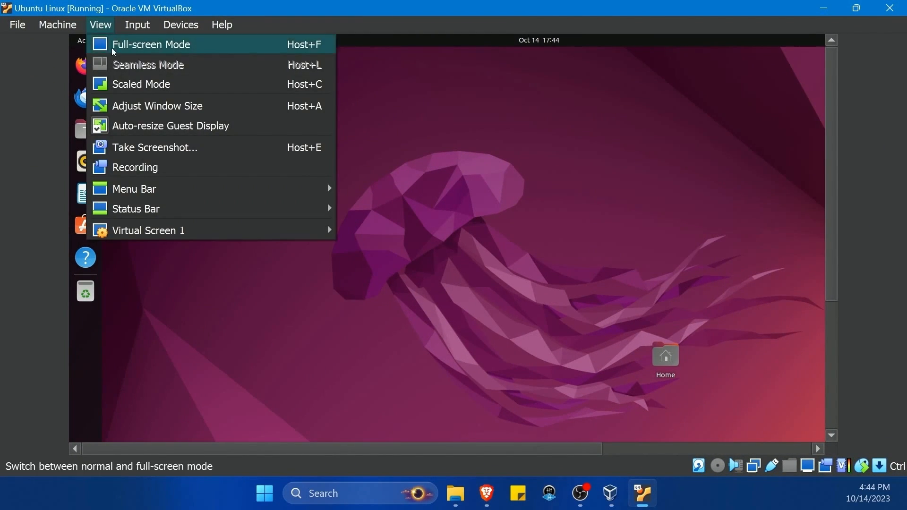
{"action": "mouse_move", "coordinate": [141, 85]}
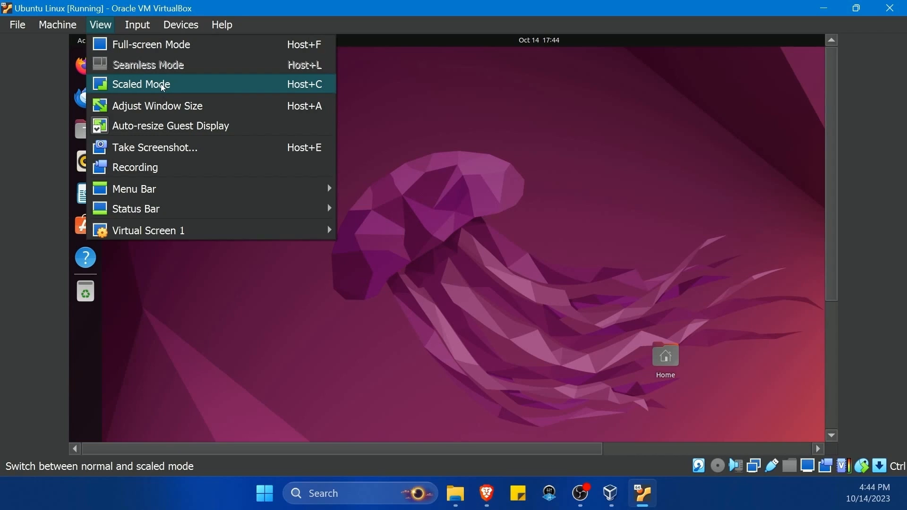
{"action": "mouse_move", "coordinate": [193, 96]}
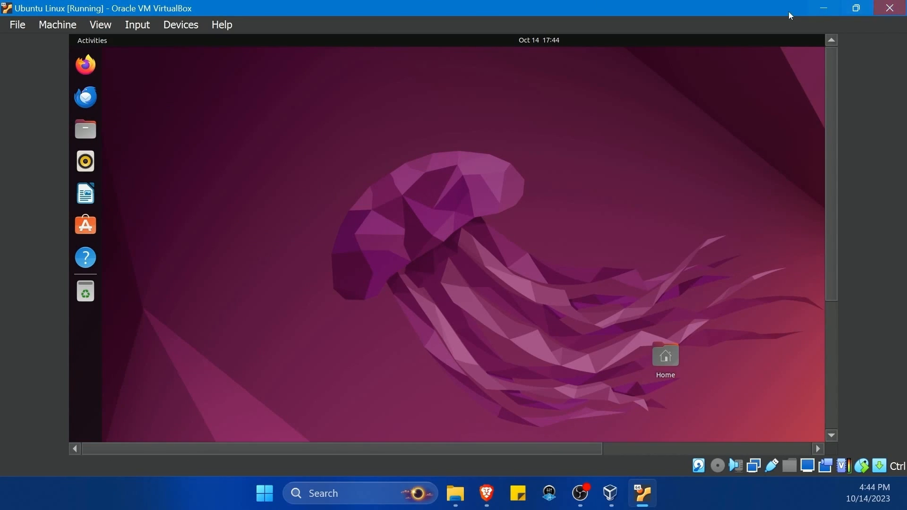
{"action": "mouse_move", "coordinate": [220, 39]}
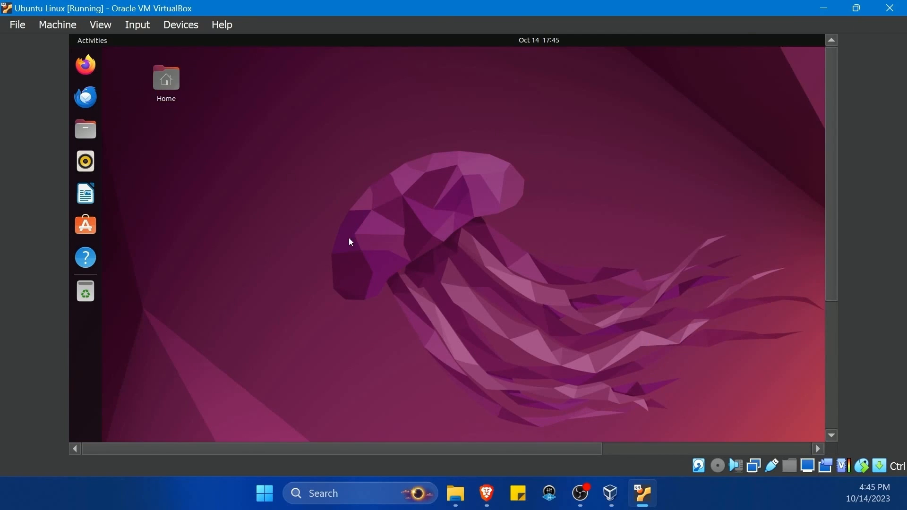
{"action": "mouse_move", "coordinate": [390, 186]}
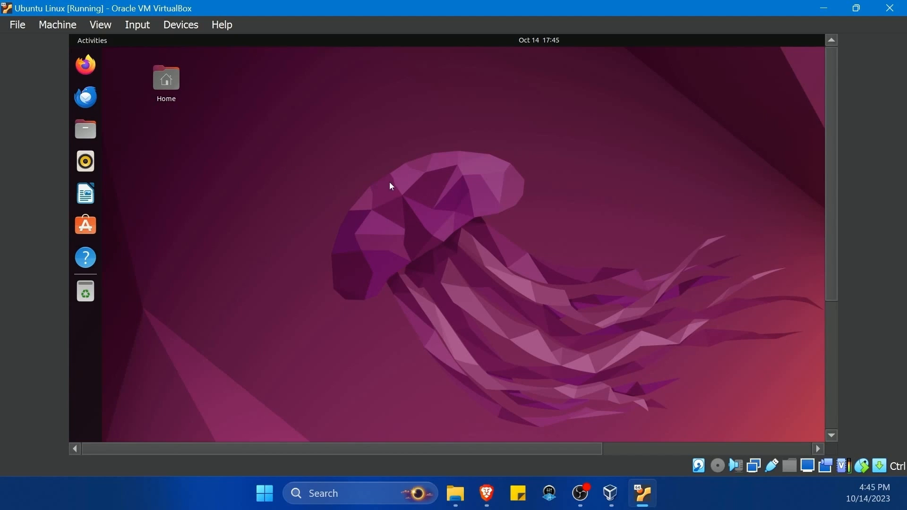
{"action": "scroll", "scroll_direction": "down", "scroll_amount": 3}
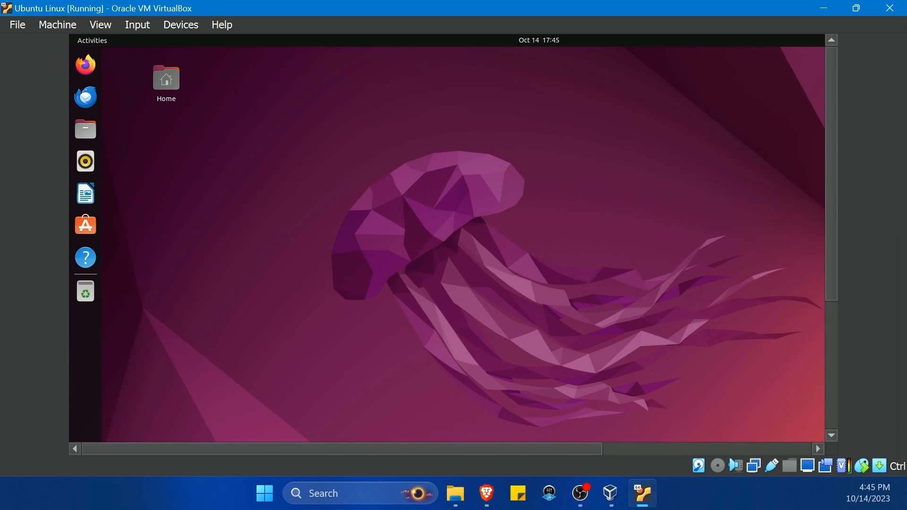
Close the VM choosing Power off the machine, then return to VirtualBox Manager.
{"action": "left_click", "coordinate": [889, 7]}
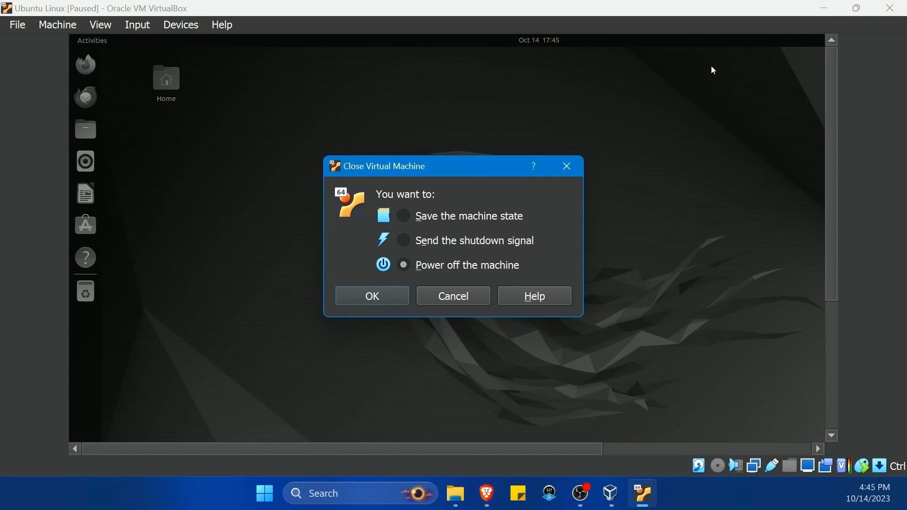
{"action": "mouse_move", "coordinate": [467, 187]}
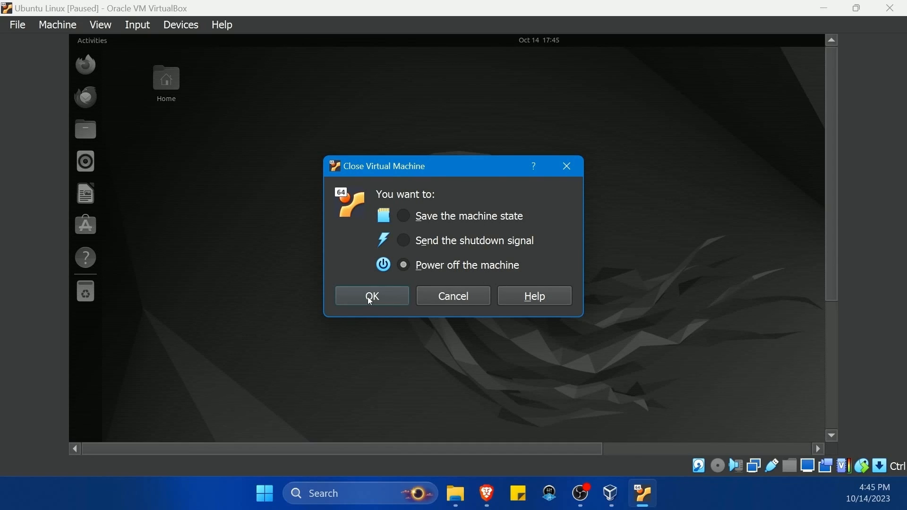
{"action": "left_click", "coordinate": [372, 296]}
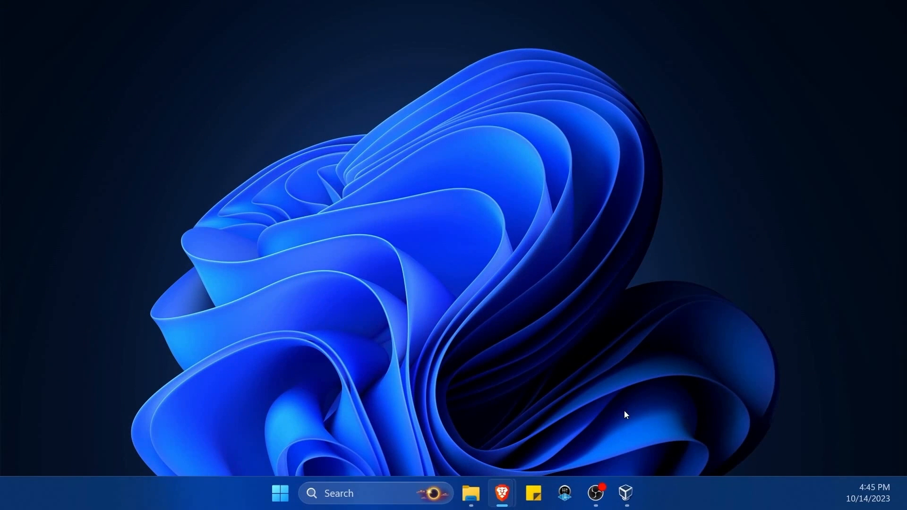
{"action": "left_click", "coordinate": [625, 493]}
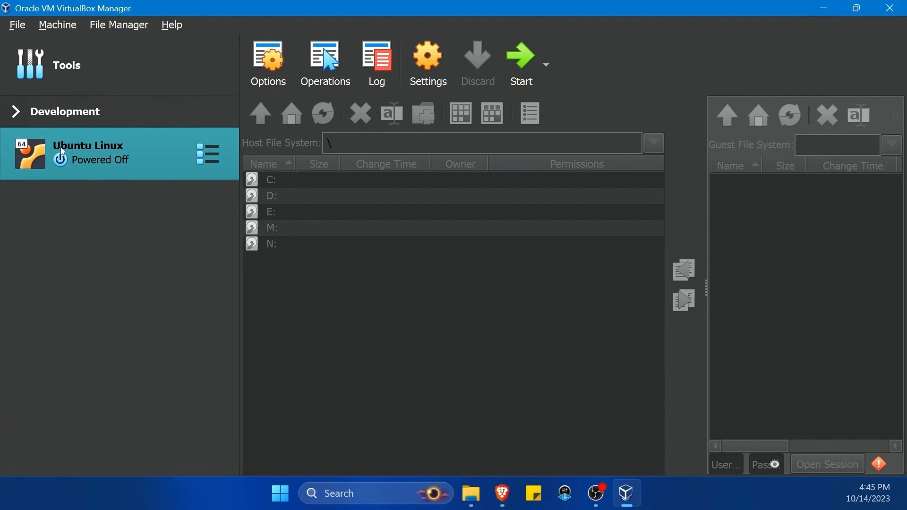
{"action": "mouse_move", "coordinate": [102, 184]}
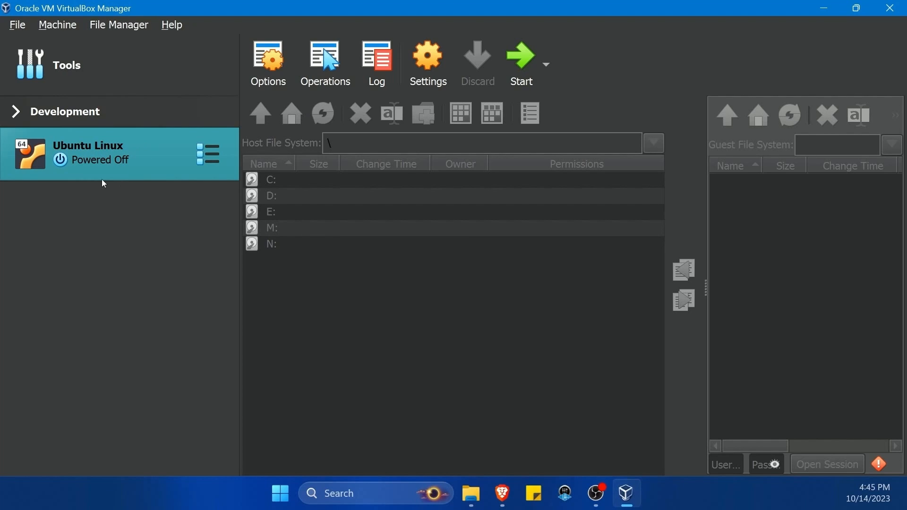
{"action": "mouse_move", "coordinate": [165, 204]}
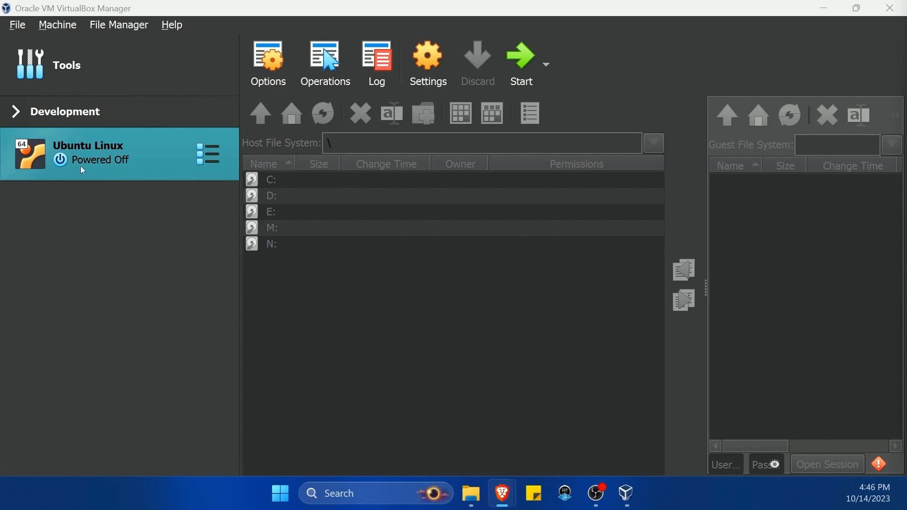
{"action": "mouse_move", "coordinate": [86, 153]}
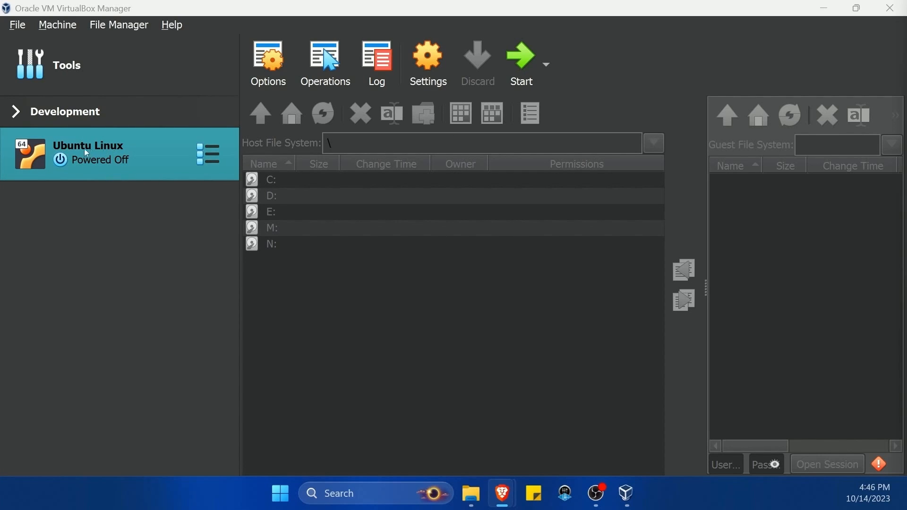
{"action": "mouse_move", "coordinate": [427, 57]}
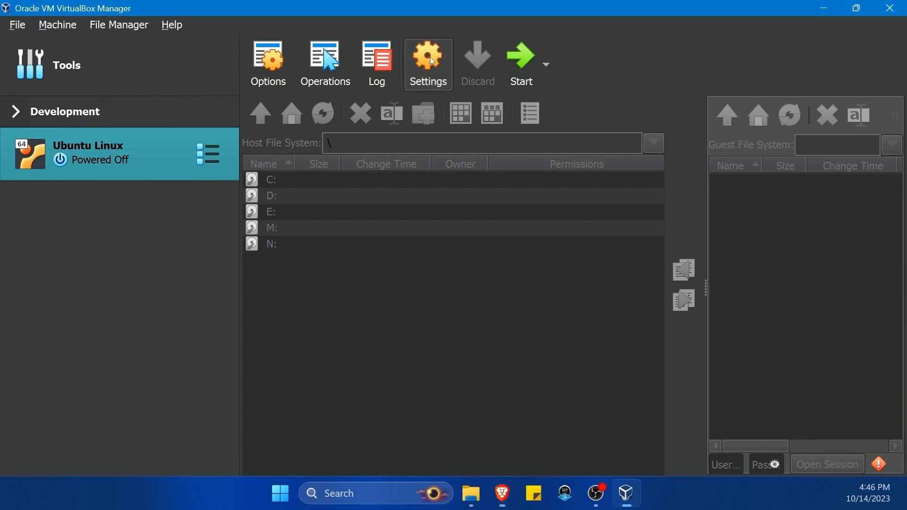
Show the Ubuntu Linux machine's Settings on the Network page with Adapter 1.
{"action": "left_click", "coordinate": [427, 64]}
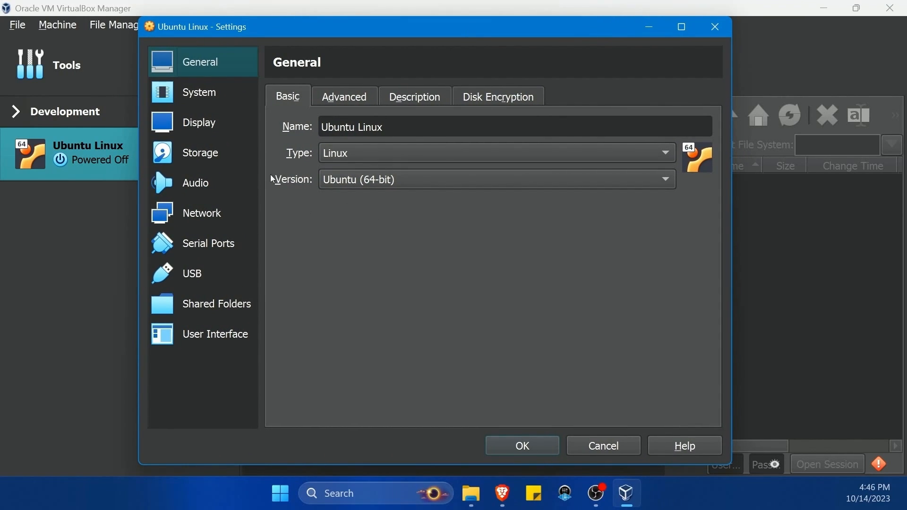
{"action": "left_click", "coordinate": [201, 213]}
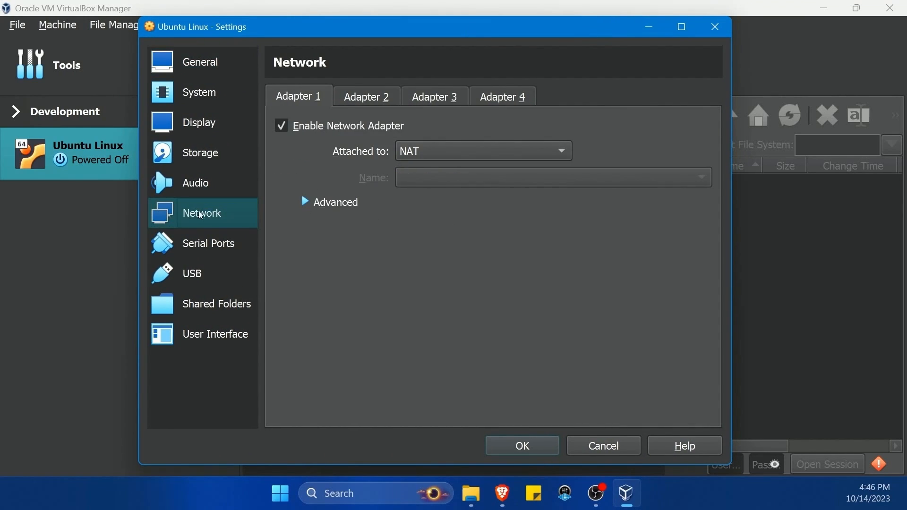
{"action": "mouse_move", "coordinate": [329, 129]}
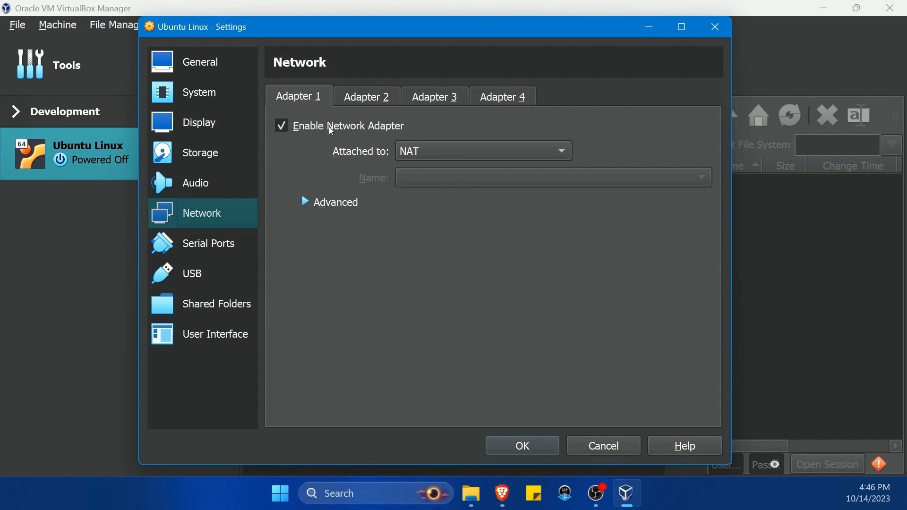
{"action": "mouse_move", "coordinate": [447, 155]}
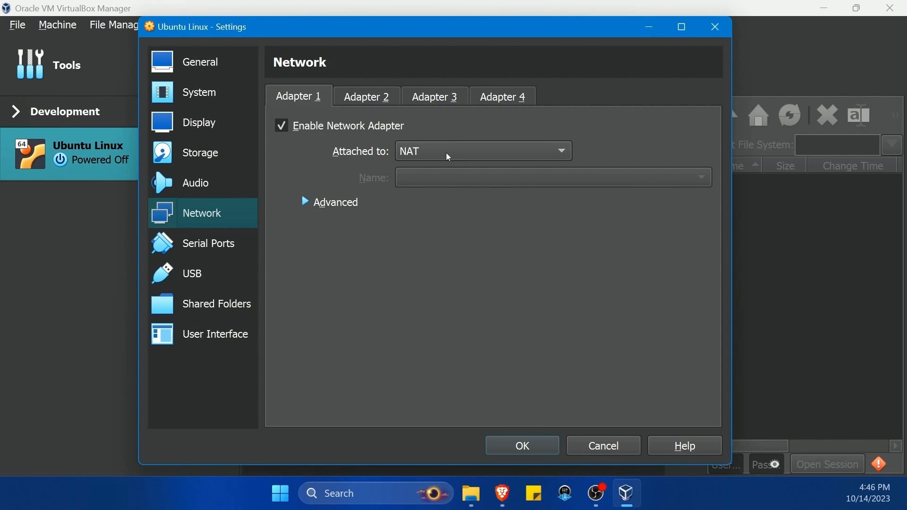
{"action": "mouse_move", "coordinate": [454, 151]}
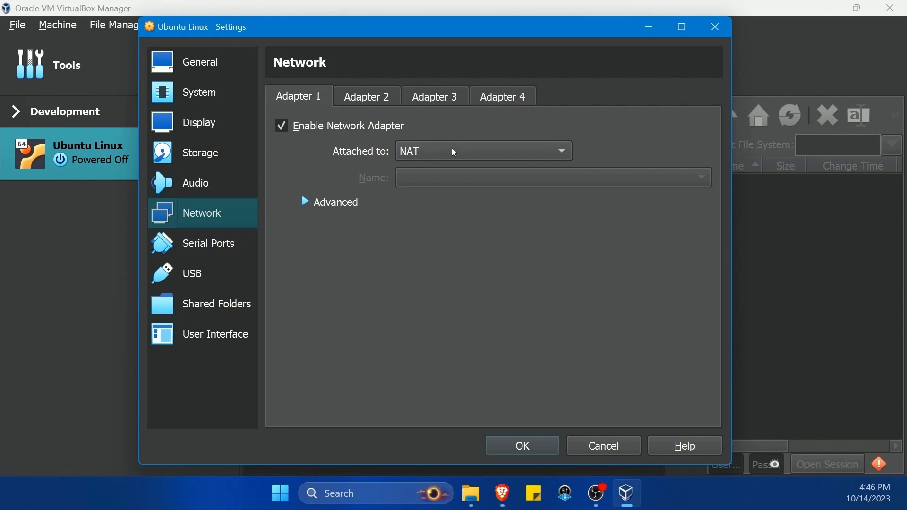
{"action": "mouse_move", "coordinate": [470, 150]}
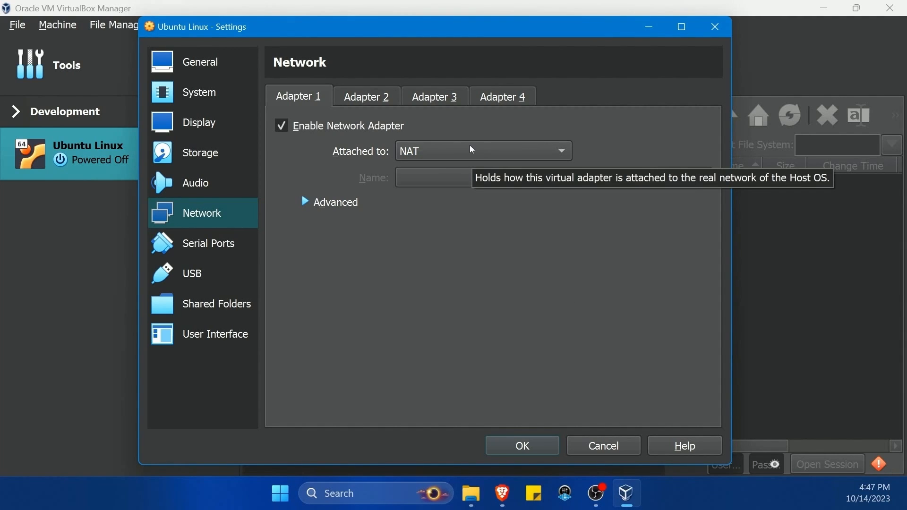
{"action": "mouse_move", "coordinate": [512, 202]}
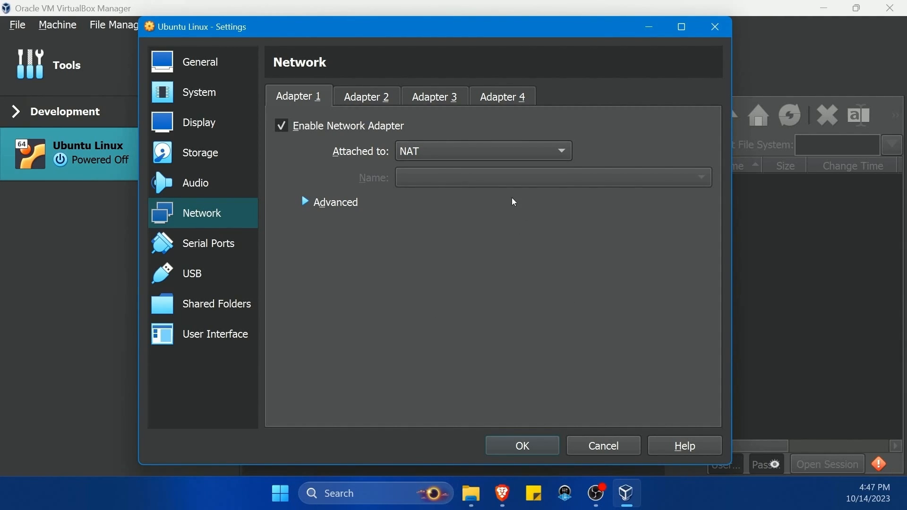
{"action": "mouse_move", "coordinate": [461, 162]}
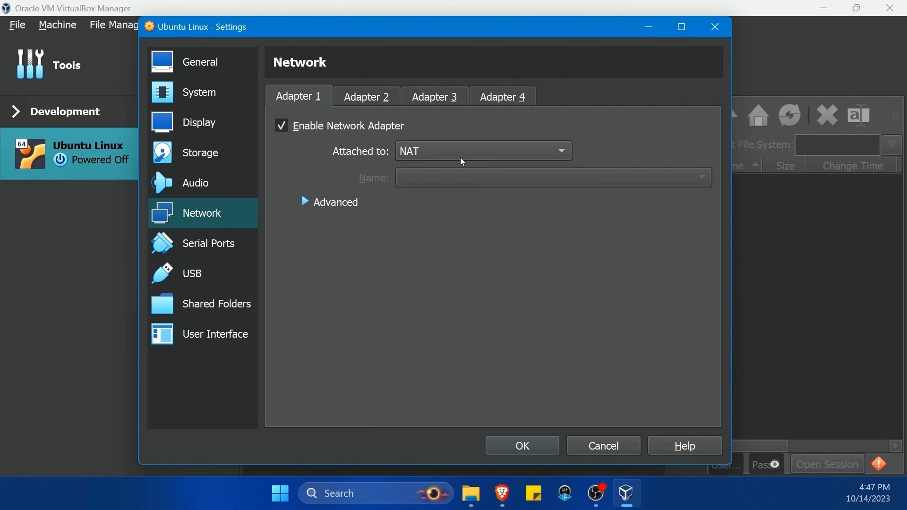
{"action": "mouse_move", "coordinate": [499, 166]}
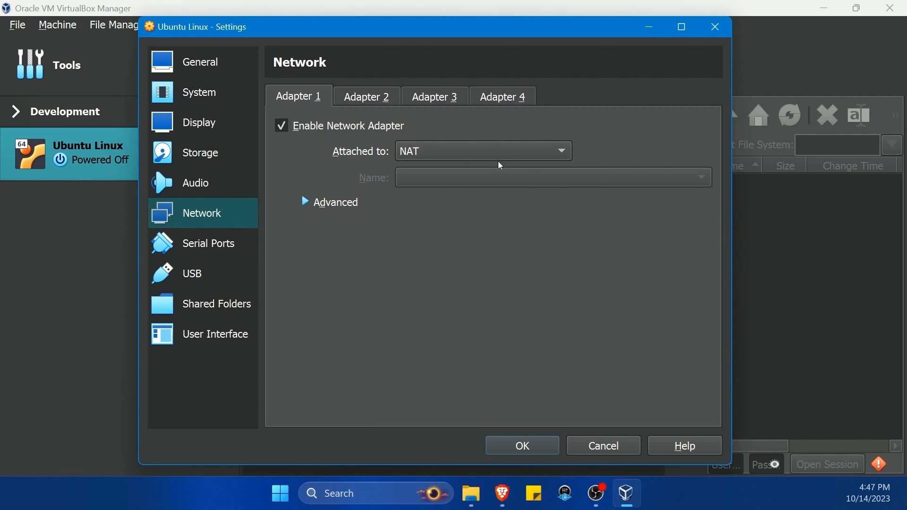
{"action": "mouse_move", "coordinate": [538, 159]}
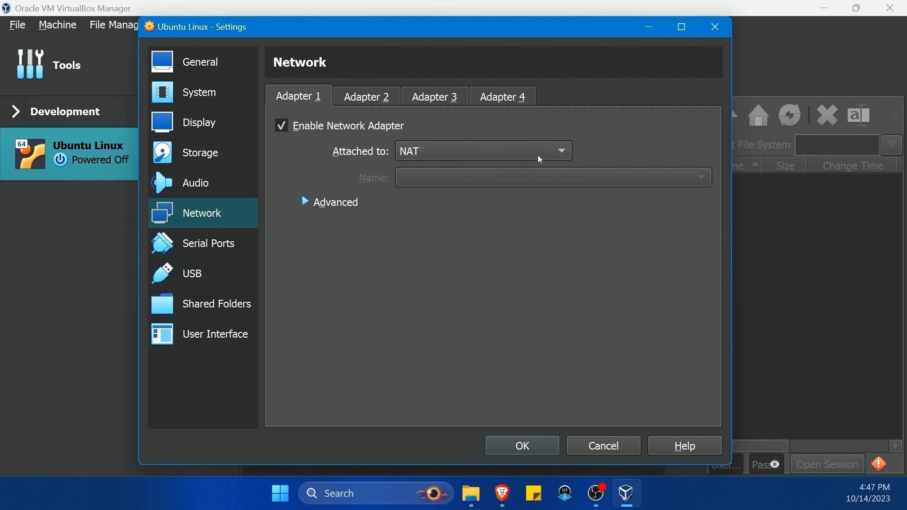
{"action": "mouse_move", "coordinate": [540, 155]}
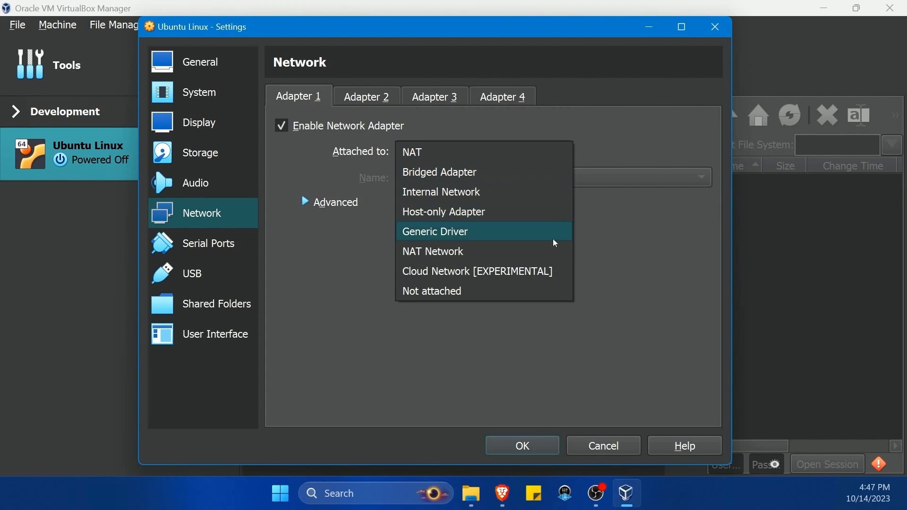
{"action": "mouse_move", "coordinate": [496, 172]}
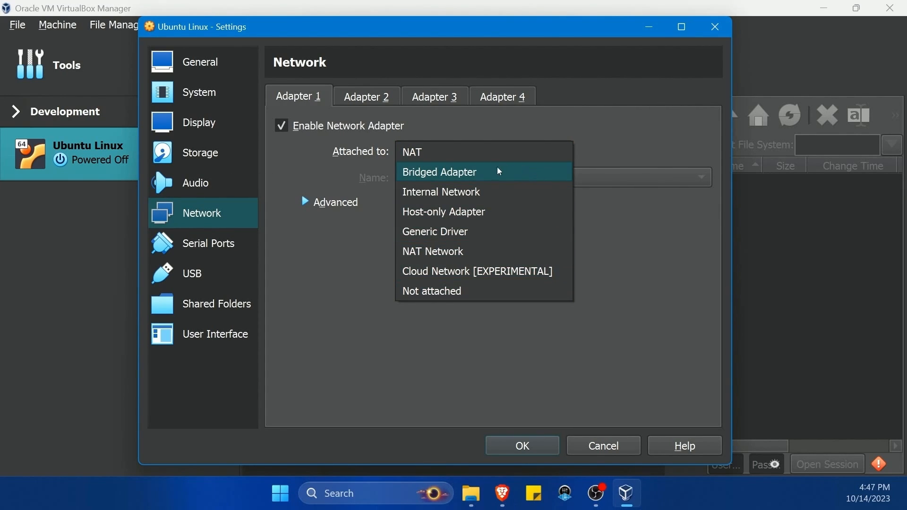
{"action": "mouse_move", "coordinate": [504, 177]}
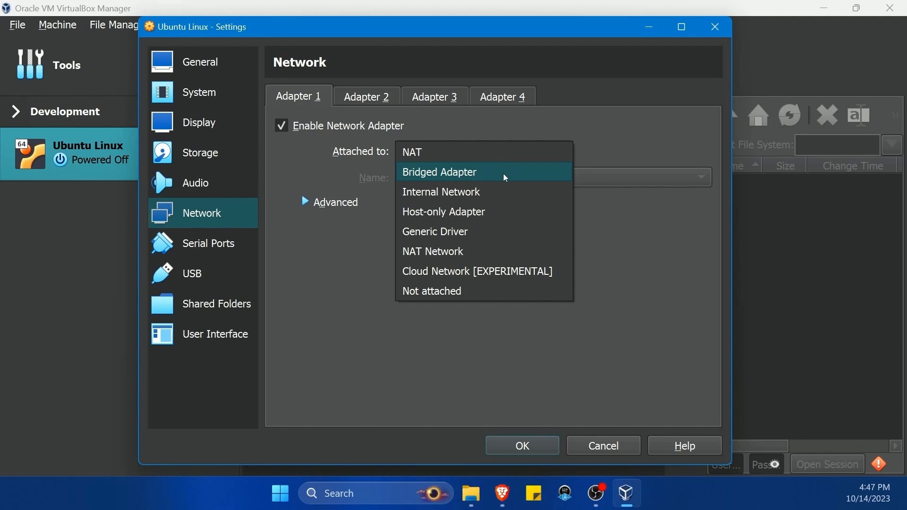
Attach Adapter 1 as Bridged Adapter on the Realtek Gaming GbE Family Controller.
{"action": "left_click", "coordinate": [440, 172]}
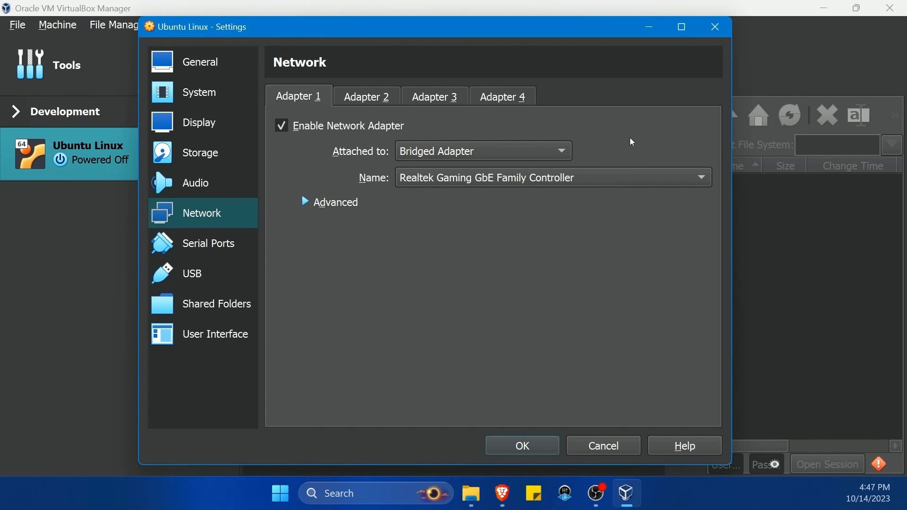
{"action": "mouse_move", "coordinate": [639, 152]}
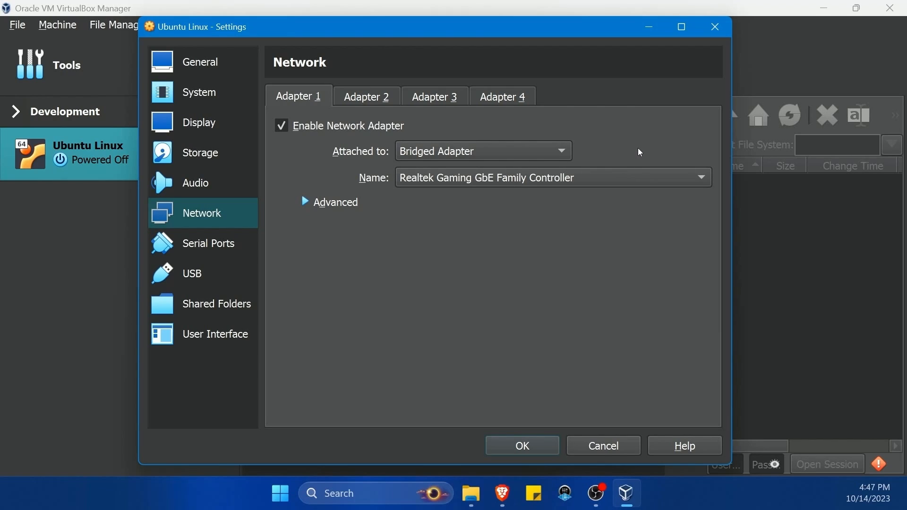
{"action": "left_click", "coordinate": [699, 177]}
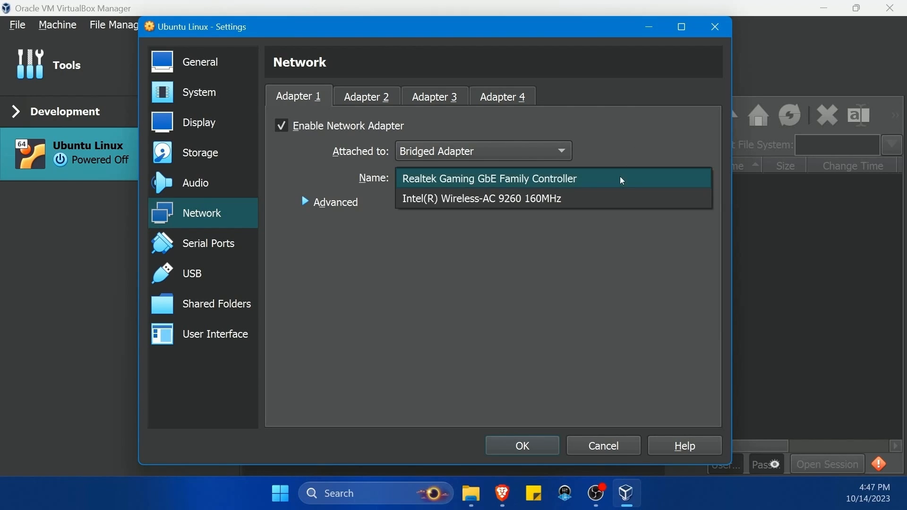
{"action": "mouse_move", "coordinate": [607, 184]}
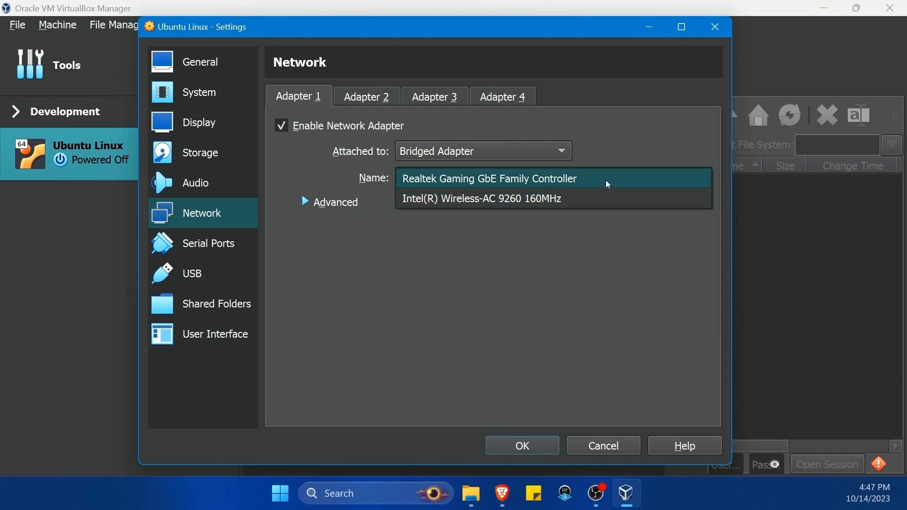
{"action": "mouse_move", "coordinate": [595, 187]}
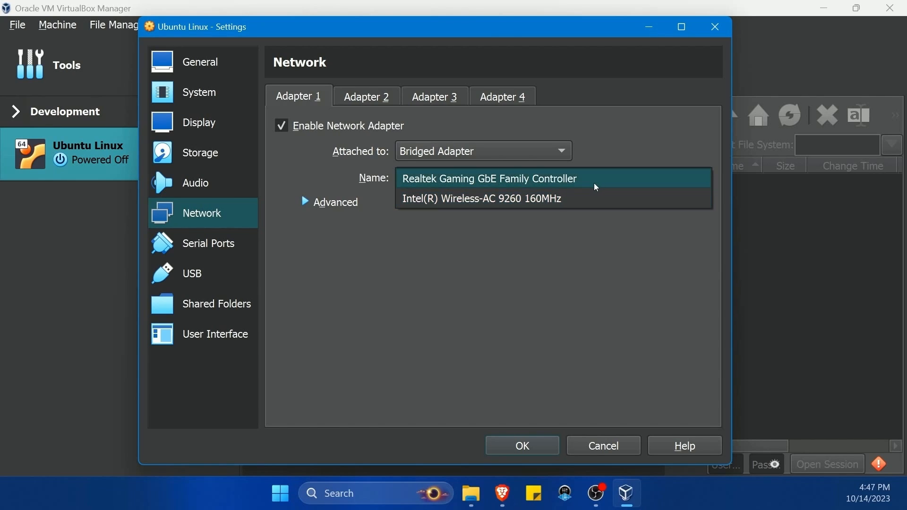
{"action": "mouse_move", "coordinate": [594, 182]}
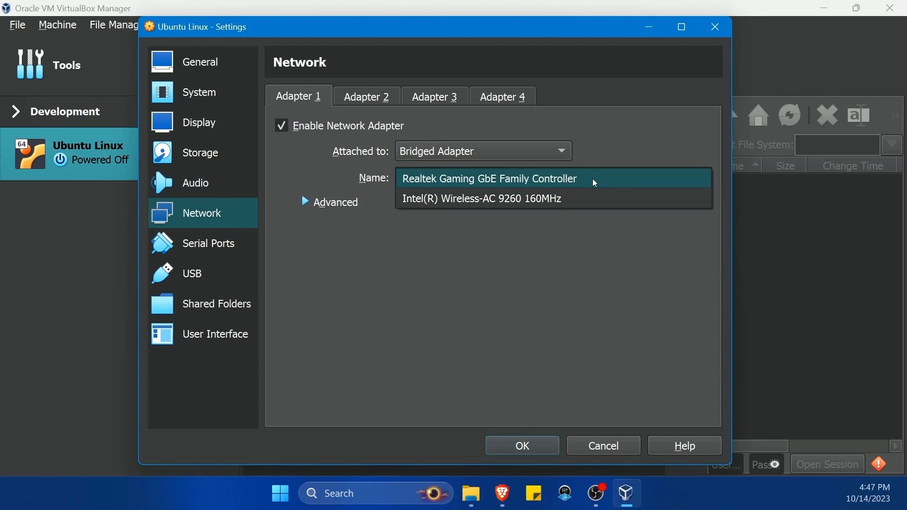
{"action": "left_click", "coordinate": [488, 179]}
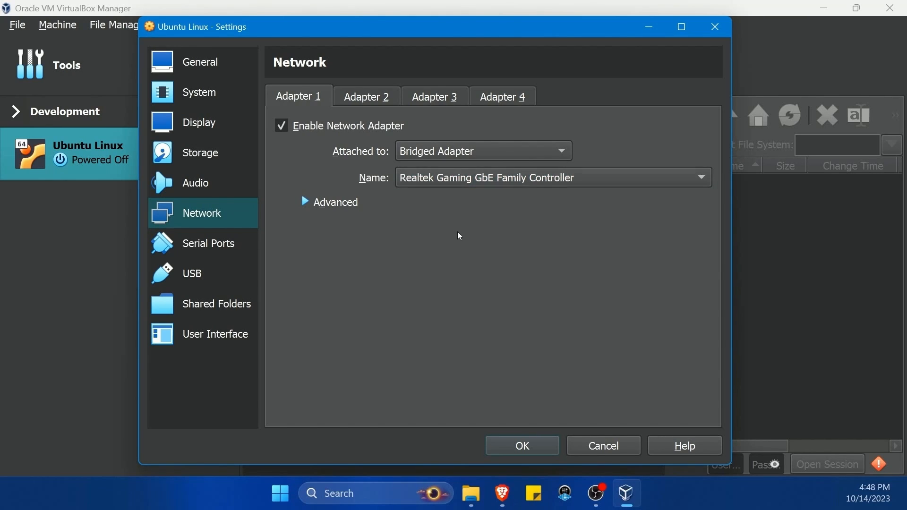
Expand the Advanced options and generate a new random MAC address for Adapter 1.
{"action": "left_click", "coordinate": [304, 202]}
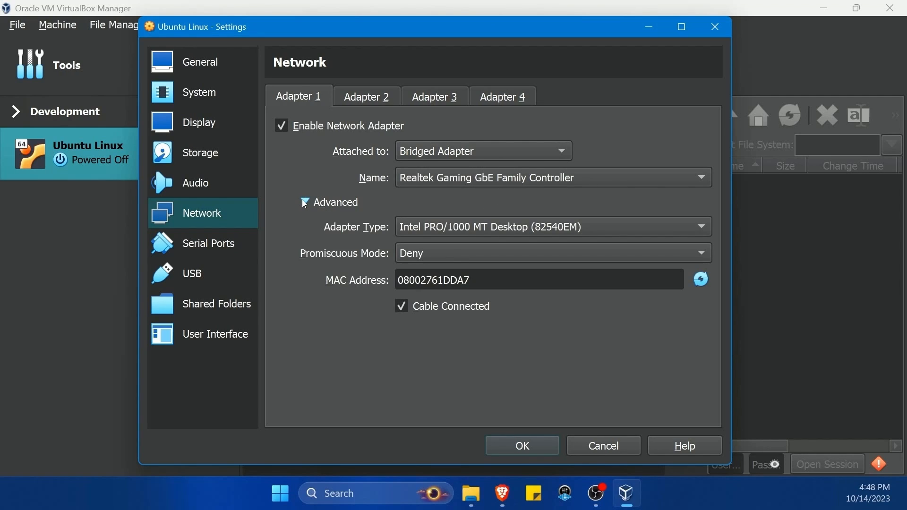
{"action": "left_click", "coordinate": [304, 203]}
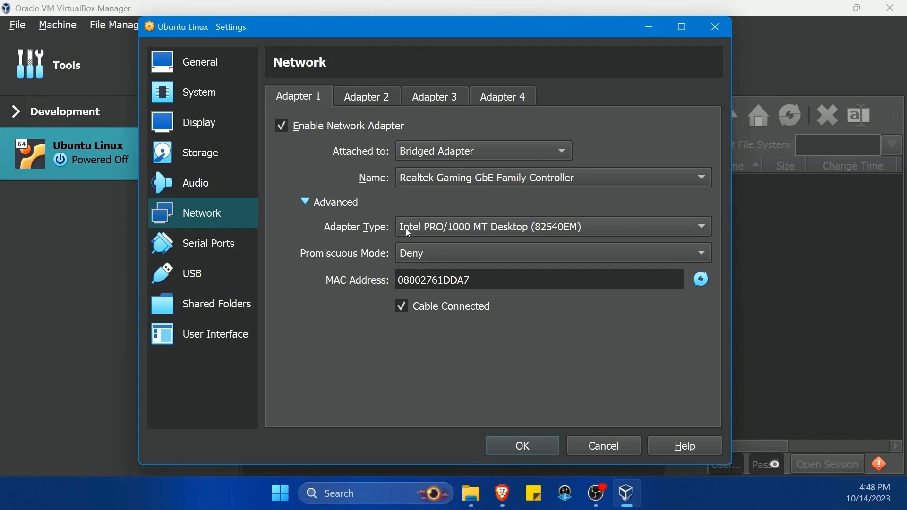
{"action": "mouse_move", "coordinate": [471, 242]}
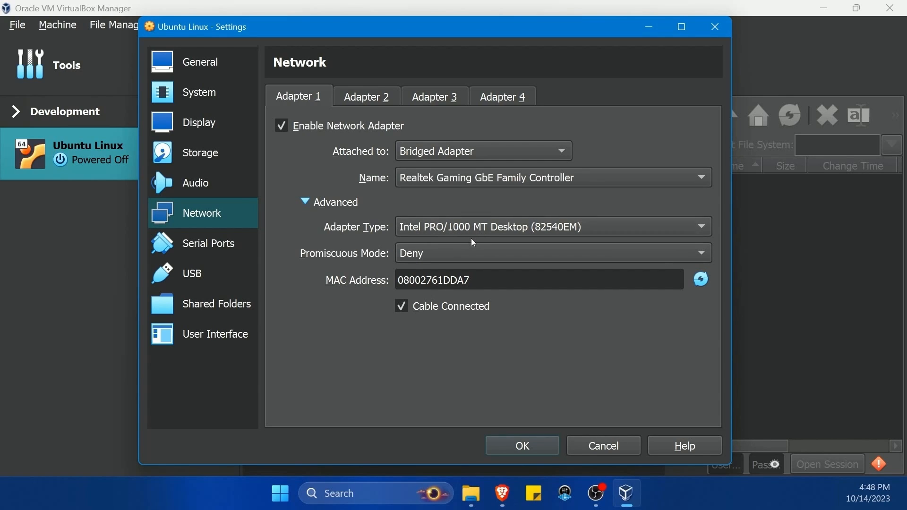
{"action": "mouse_move", "coordinate": [375, 259]}
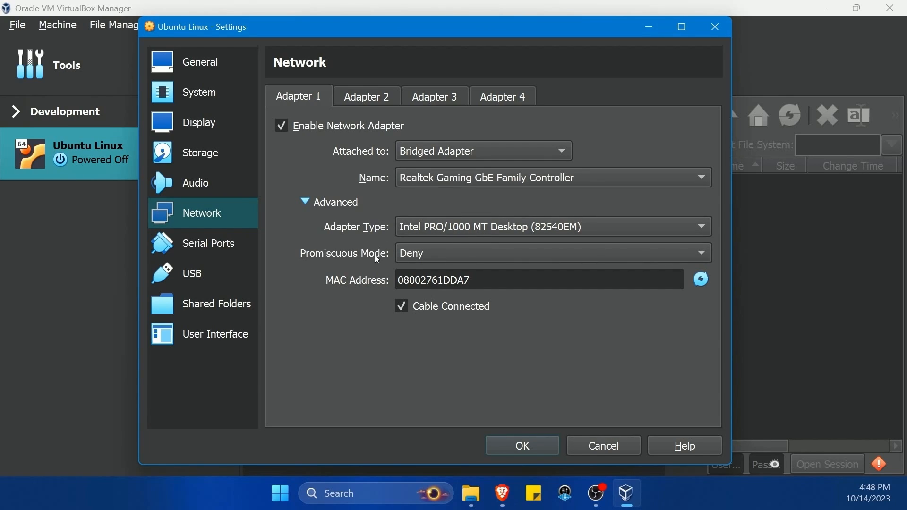
{"action": "left_click", "coordinate": [700, 280]}
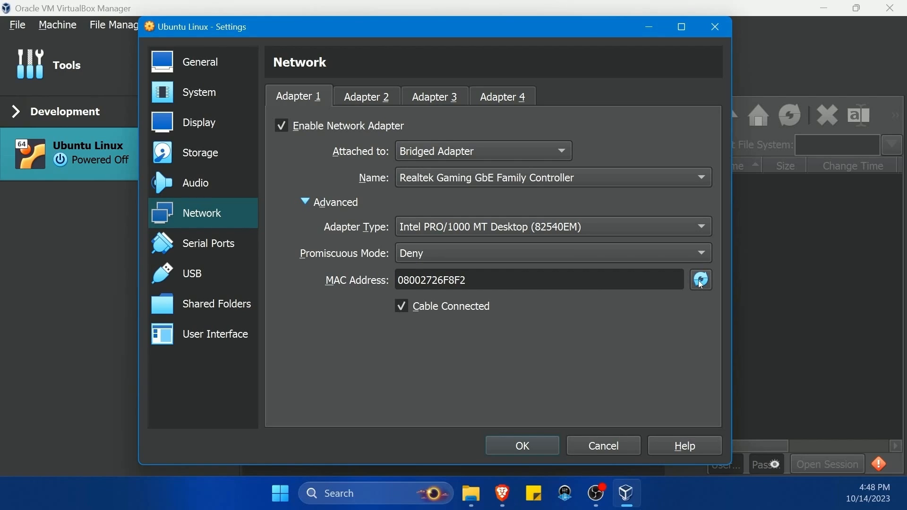
{"action": "left_click", "coordinate": [701, 279]}
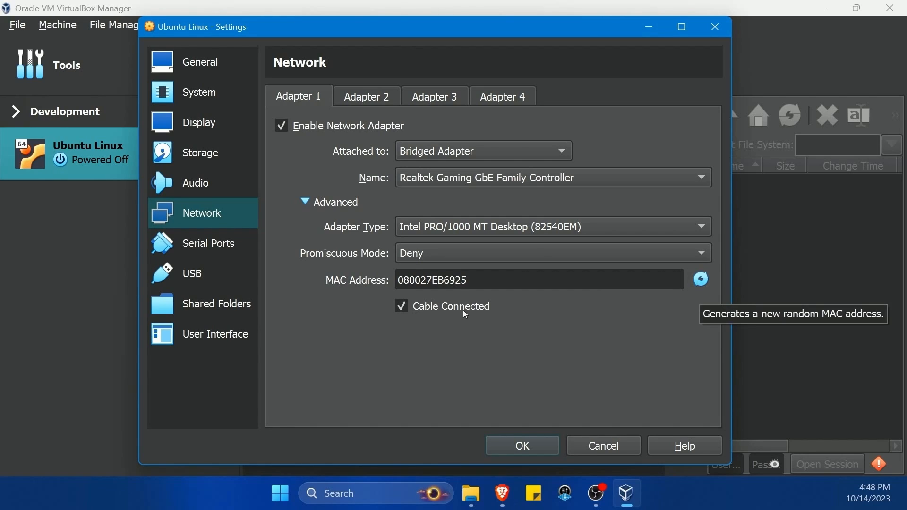
{"action": "mouse_move", "coordinate": [381, 305]}
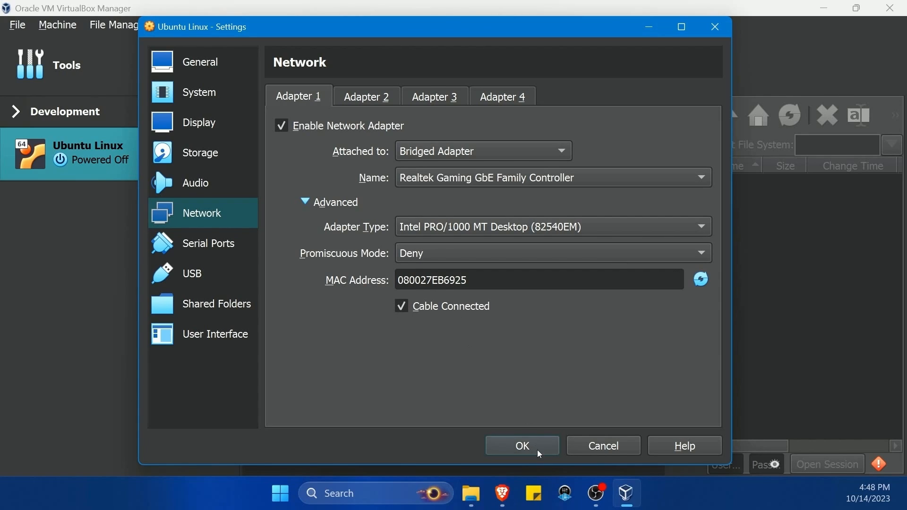
{"action": "mouse_move", "coordinate": [509, 425]}
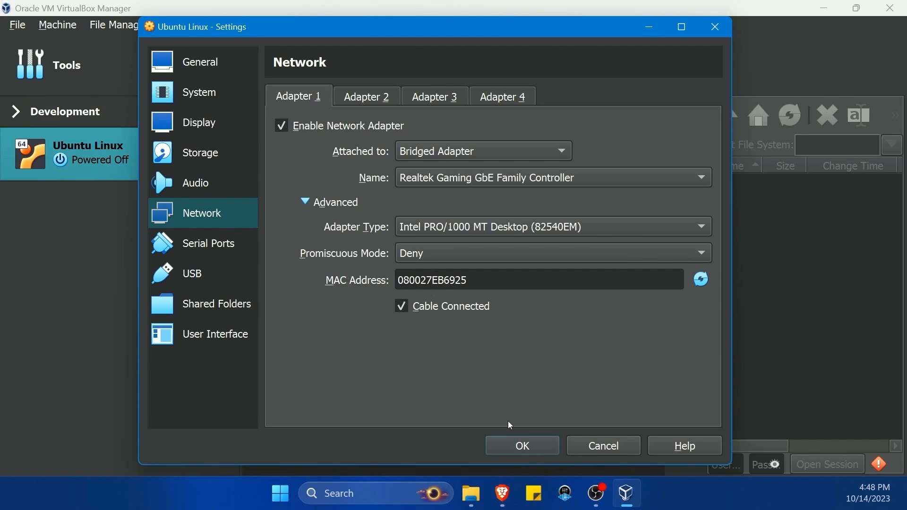
{"action": "mouse_move", "coordinate": [441, 385]}
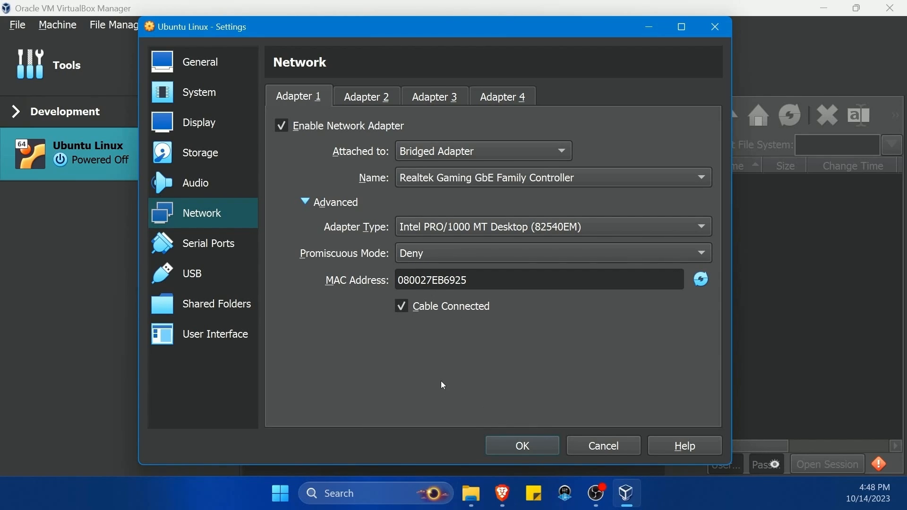
{"action": "mouse_move", "coordinate": [584, 140]}
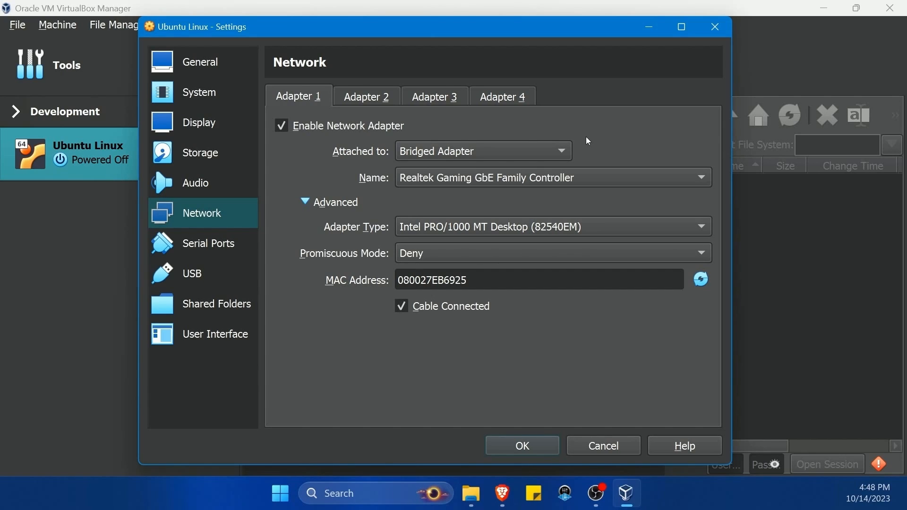
Enable Adapter 2 and attach it to NAT.
{"action": "left_click", "coordinate": [435, 96]}
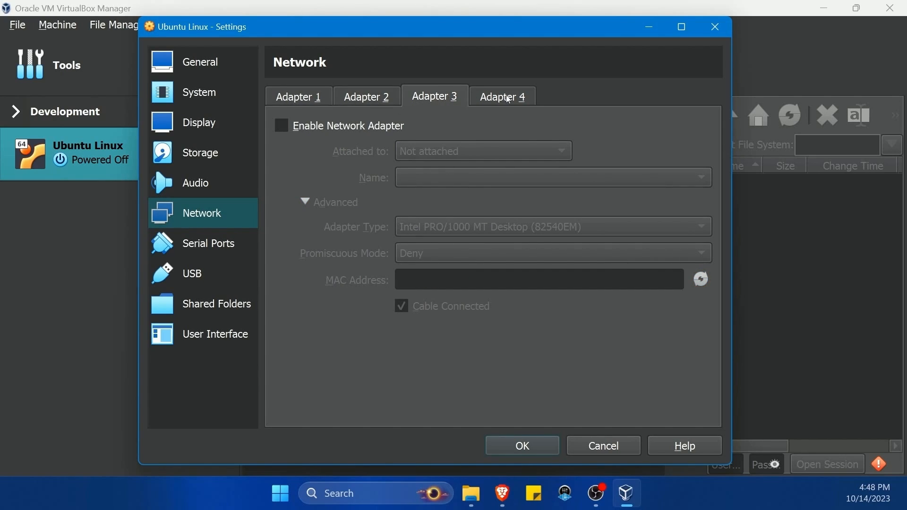
{"action": "left_click", "coordinate": [367, 96]}
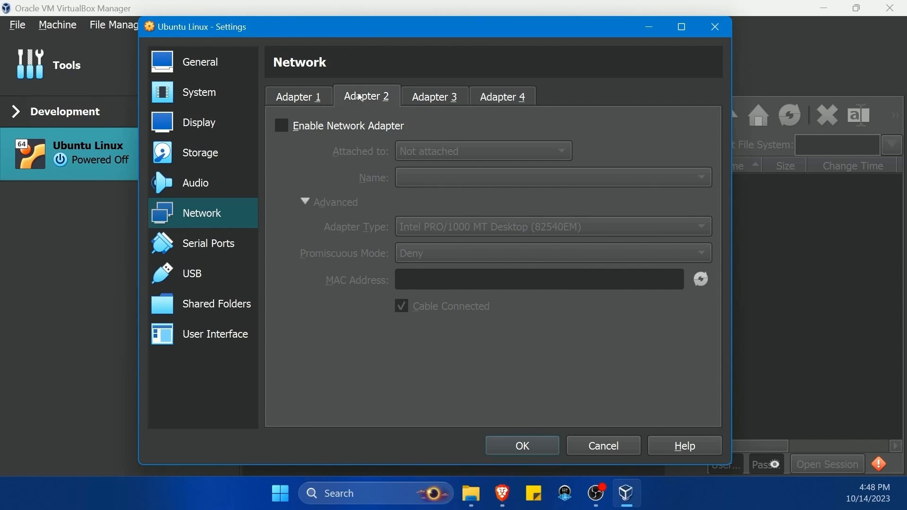
{"action": "mouse_move", "coordinate": [386, 135]}
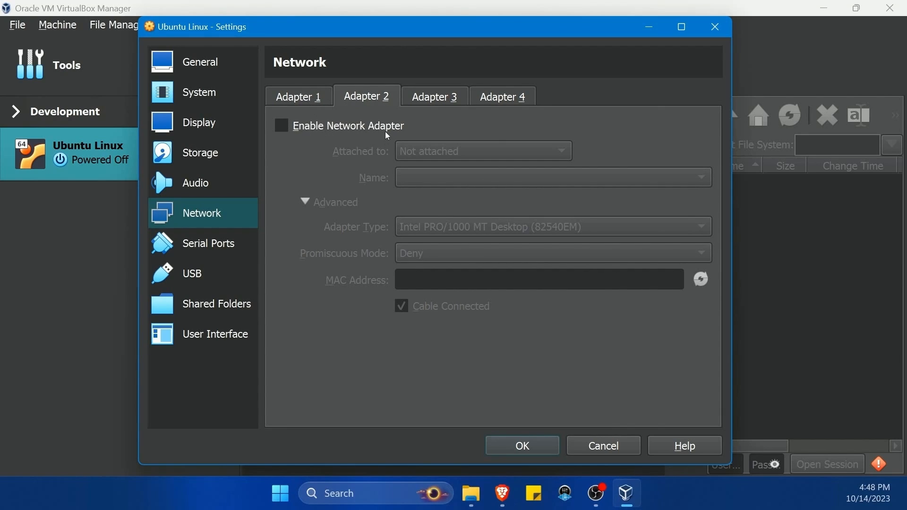
{"action": "left_click", "coordinate": [482, 152]}
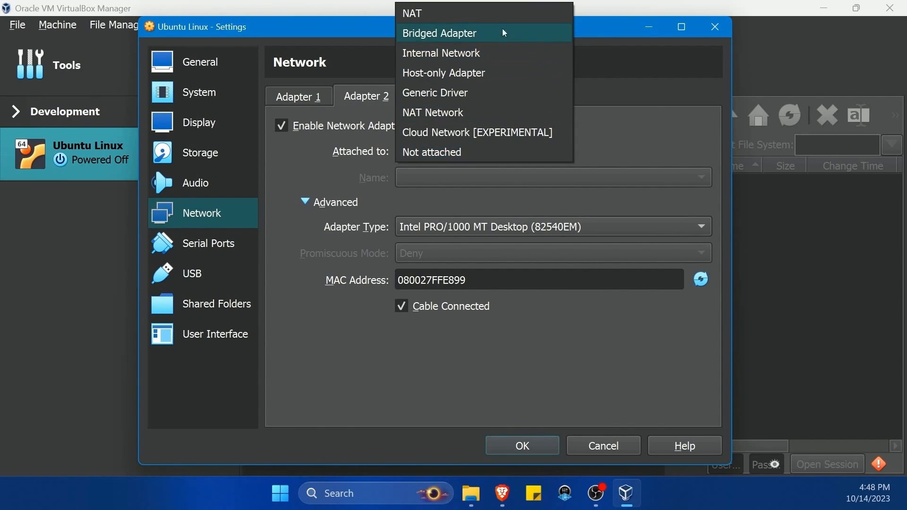
{"action": "left_click", "coordinate": [411, 12]}
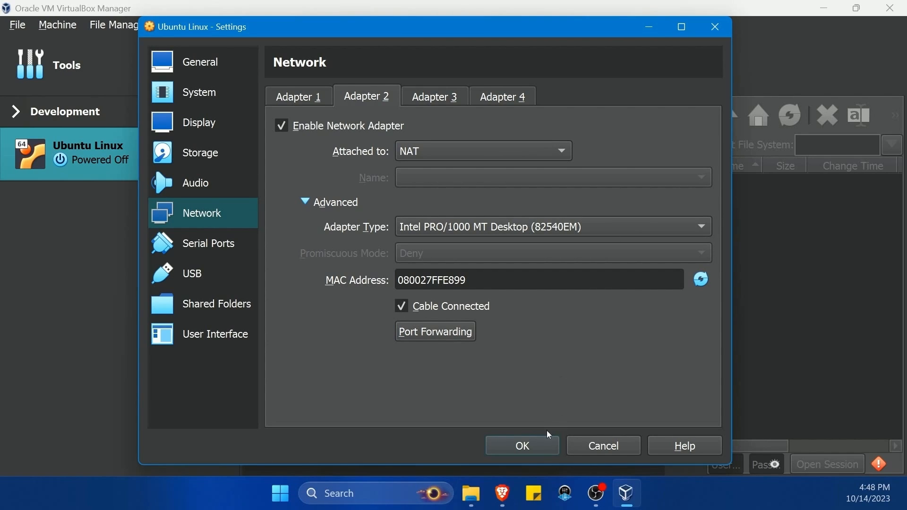
Enable Audio Input on the machine's Audio settings page.
{"action": "left_click", "coordinate": [196, 183]}
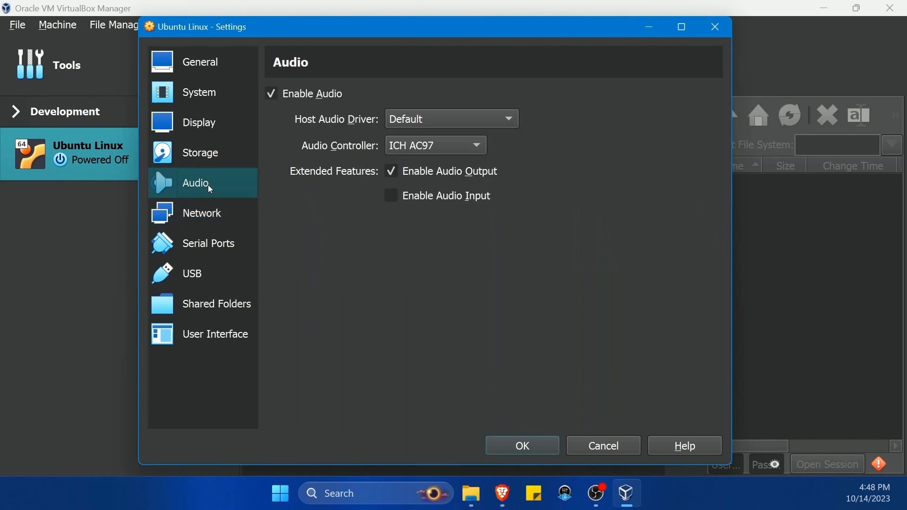
{"action": "mouse_move", "coordinate": [427, 207]}
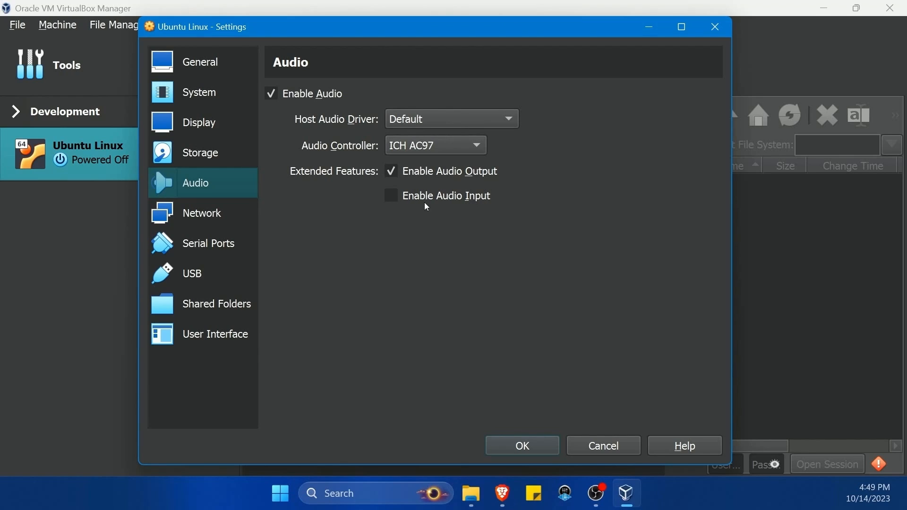
{"action": "mouse_move", "coordinate": [401, 213]}
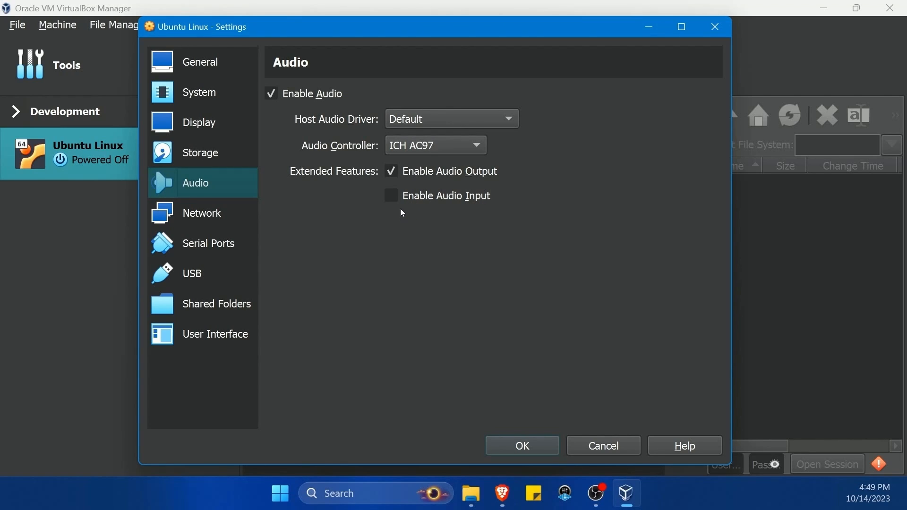
{"action": "left_click", "coordinate": [392, 195]}
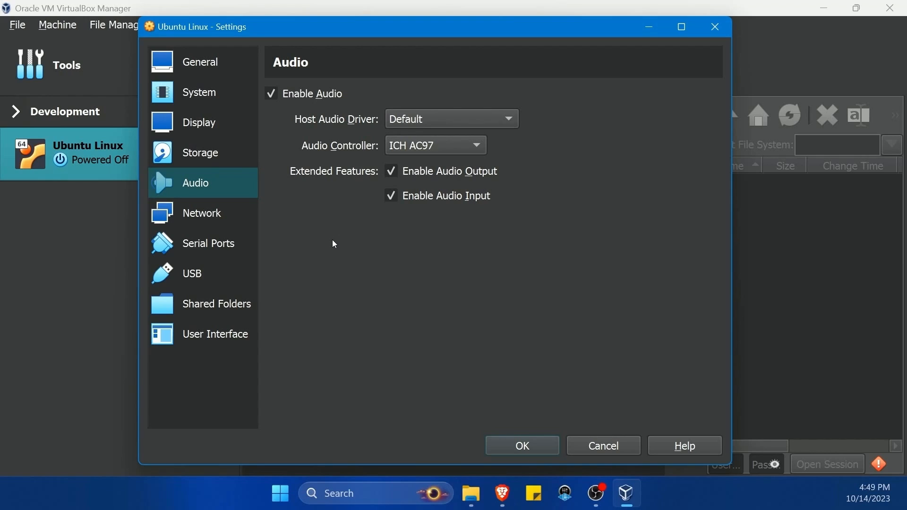
{"action": "mouse_move", "coordinate": [215, 156]}
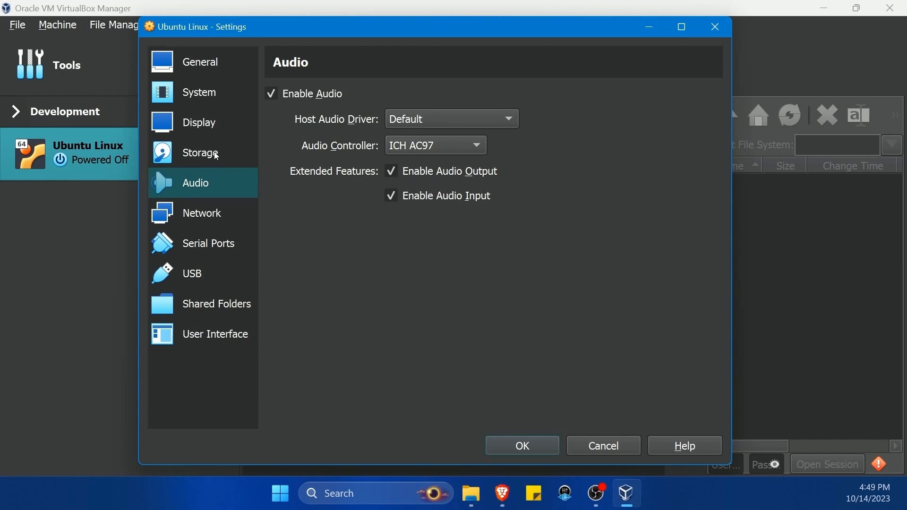
Select the empty IDE optical drive in Storage and list disc insertion choices.
{"action": "left_click", "coordinate": [201, 152]}
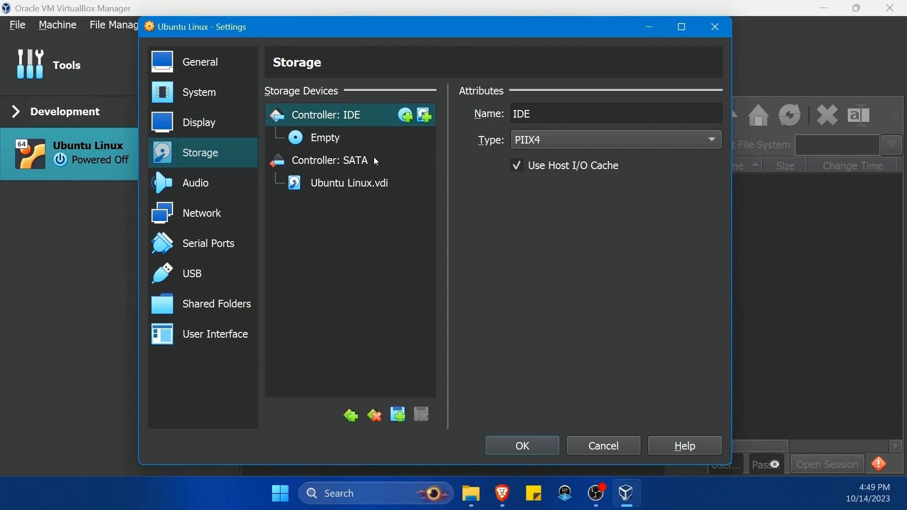
{"action": "mouse_move", "coordinate": [408, 165]}
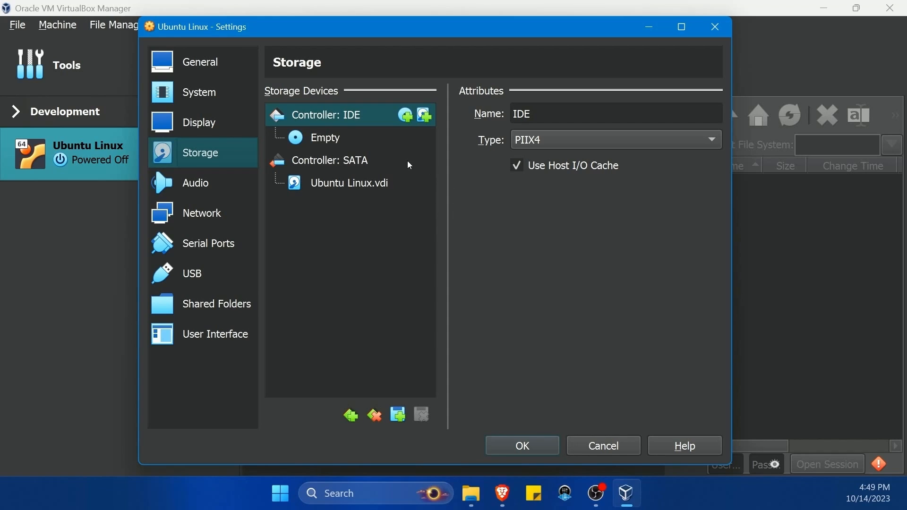
{"action": "left_click", "coordinate": [324, 138]}
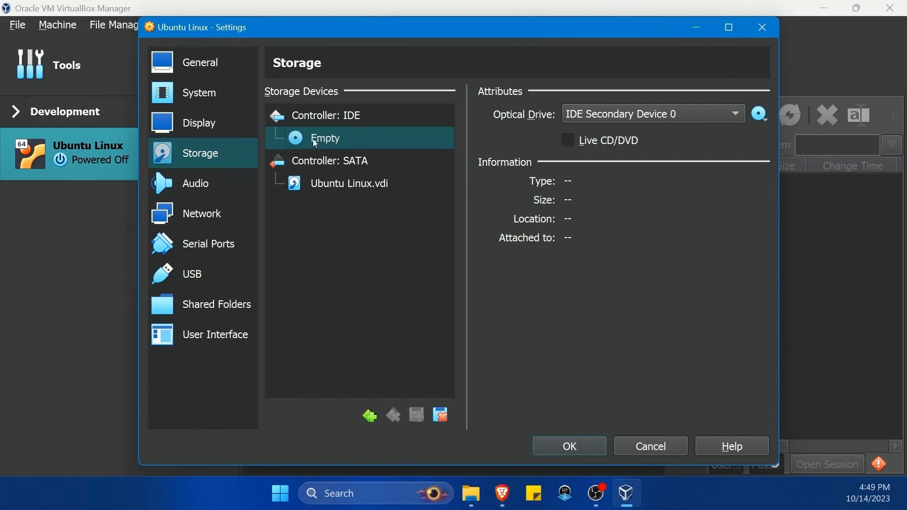
{"action": "mouse_move", "coordinate": [324, 138]}
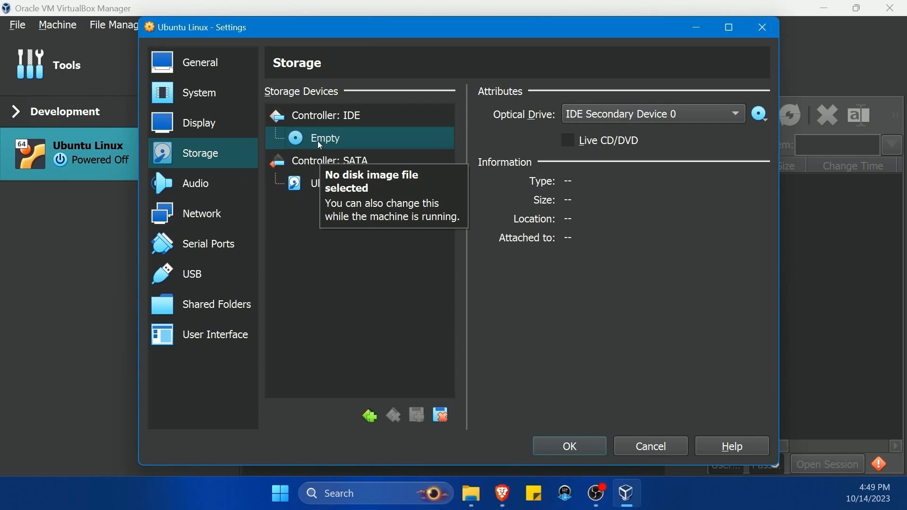
{"action": "mouse_move", "coordinate": [734, 214]}
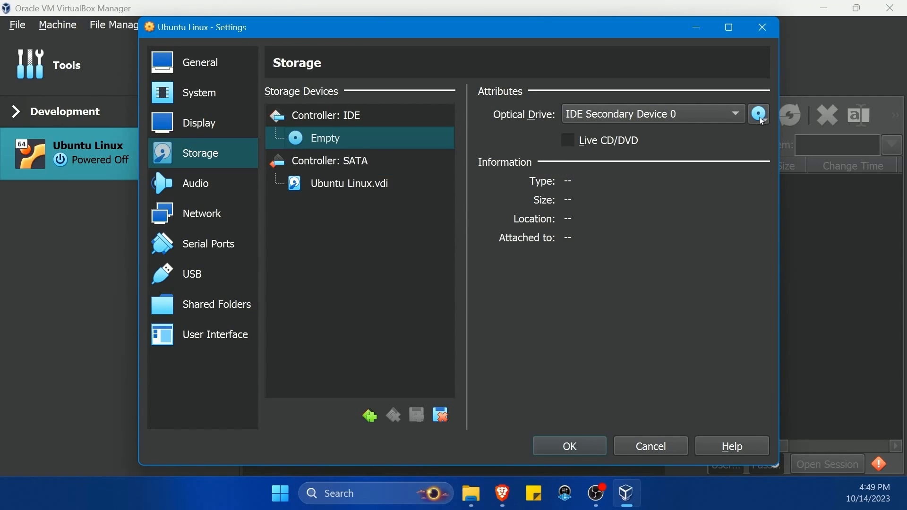
{"action": "left_click", "coordinate": [759, 114]}
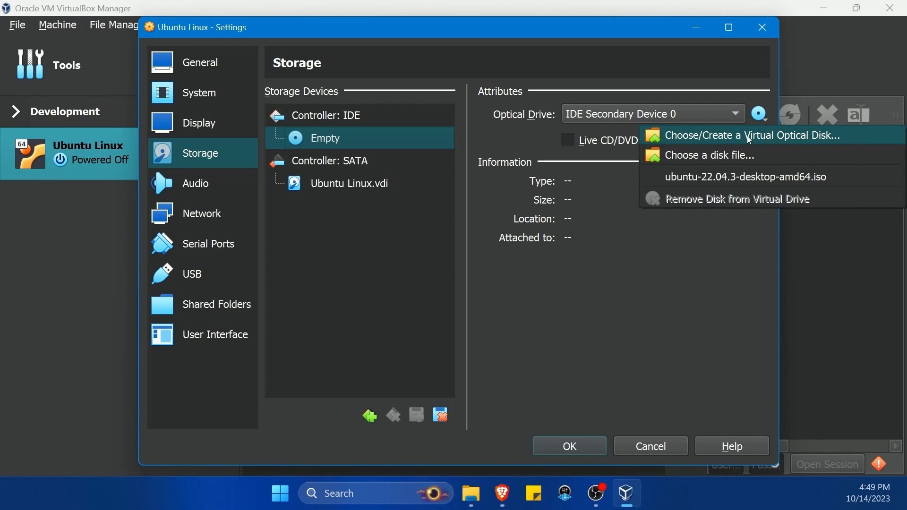
{"action": "mouse_move", "coordinate": [745, 177]}
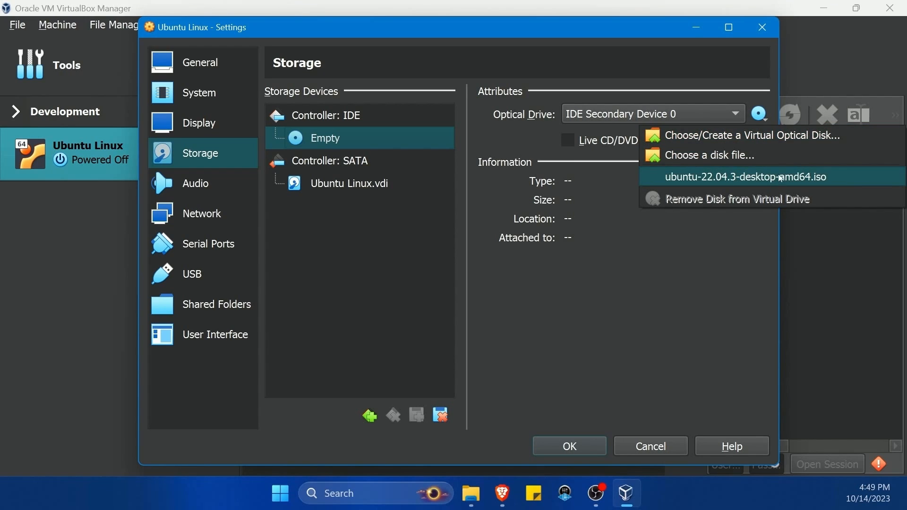
{"action": "mouse_move", "coordinate": [717, 156]}
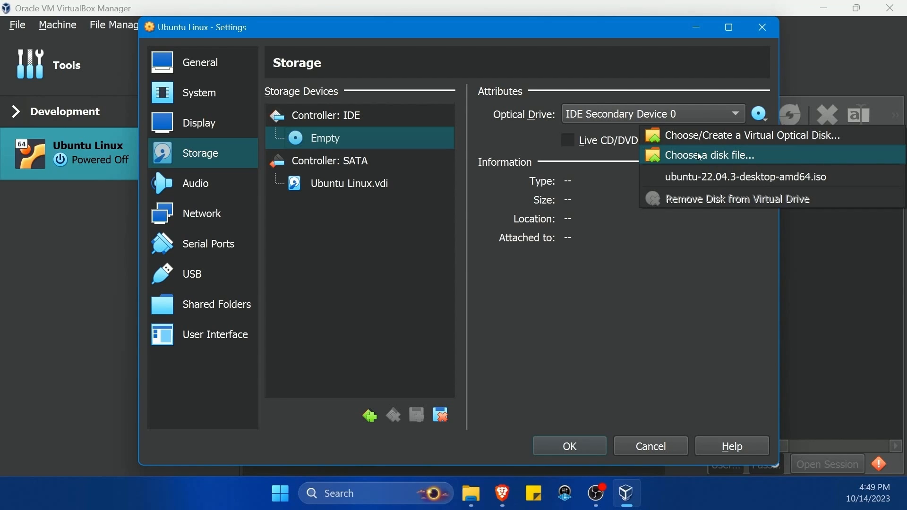
Mount ubuntu-22.04.3-desktop-amd64 from Downloads into the Ubuntu Linux optical drive.
{"action": "left_click", "coordinate": [709, 155]}
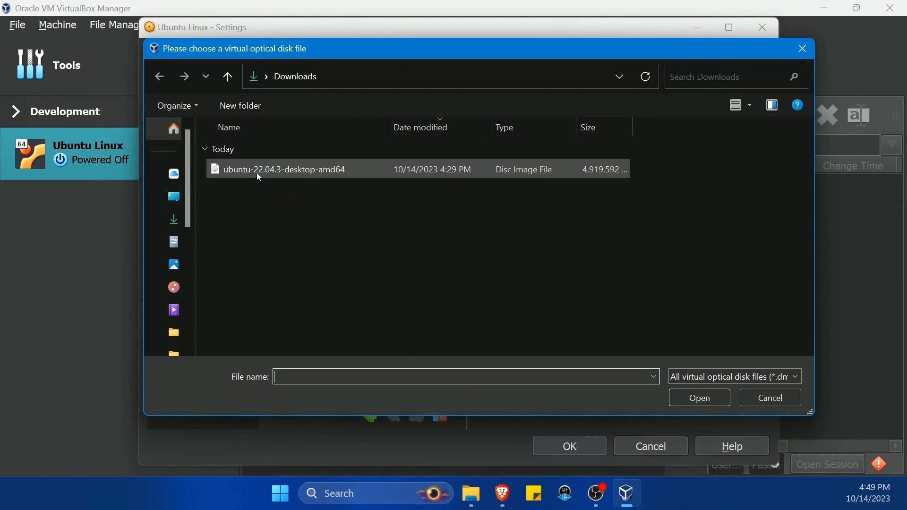
{"action": "left_click", "coordinate": [284, 169]}
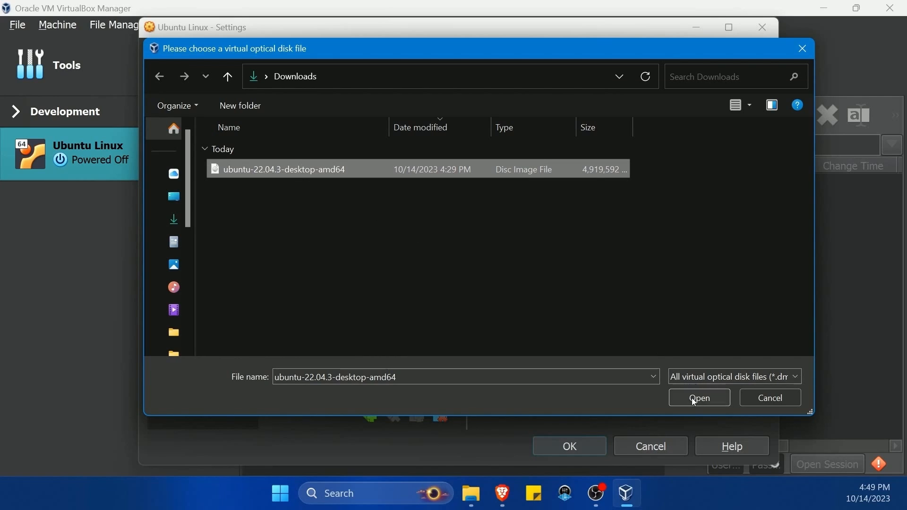
{"action": "left_click", "coordinate": [698, 398]}
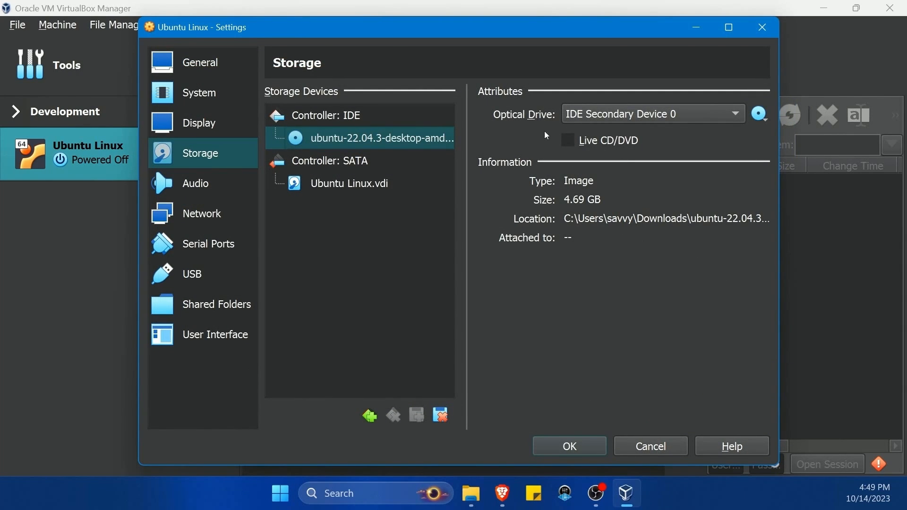
{"action": "mouse_move", "coordinate": [535, 265]}
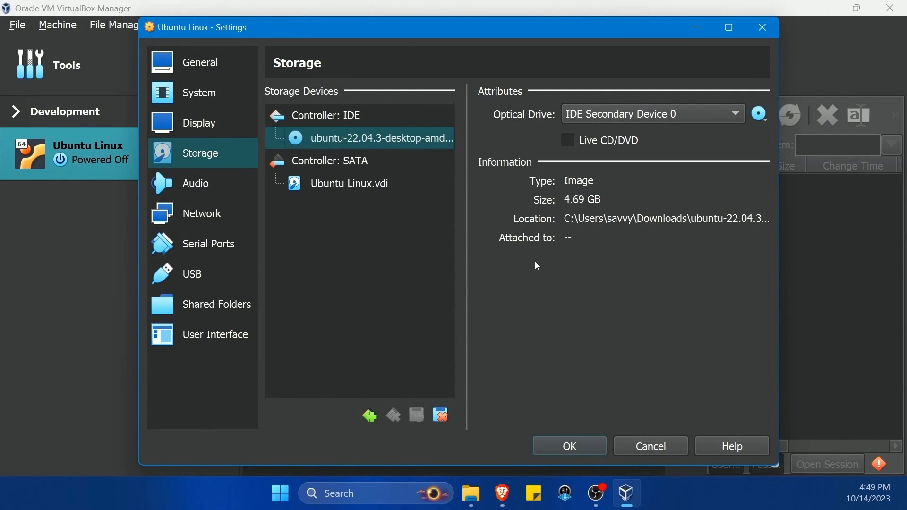
{"action": "mouse_move", "coordinate": [574, 314]}
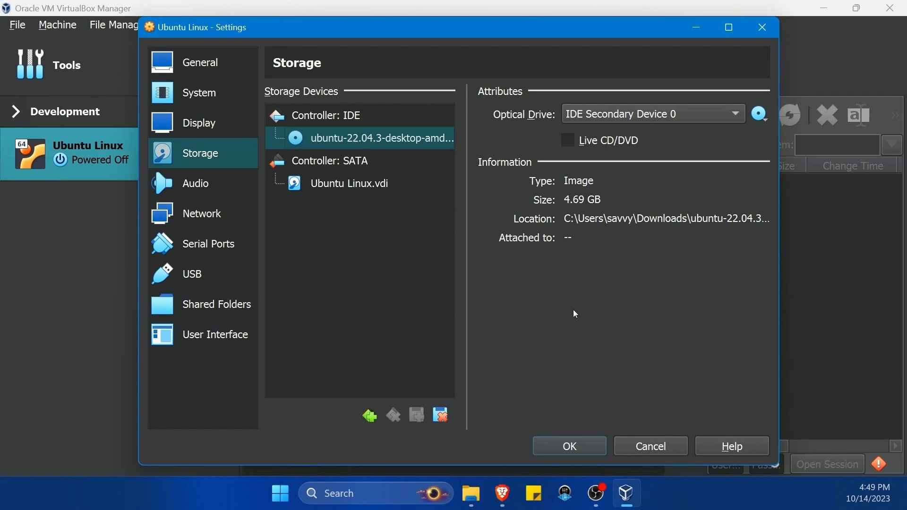
Set the Ubuntu Linux video memory to 70 MB on the Display page.
{"action": "left_click", "coordinate": [199, 122]}
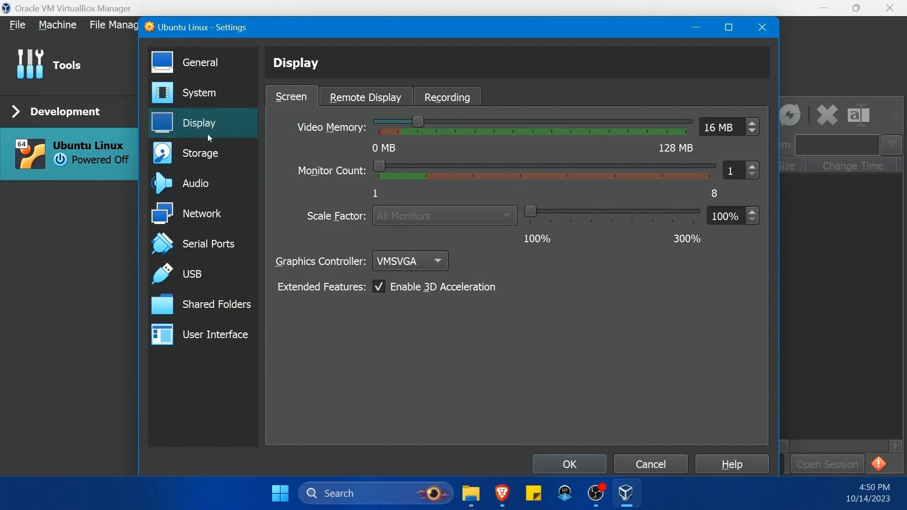
{"action": "mouse_move", "coordinate": [410, 127]}
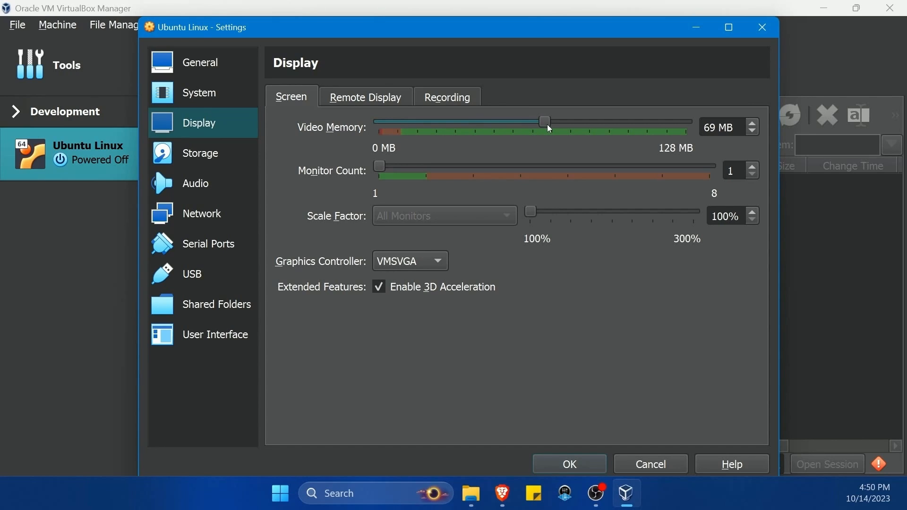
{"action": "left_click", "coordinate": [751, 122]}
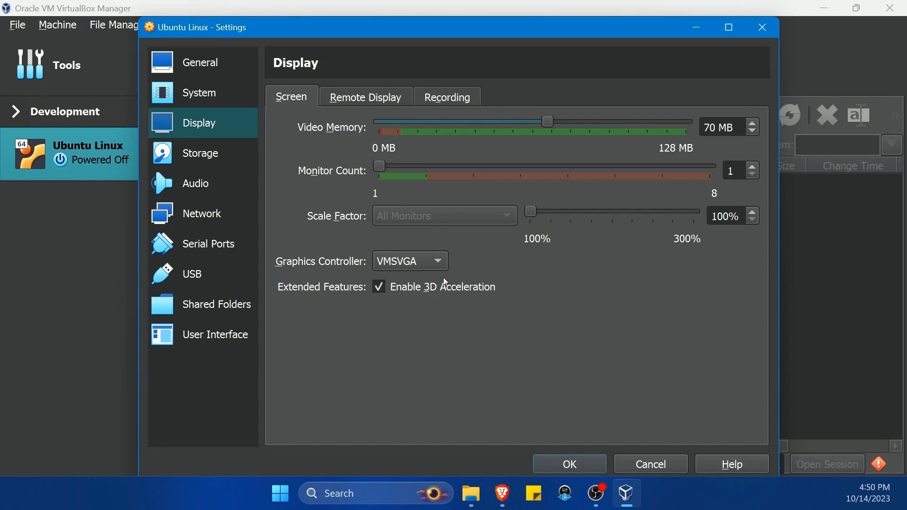
{"action": "mouse_move", "coordinate": [290, 189]}
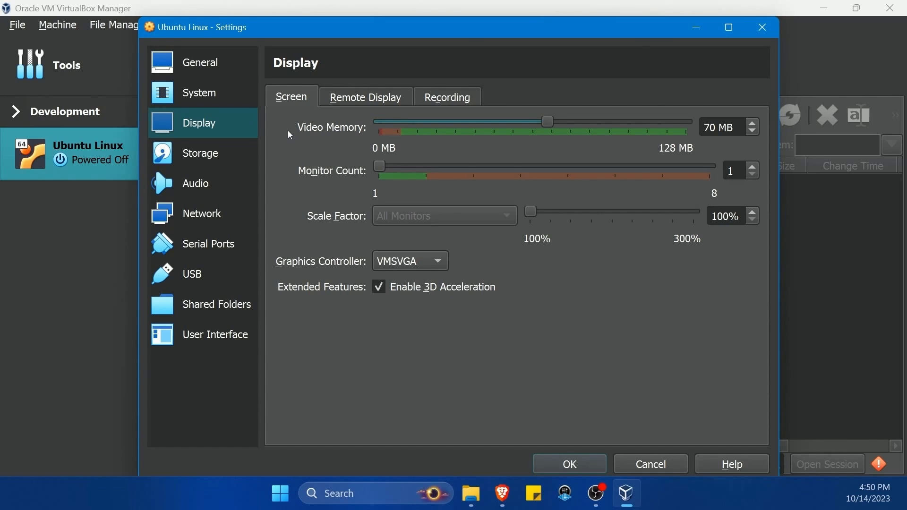
{"action": "mouse_move", "coordinate": [458, 122]}
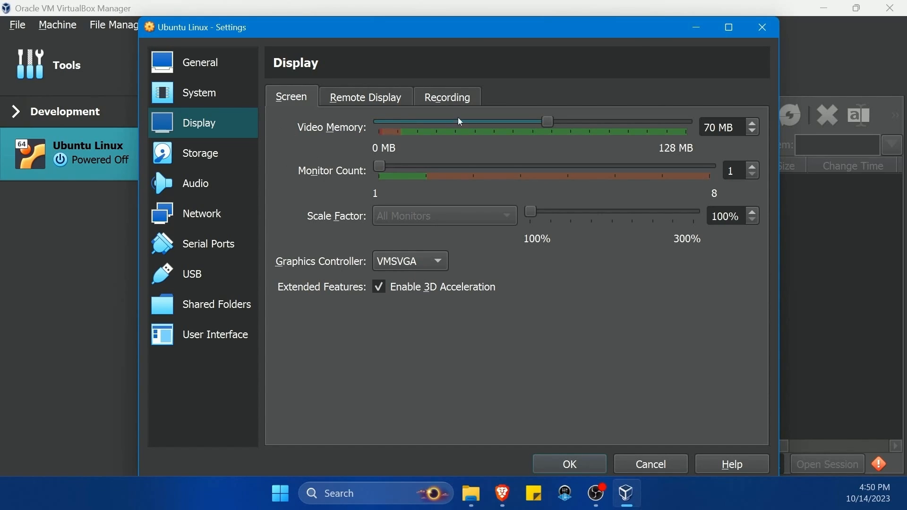
{"action": "mouse_move", "coordinate": [474, 352]}
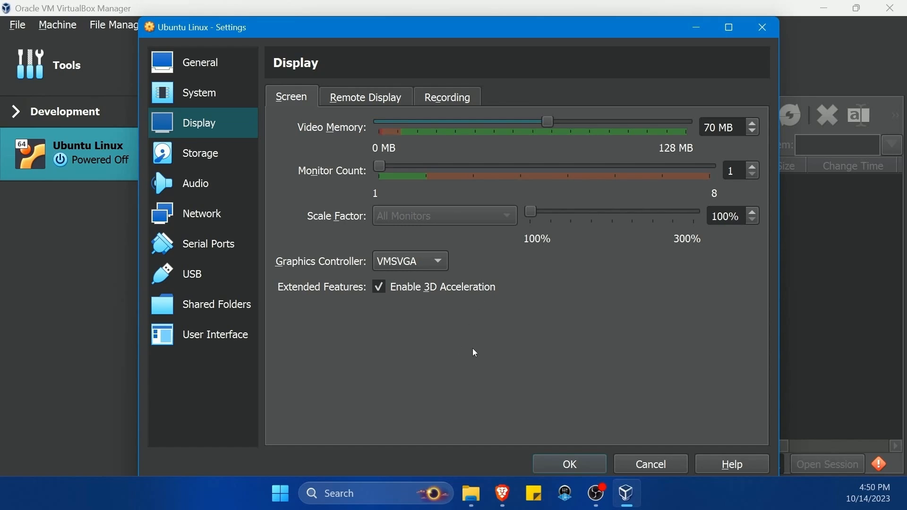
{"action": "mouse_move", "coordinate": [282, 131]}
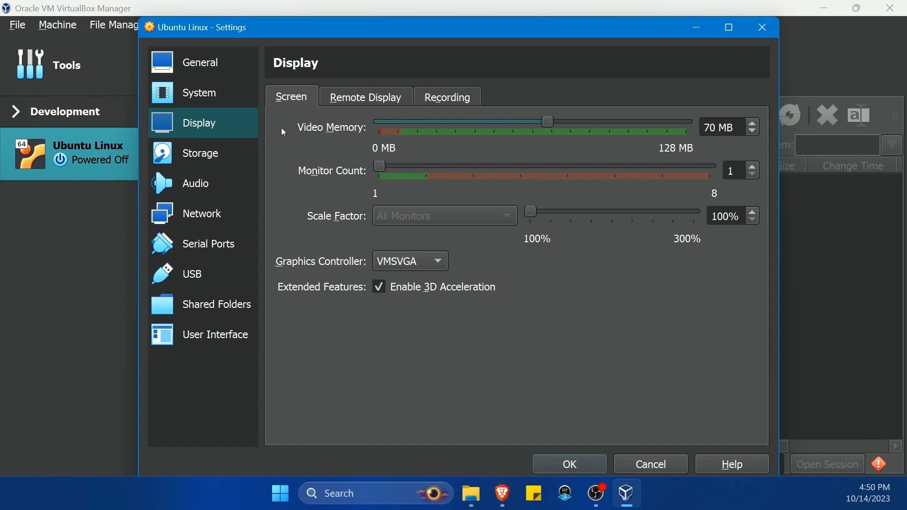
{"action": "mouse_move", "coordinate": [296, 168]}
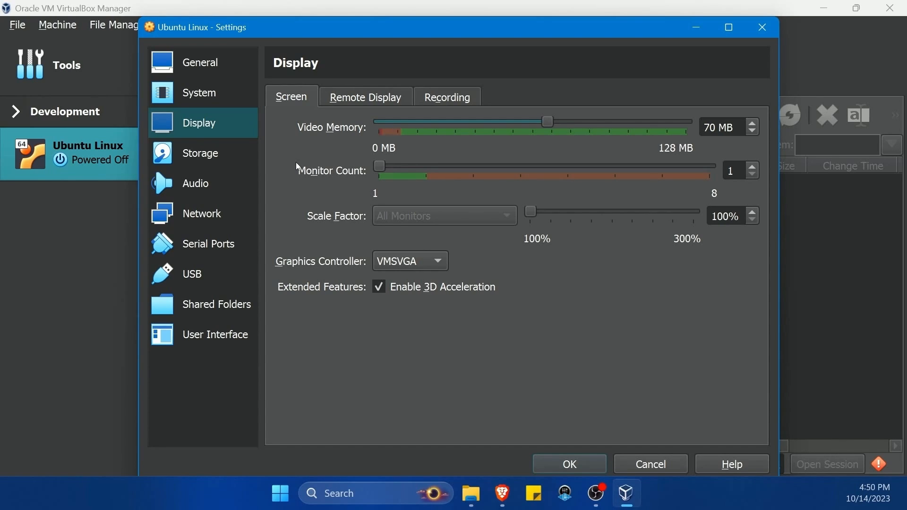
{"action": "mouse_move", "coordinate": [282, 136]}
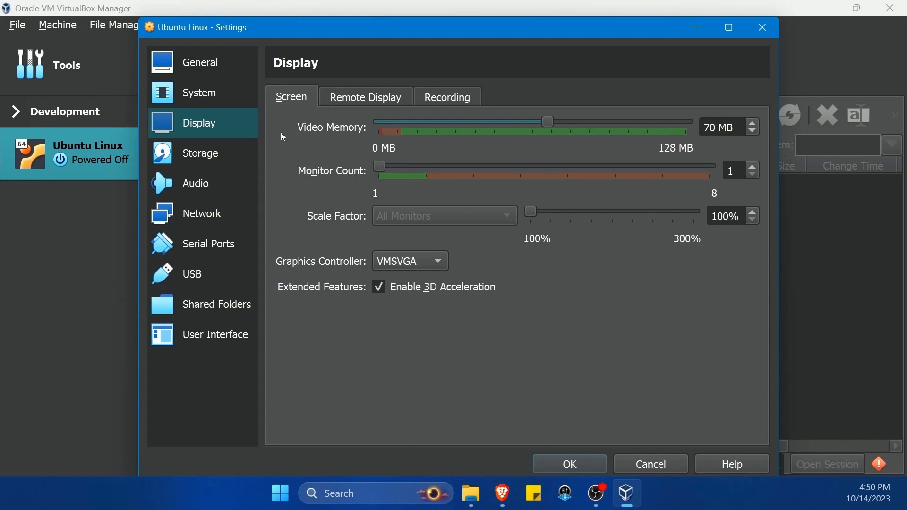
Lower the base memory toward 4096 MB on the System Motherboard page.
{"action": "left_click", "coordinate": [200, 92]}
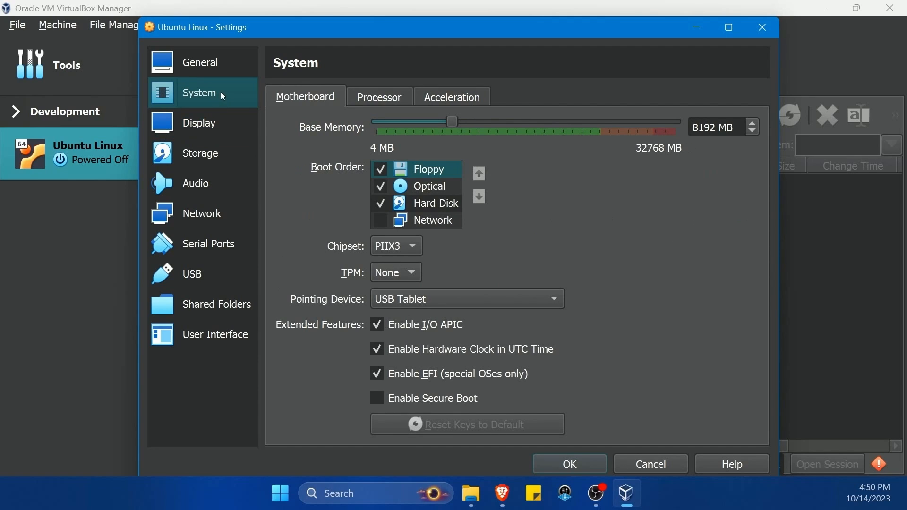
{"action": "mouse_move", "coordinate": [470, 381]}
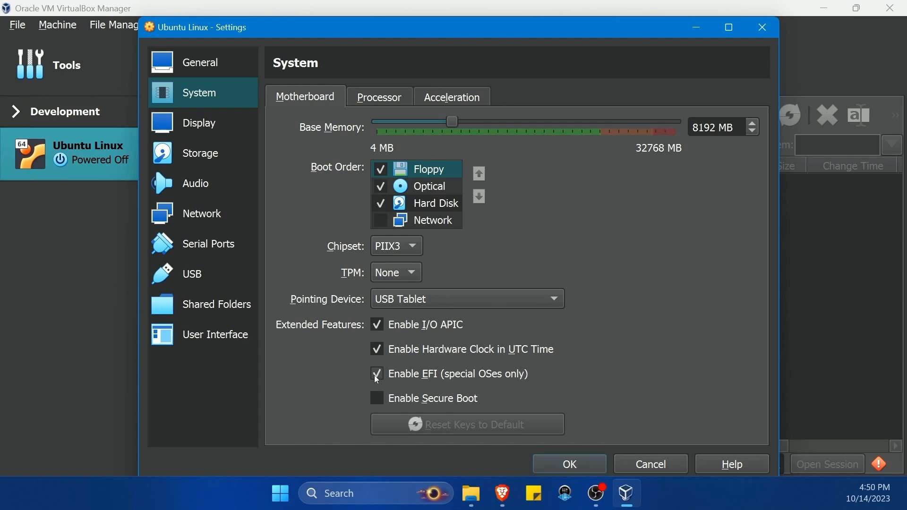
{"action": "left_click", "coordinate": [377, 375]}
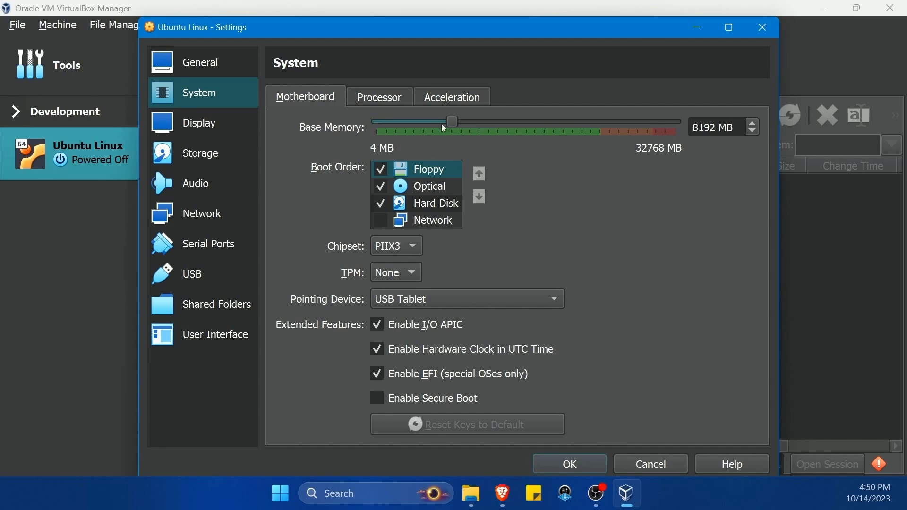
{"action": "mouse_move", "coordinate": [544, 149]}
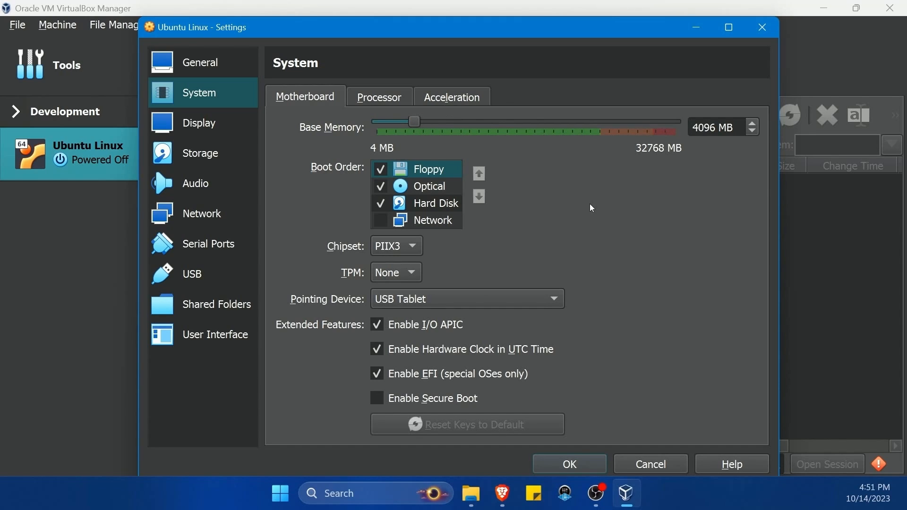
{"action": "mouse_move", "coordinate": [496, 192]}
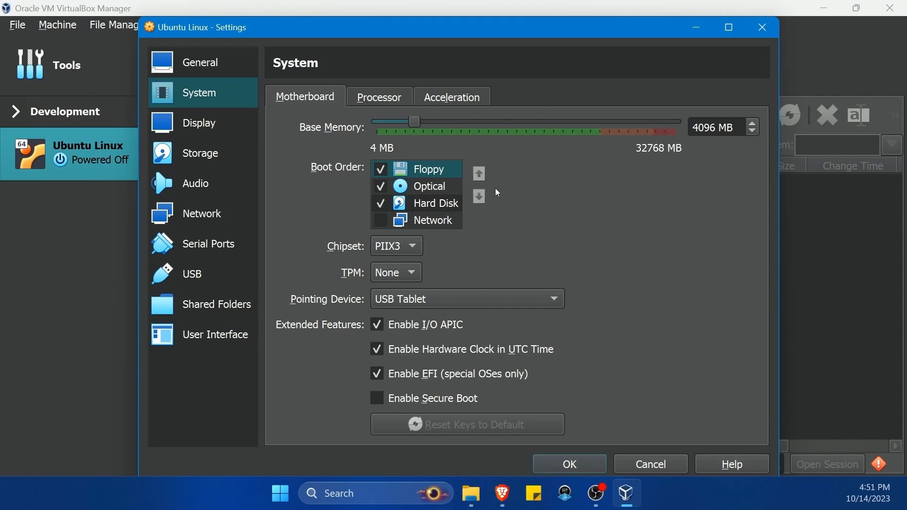
{"action": "mouse_move", "coordinate": [330, 127]}
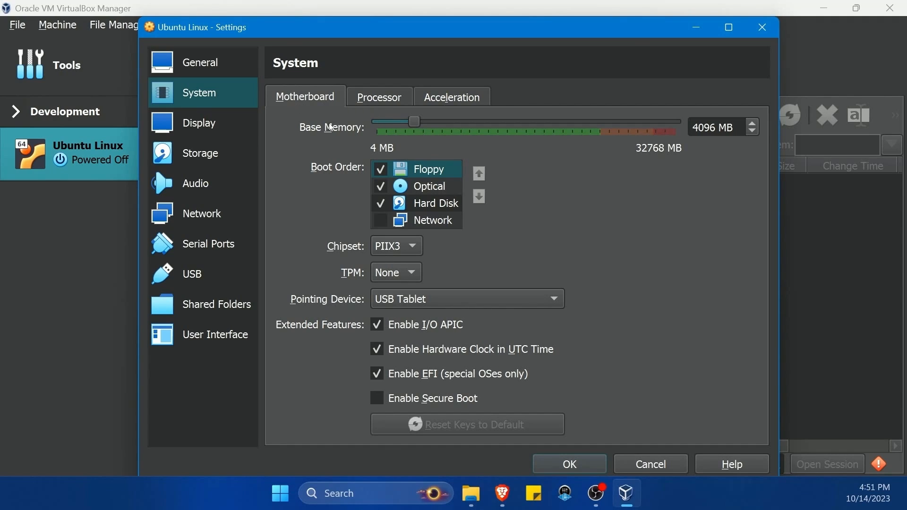
Set Shared Clipboard to Bidirectional in General > Advanced, leaving drag and drop disabled.
{"action": "left_click", "coordinate": [379, 97]}
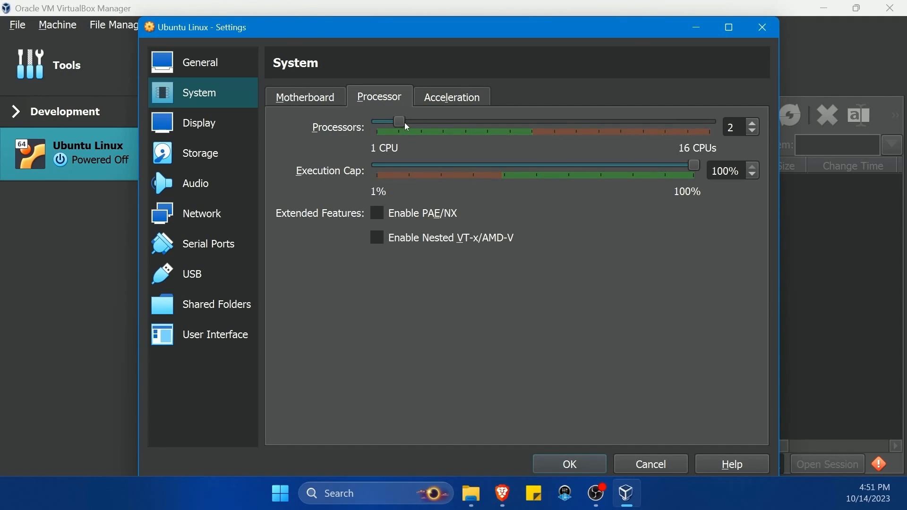
{"action": "left_click", "coordinate": [201, 62]}
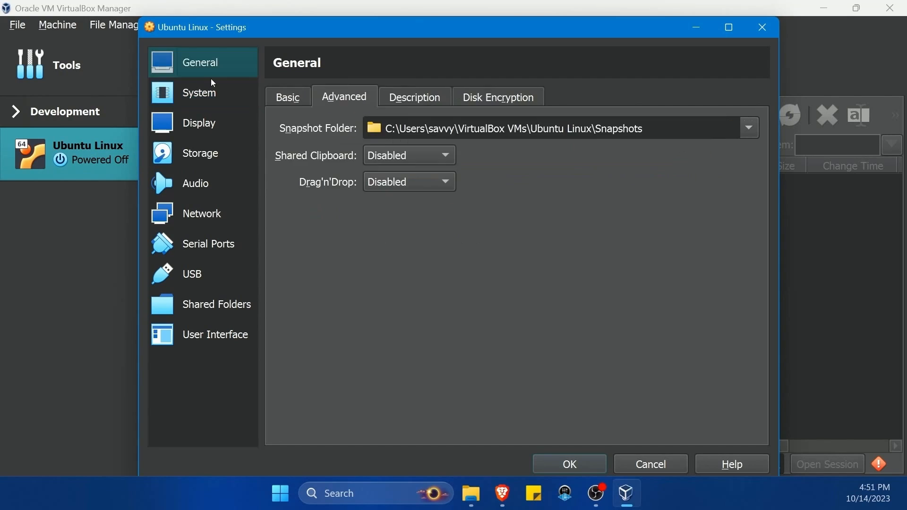
{"action": "left_click", "coordinate": [198, 92]}
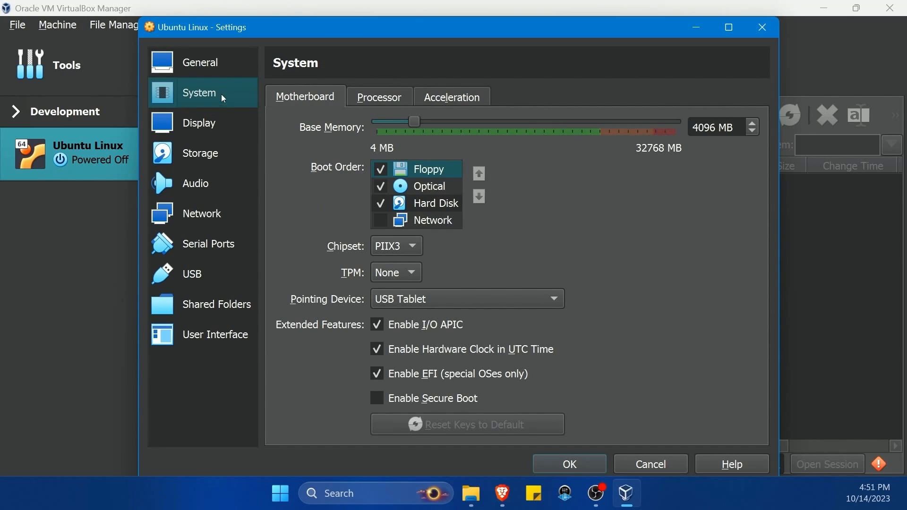
{"action": "left_click", "coordinate": [200, 62]}
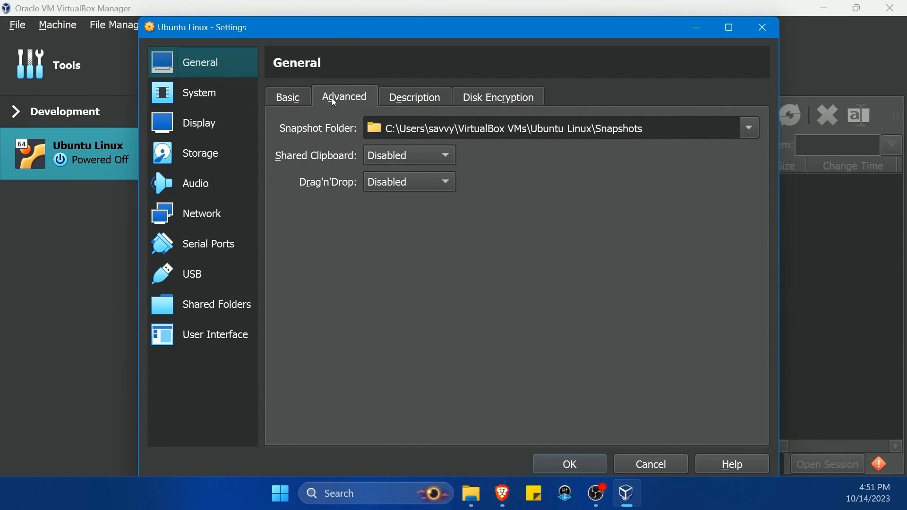
{"action": "mouse_move", "coordinate": [316, 163]}
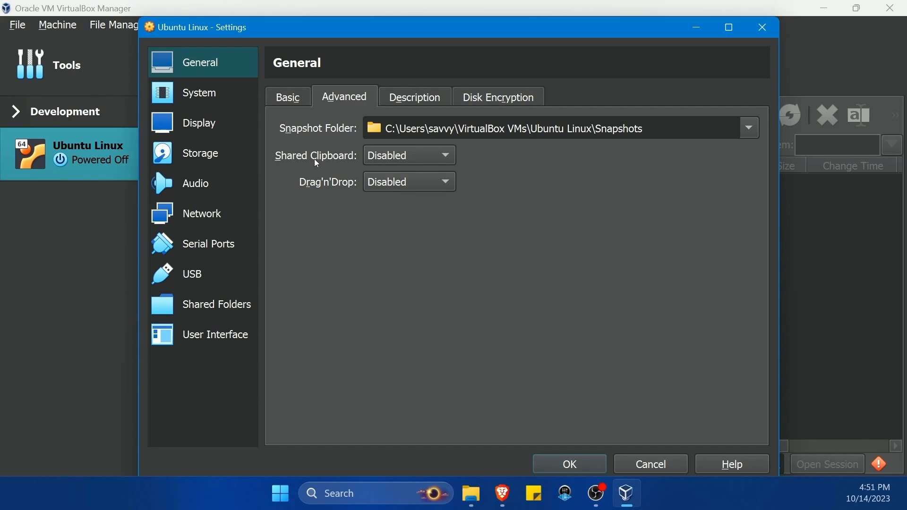
{"action": "mouse_move", "coordinate": [327, 179]}
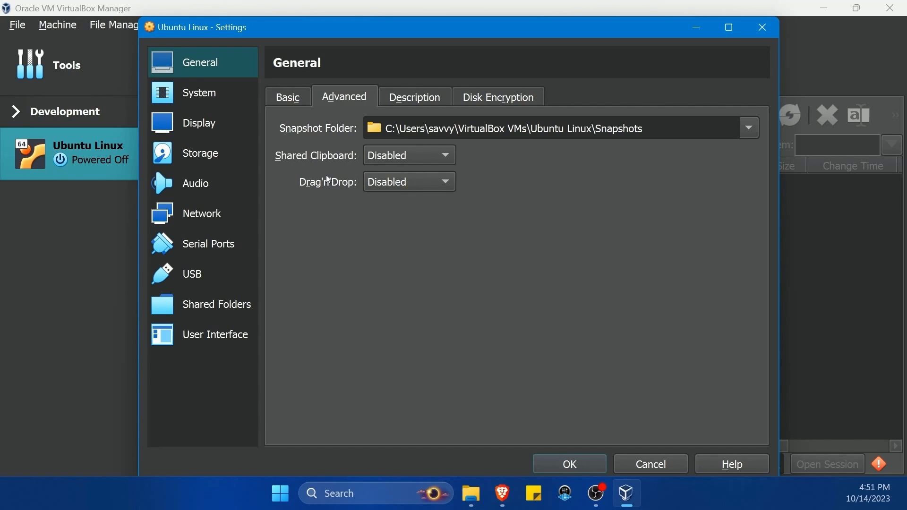
{"action": "mouse_move", "coordinate": [466, 161]}
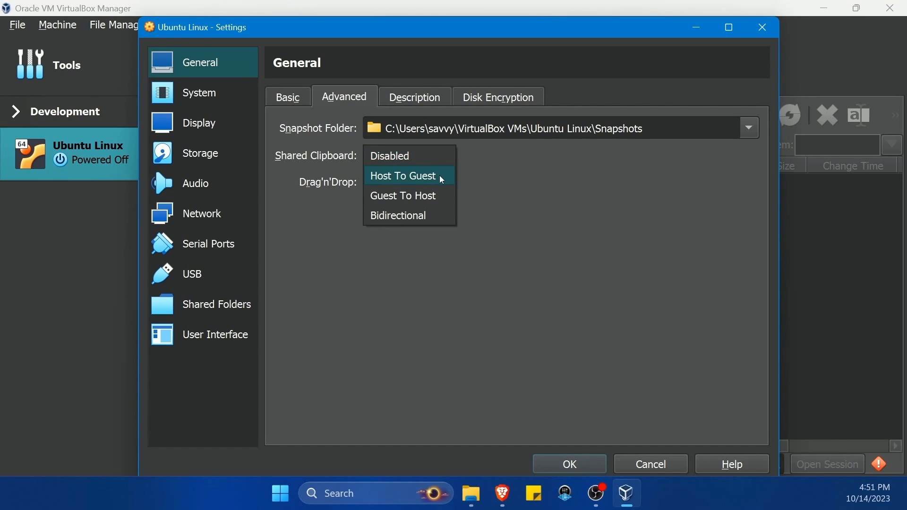
{"action": "left_click", "coordinate": [397, 216]}
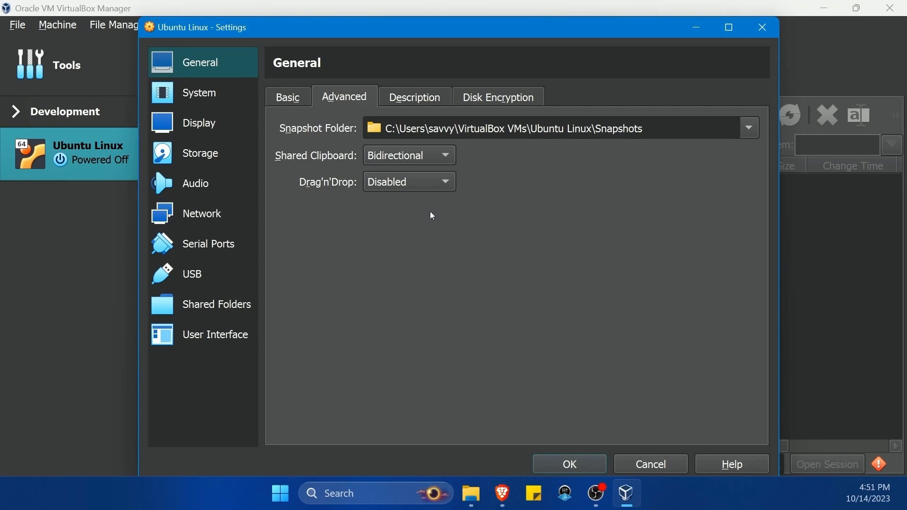
{"action": "mouse_move", "coordinate": [480, 199]}
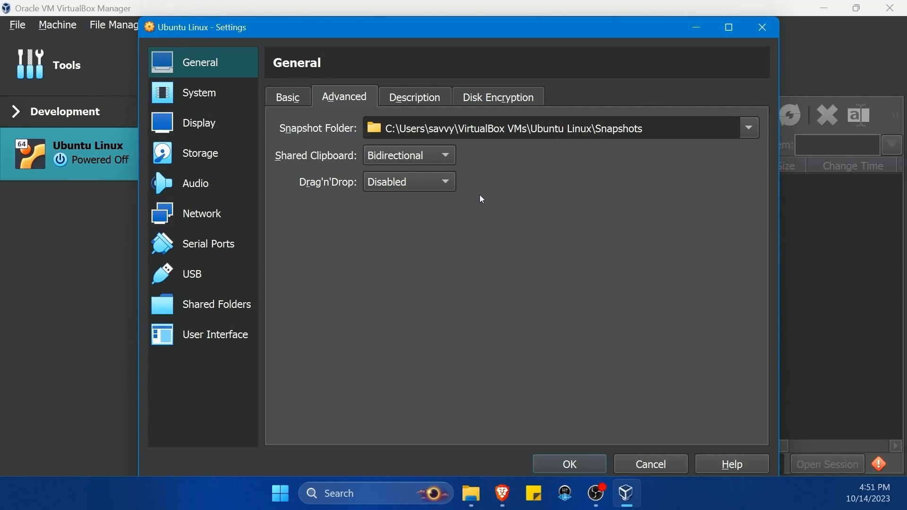
{"action": "mouse_move", "coordinate": [483, 161]}
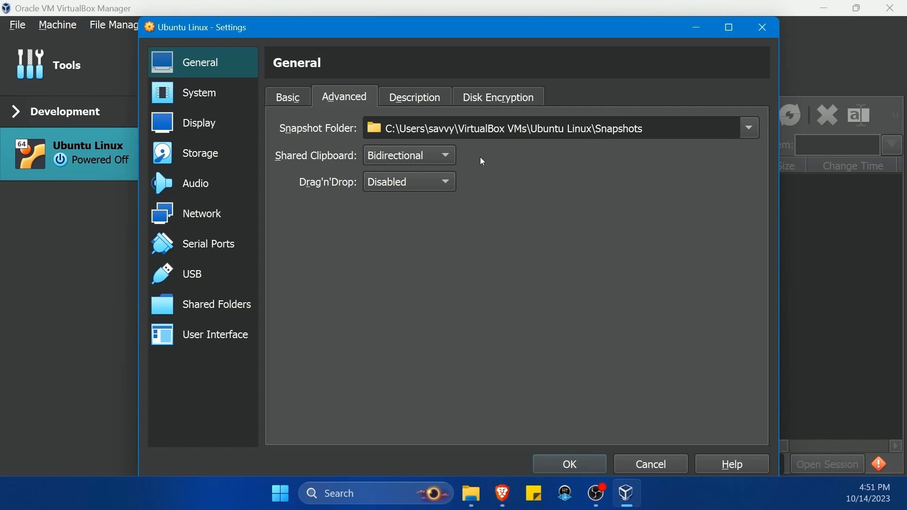
{"action": "mouse_move", "coordinate": [460, 179]}
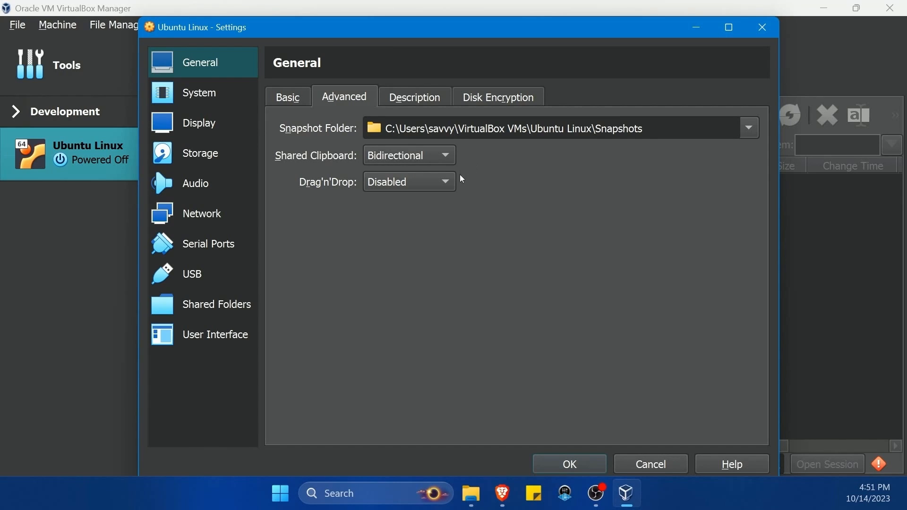
{"action": "mouse_move", "coordinate": [498, 202]}
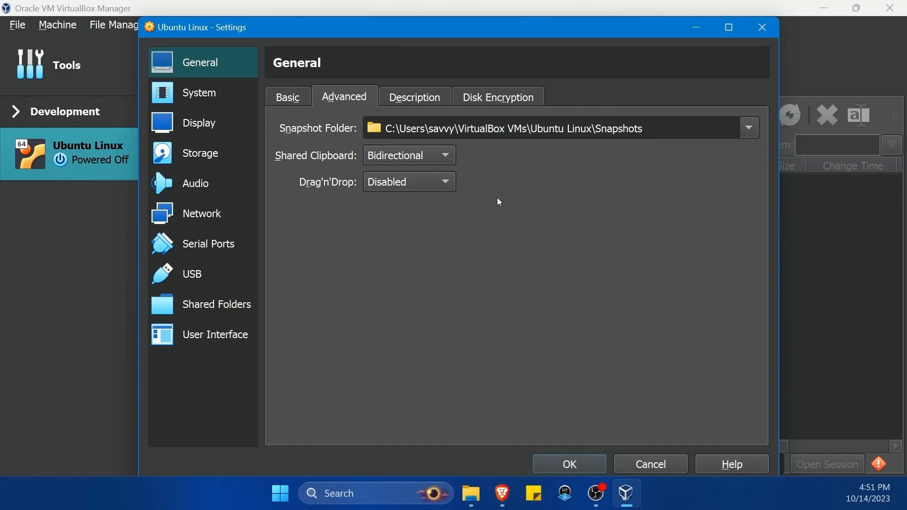
{"action": "mouse_move", "coordinate": [503, 194]}
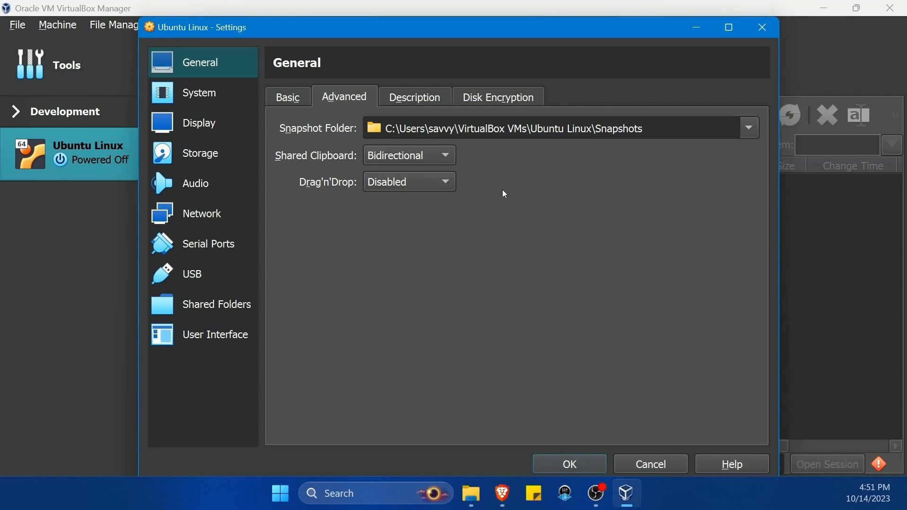
{"action": "mouse_move", "coordinate": [487, 195]}
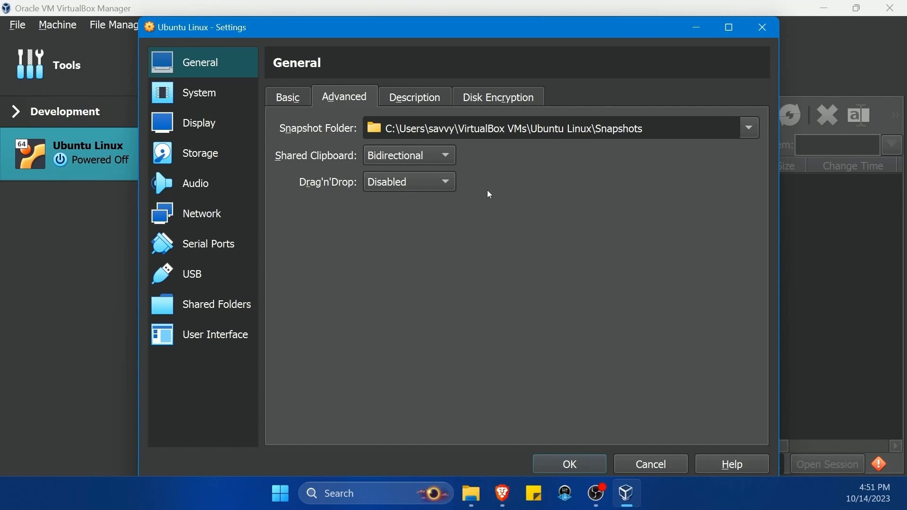
{"action": "mouse_move", "coordinate": [466, 166]}
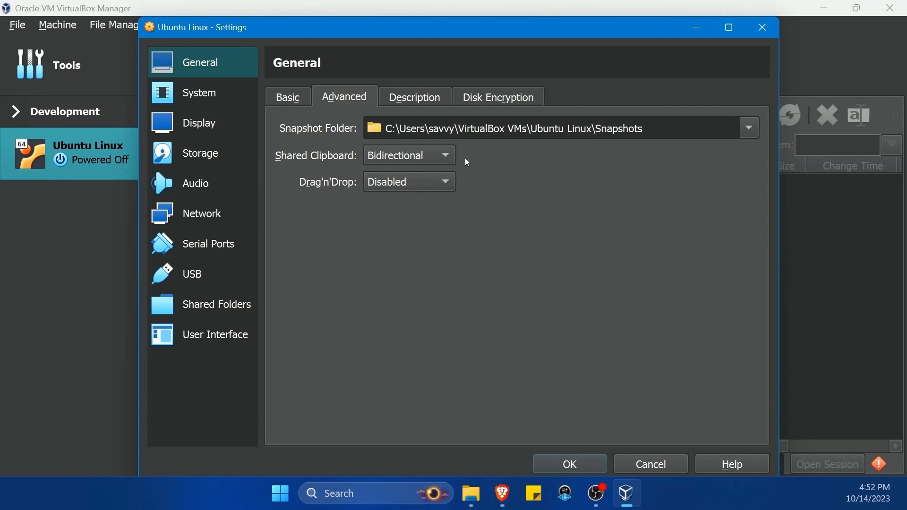
{"action": "mouse_move", "coordinate": [431, 155]}
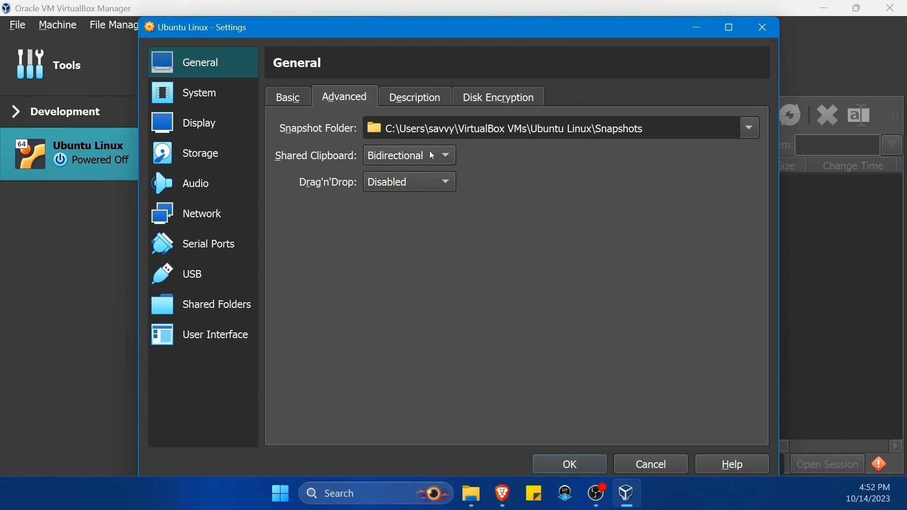
{"action": "mouse_move", "coordinate": [531, 185]}
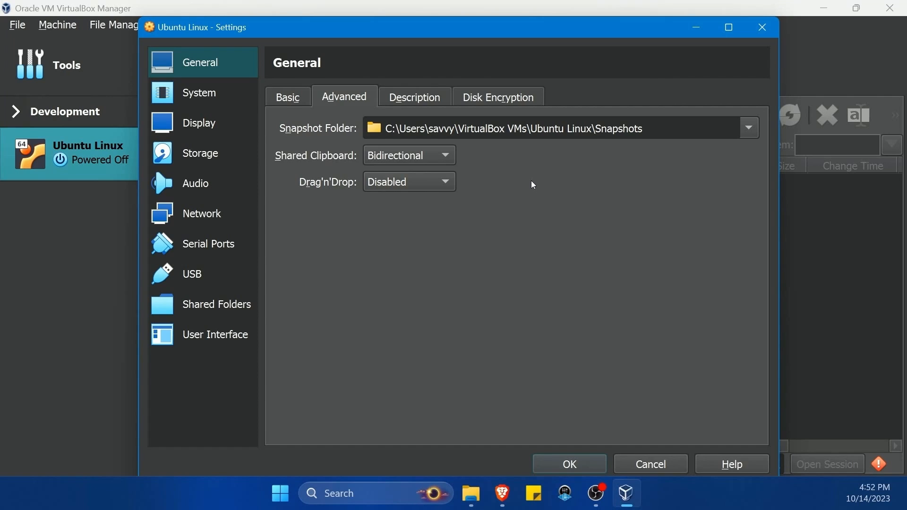
{"action": "mouse_move", "coordinate": [537, 288]}
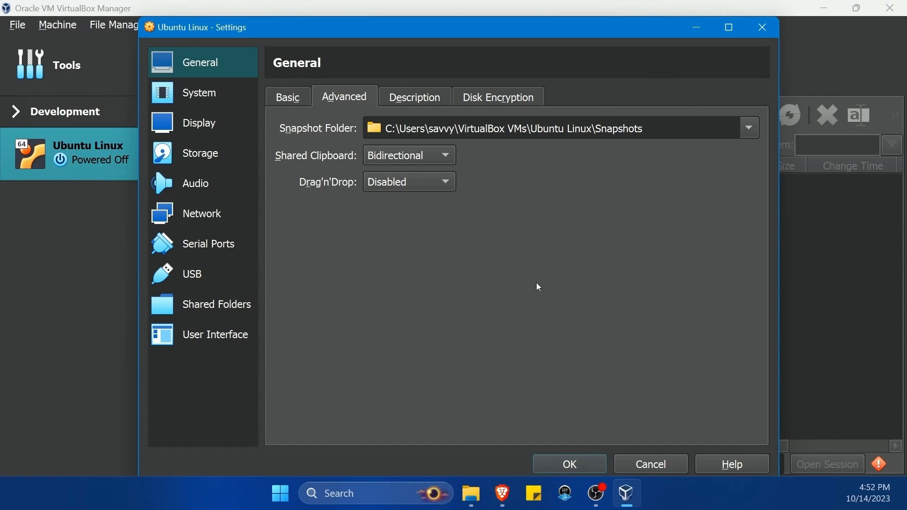
{"action": "mouse_move", "coordinate": [254, 305]}
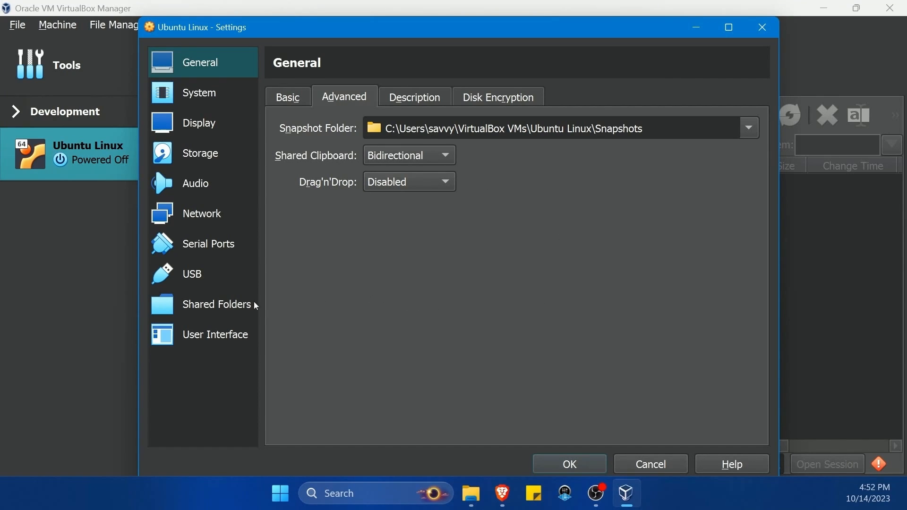
Disable the Mini ToolBar 'Show in Full-screen/Seamless' option on the User Interface page.
{"action": "left_click", "coordinate": [215, 334]}
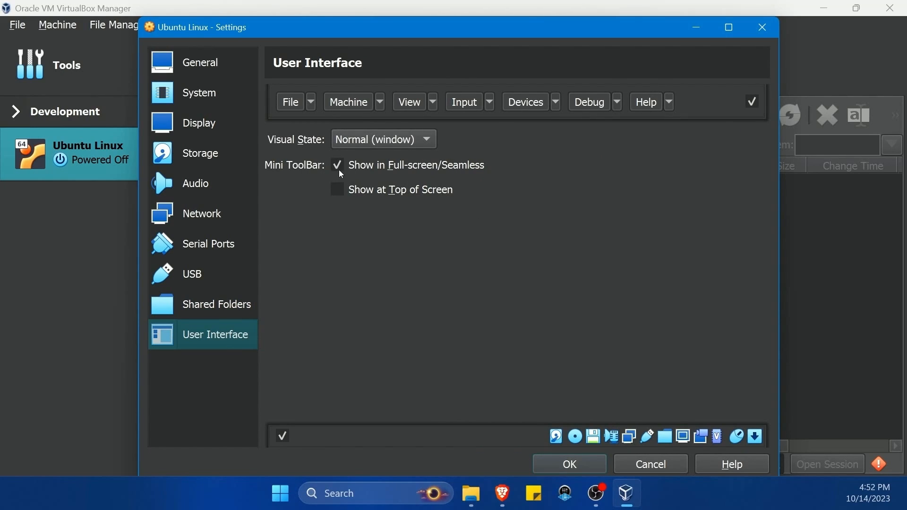
{"action": "mouse_move", "coordinate": [431, 106]}
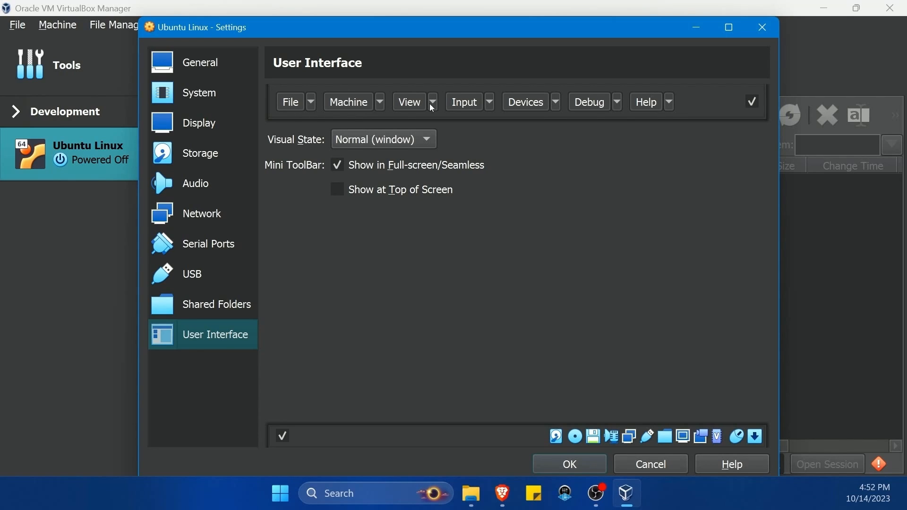
{"action": "mouse_move", "coordinate": [590, 111]}
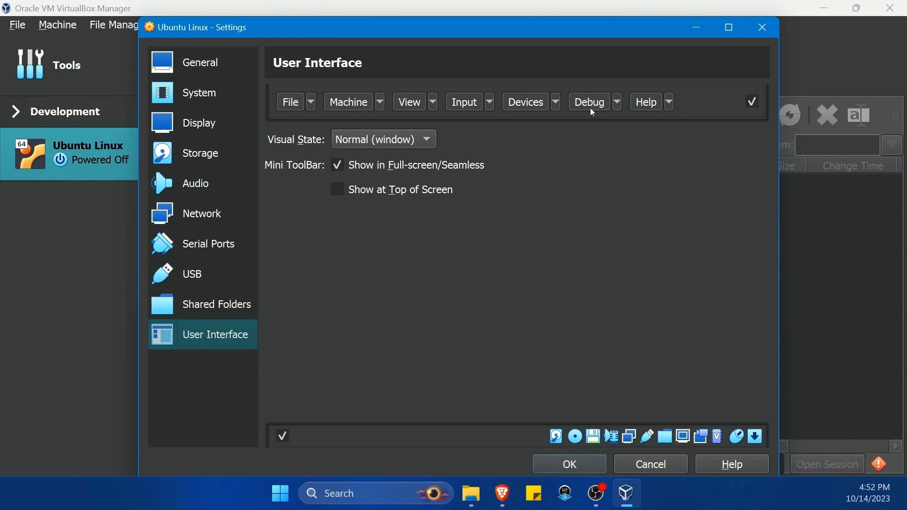
{"action": "mouse_move", "coordinate": [490, 466]}
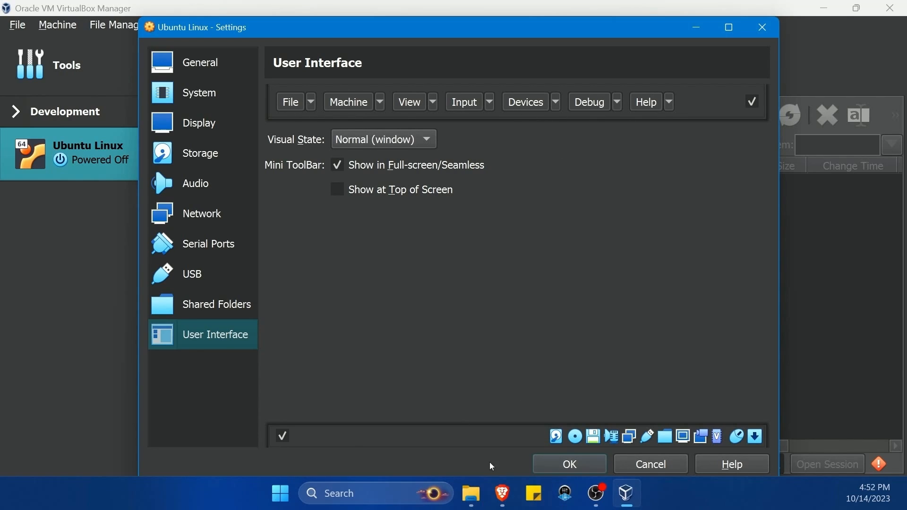
{"action": "left_click", "coordinate": [337, 190]}
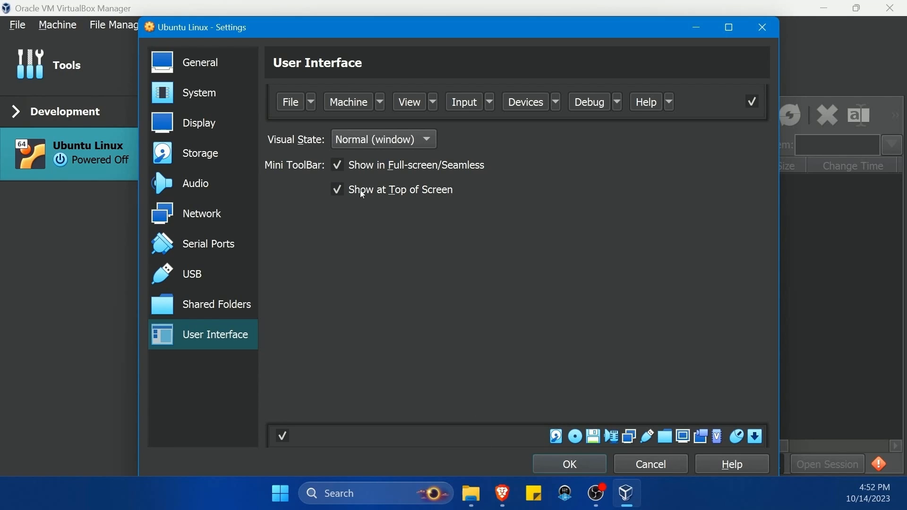
{"action": "left_click", "coordinate": [338, 189]}
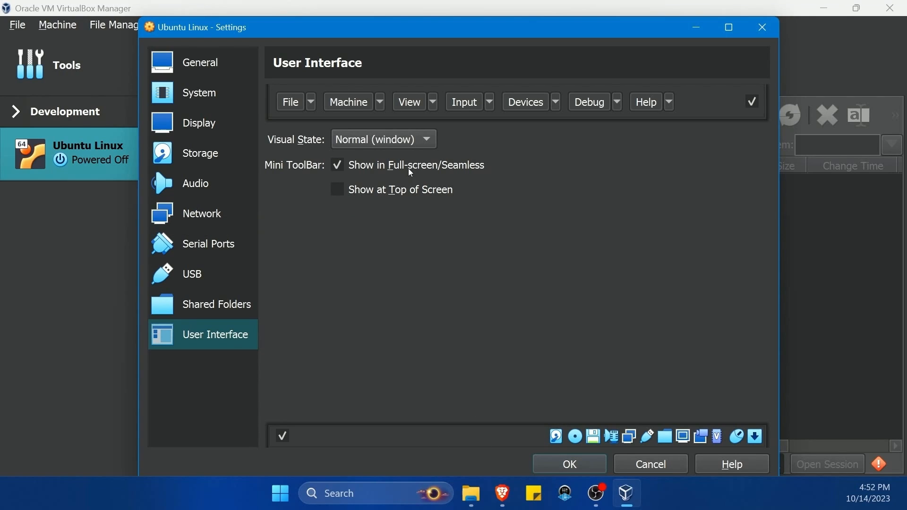
{"action": "left_click", "coordinate": [337, 165]}
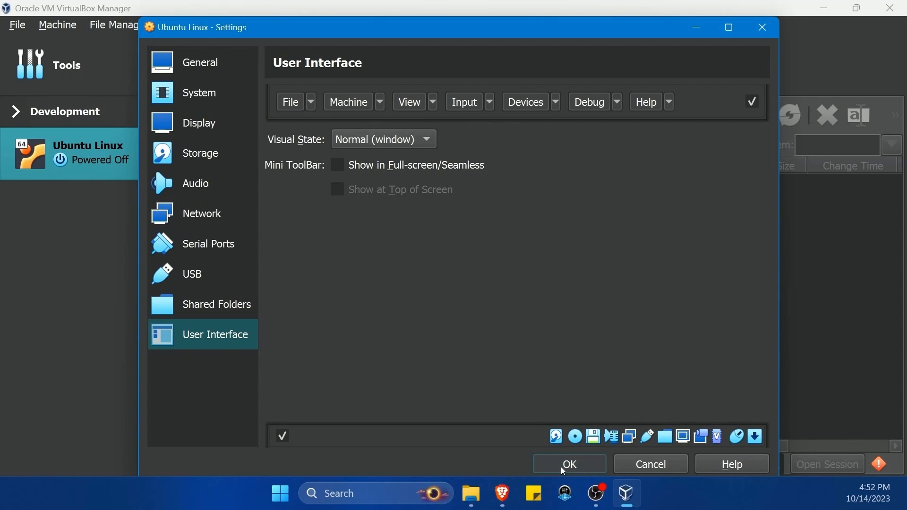
Save the settings, start the Ubuntu Linux VM and log in to its desktop.
{"action": "left_click", "coordinate": [569, 464]}
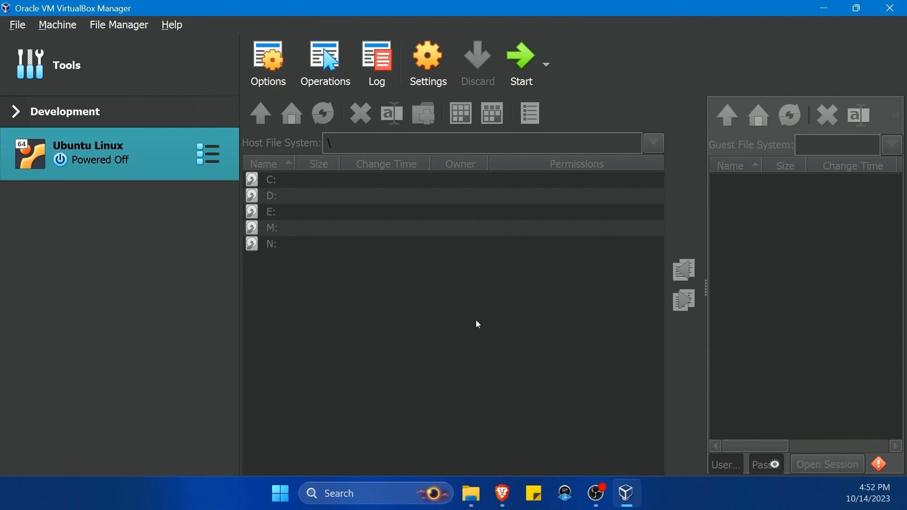
{"action": "mouse_move", "coordinate": [137, 166]}
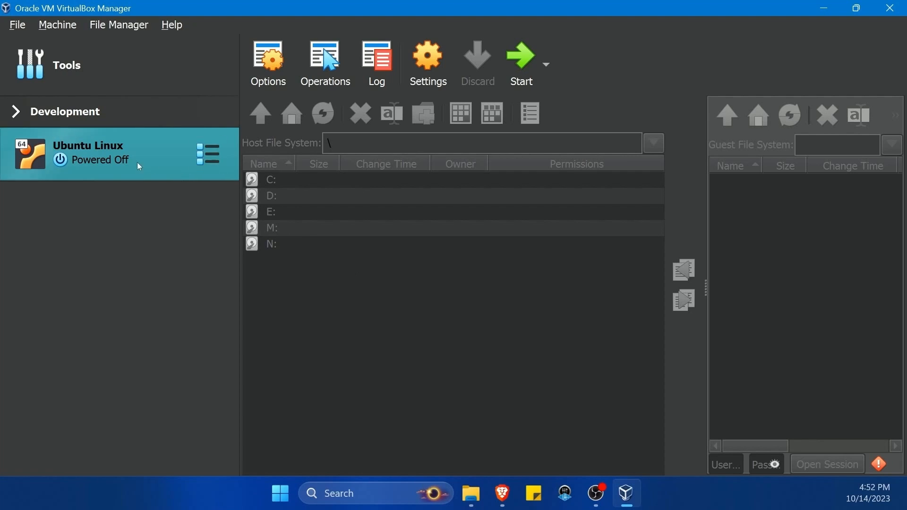
{"action": "left_click", "coordinate": [520, 54]}
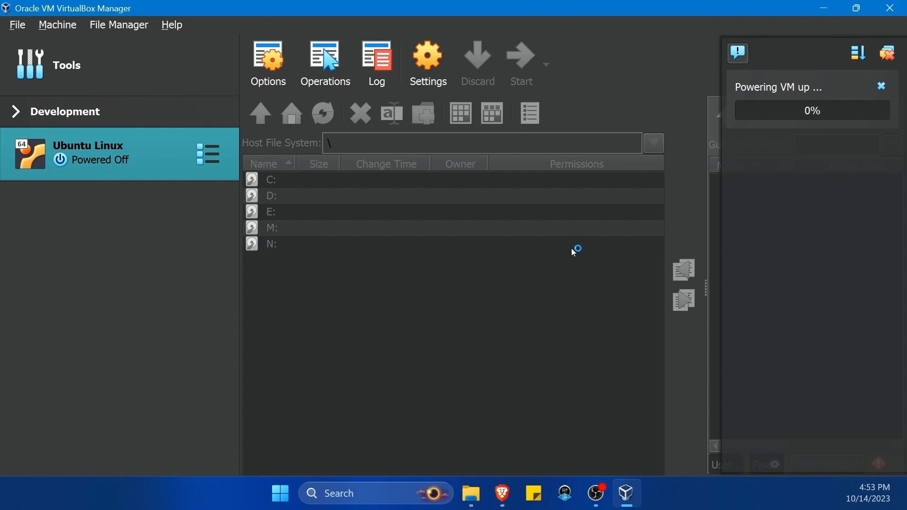
{"action": "left_click", "coordinate": [520, 60]}
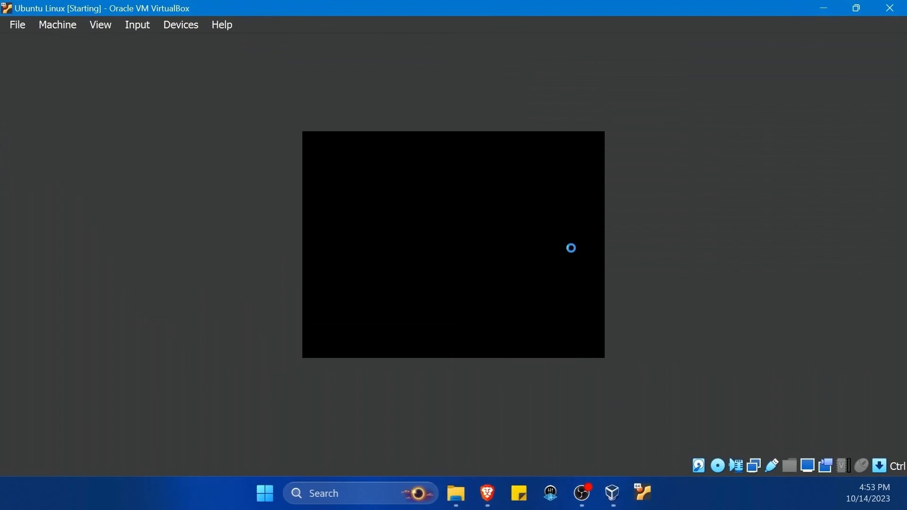
{"action": "left_click", "coordinate": [181, 25]}
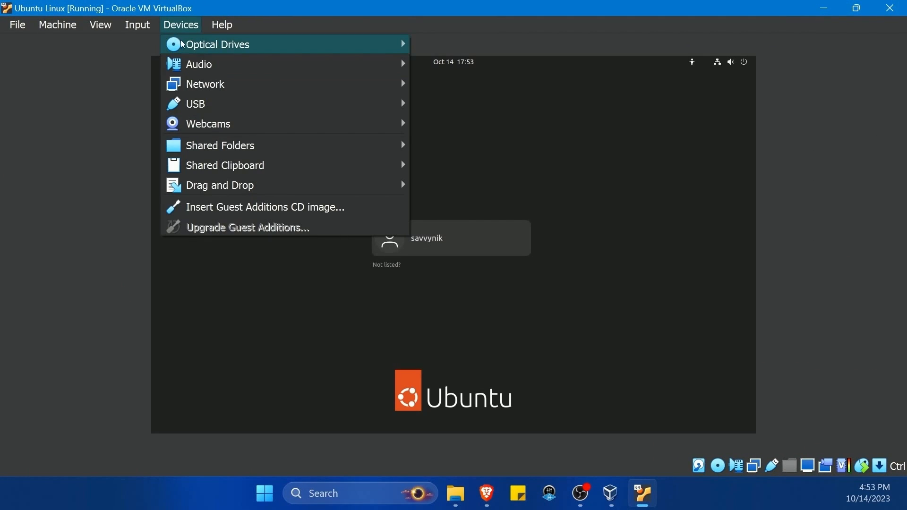
{"action": "mouse_move", "coordinate": [205, 84]}
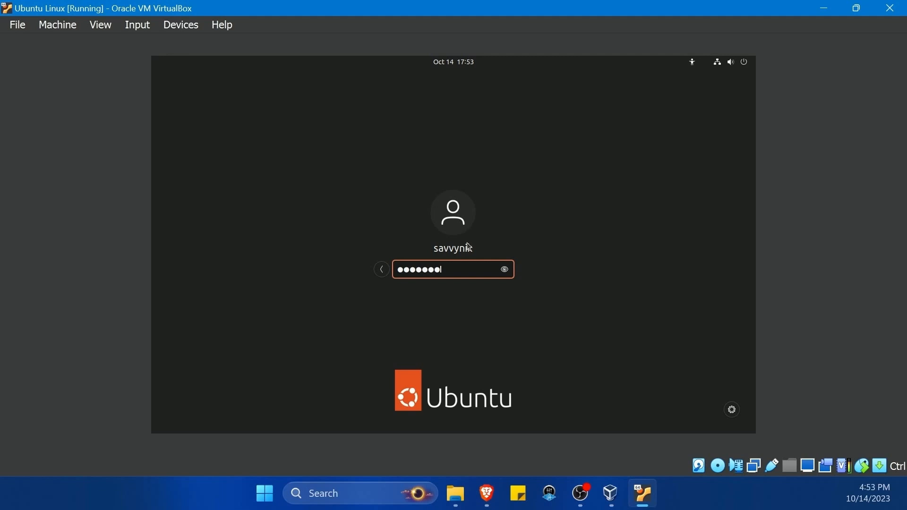
{"action": "key", "text": "Return"}
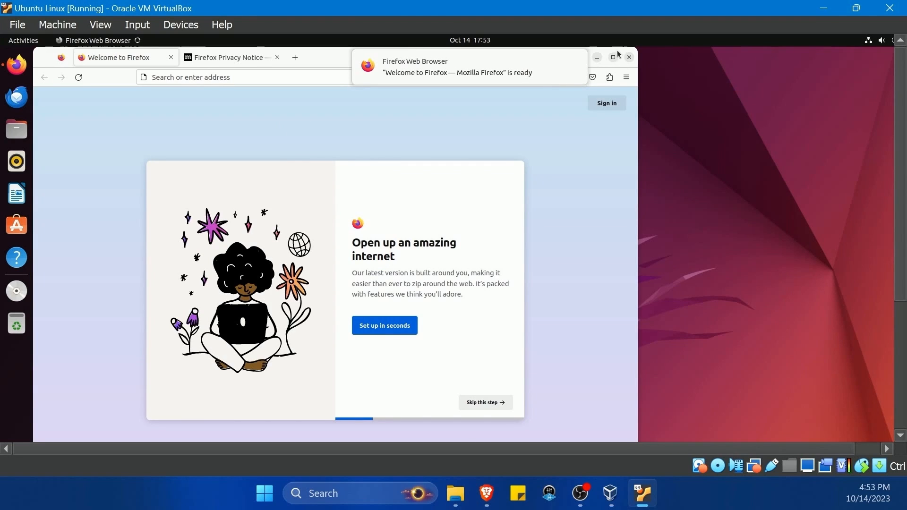
{"action": "left_click", "coordinate": [627, 56]}
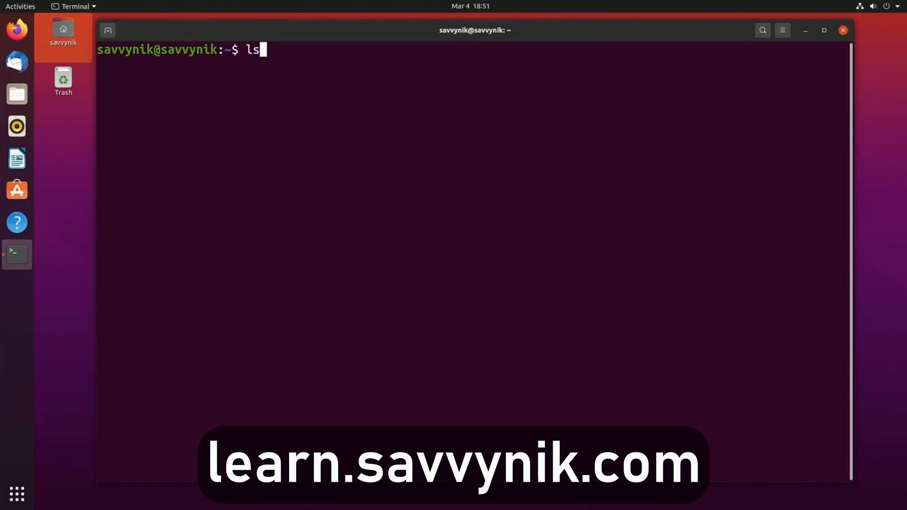
Begin typing 'sudo apt ins' and scroll through the learn.savvynik.com product list.
{"action": "type", "text": "sudo apt ins"}
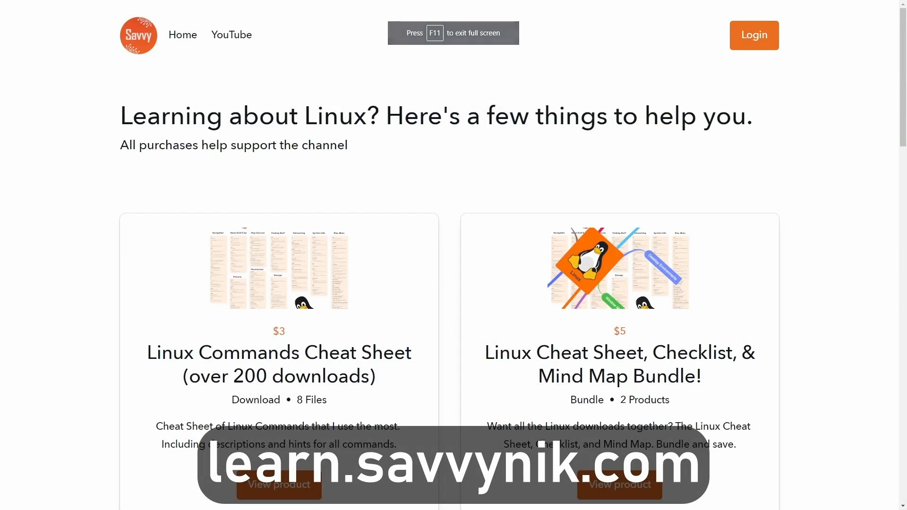
{"action": "scroll", "scroll_direction": "down", "scroll_amount": 3}
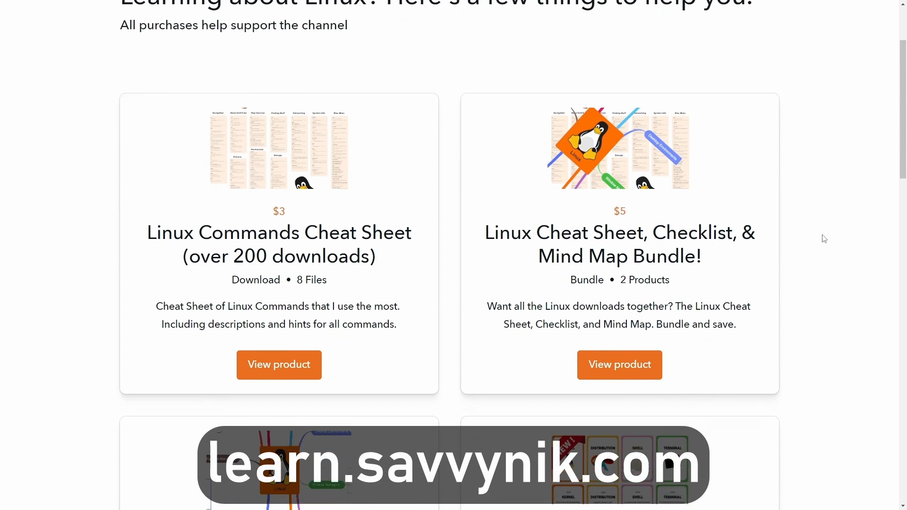
{"action": "scroll", "scroll_direction": "down", "scroll_amount": 3}
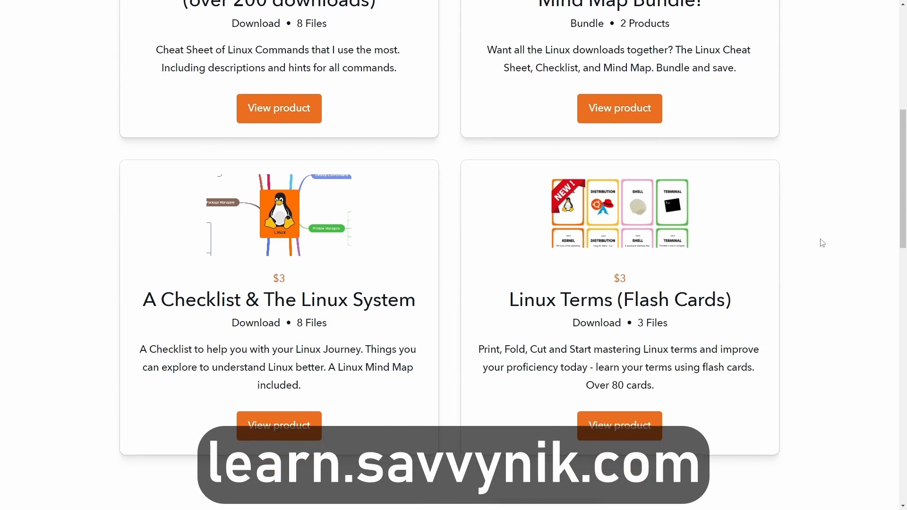
{"action": "scroll", "scroll_direction": "down", "scroll_amount": 3}
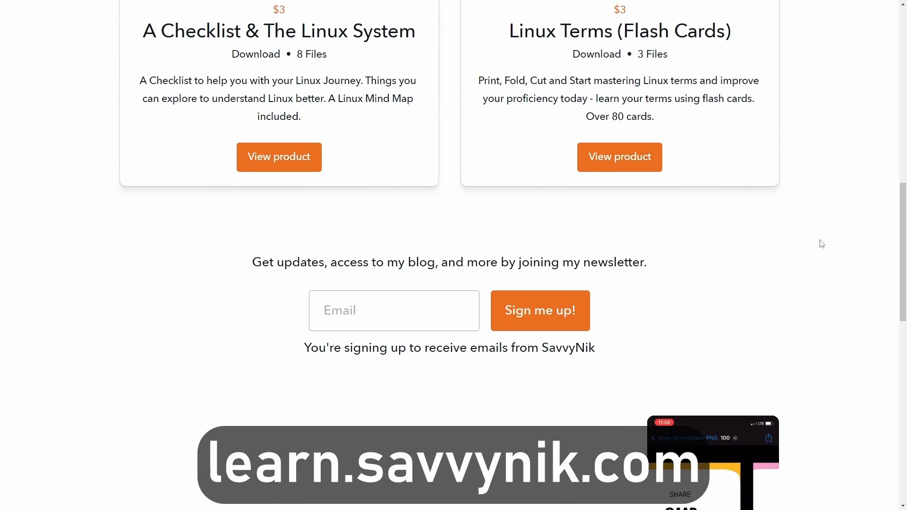
{"action": "scroll", "scroll_direction": "down", "scroll_amount": 3}
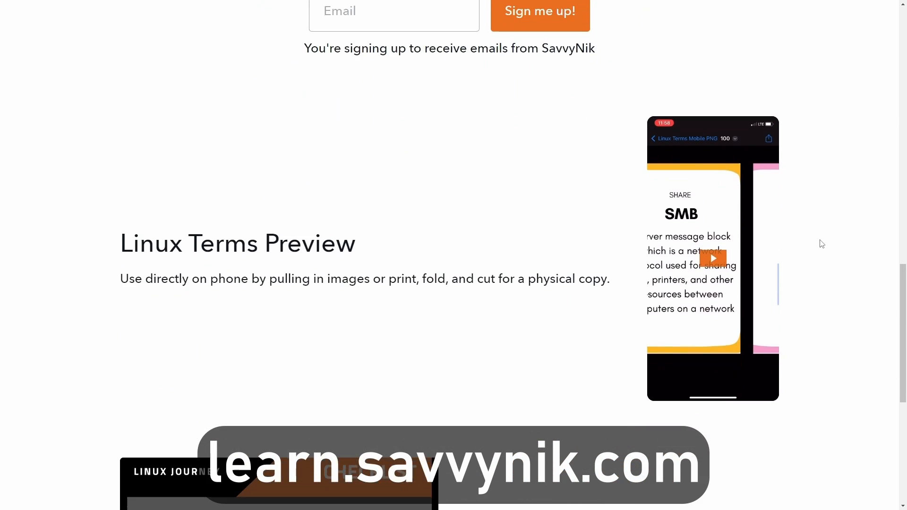